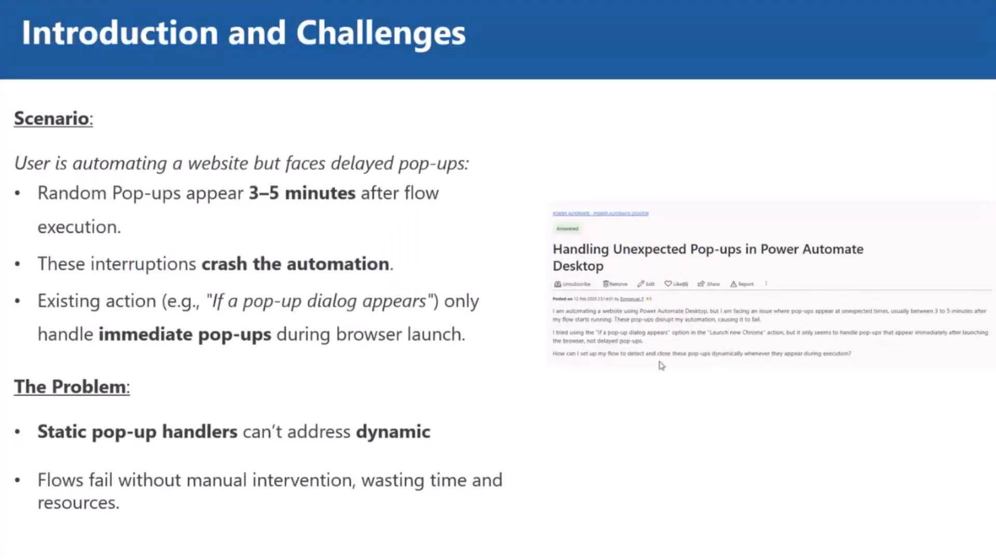
{"action": "mouse_move", "coordinate": [649, 403]}
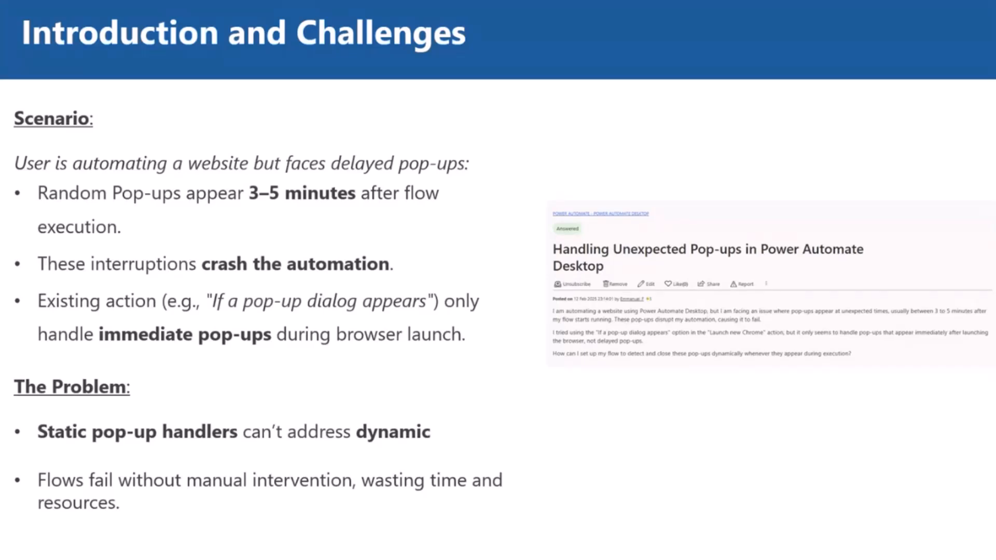
Advance the slideshow past the Introduction and Challenges slide to the next slide.
{"action": "key", "text": "Right"}
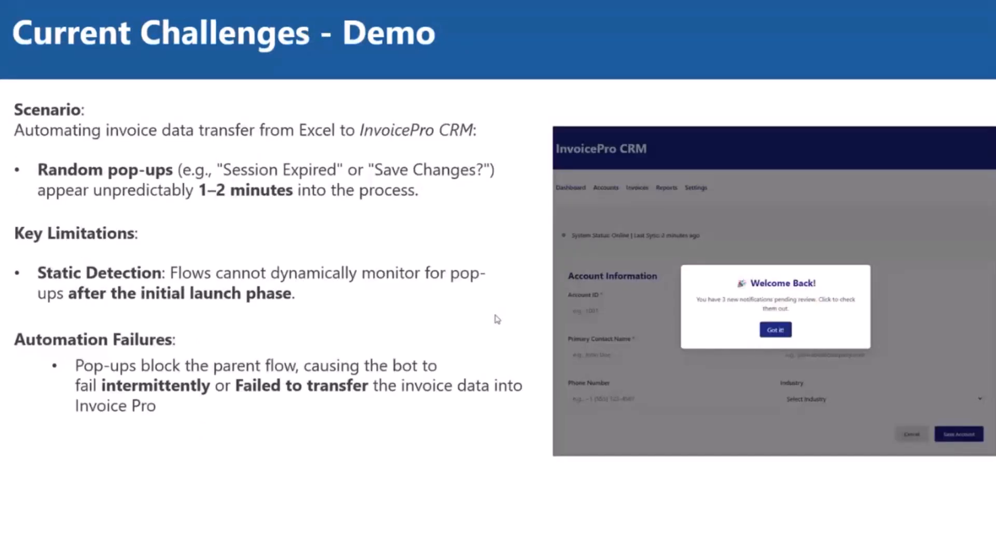
{"action": "mouse_move", "coordinate": [640, 171]}
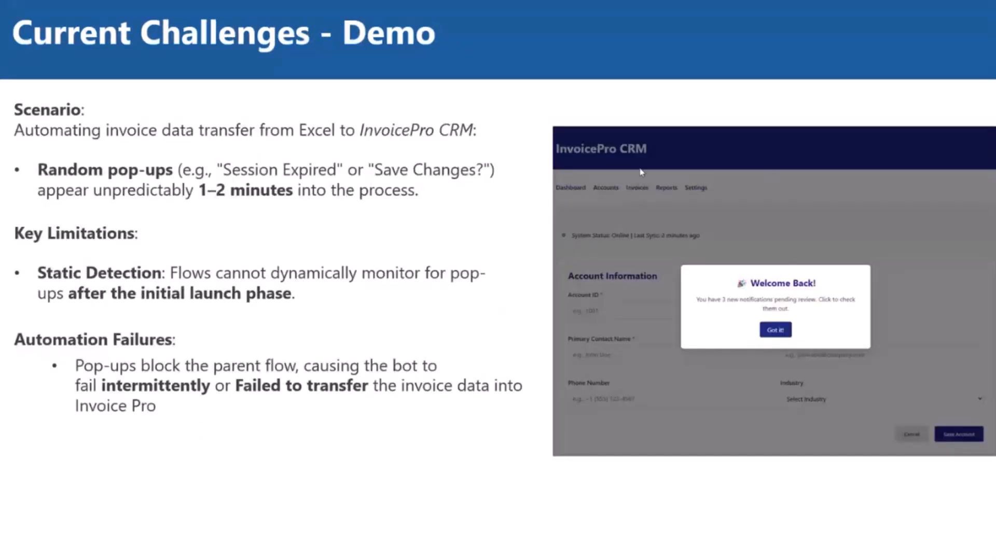
{"action": "mouse_move", "coordinate": [667, 174]}
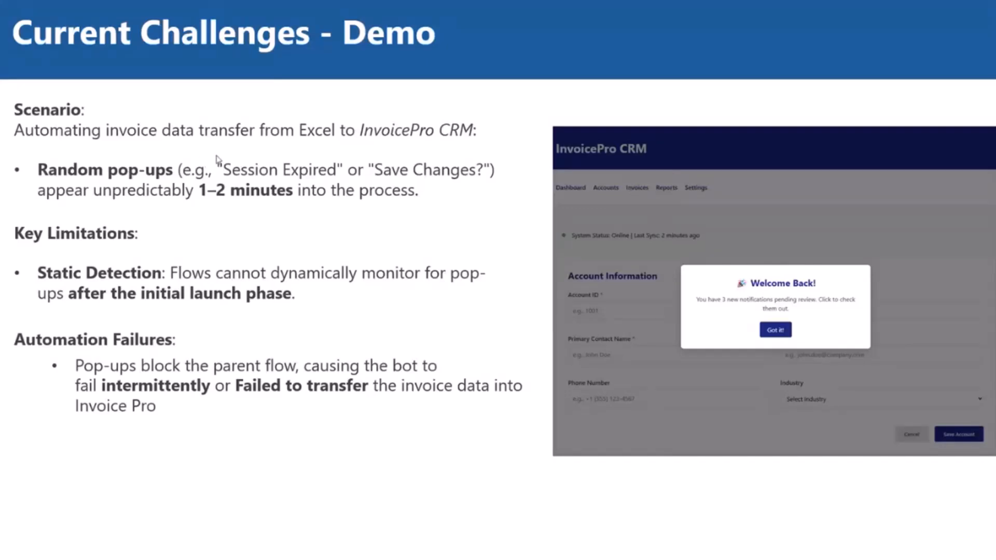
{"action": "mouse_move", "coordinate": [386, 157]}
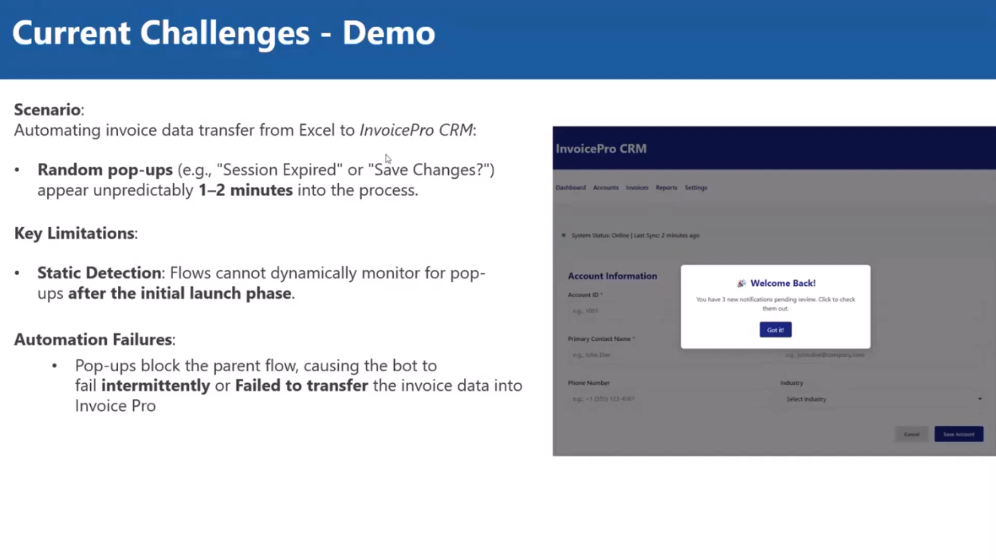
{"action": "mouse_move", "coordinate": [398, 243]}
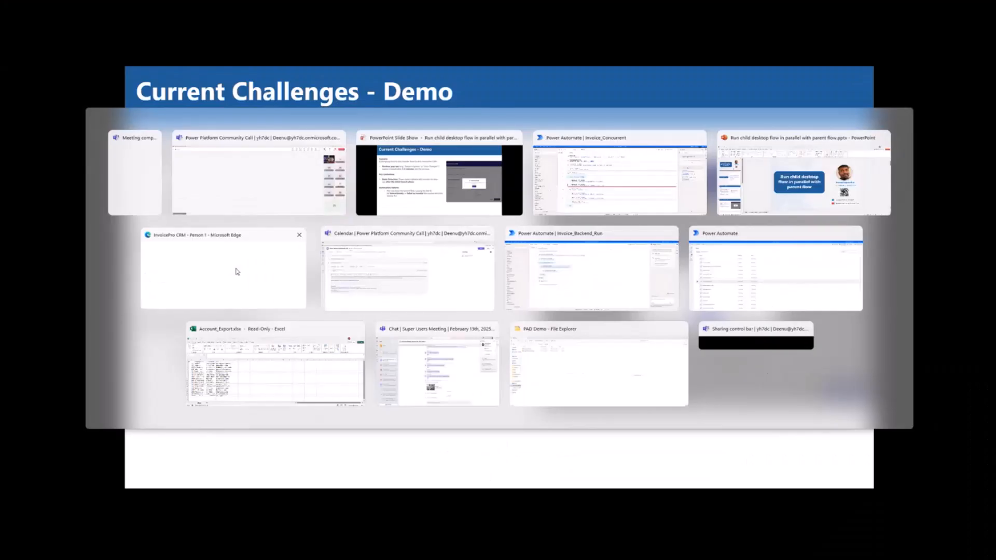
Fill the InvoicePro CRM account form with test company, contact, email and phone 45455.
{"action": "left_click", "coordinate": [221, 267]}
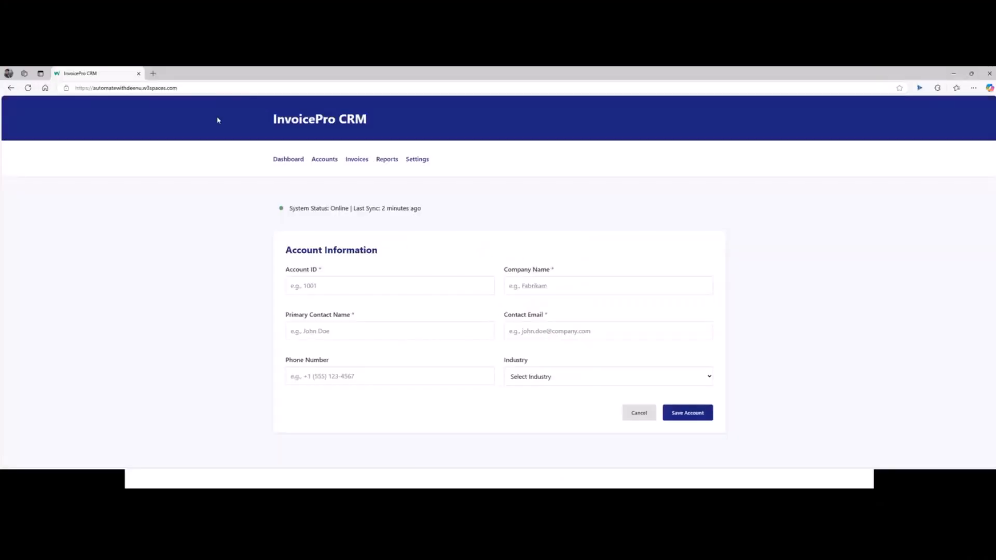
{"action": "left_click", "coordinate": [126, 87]}
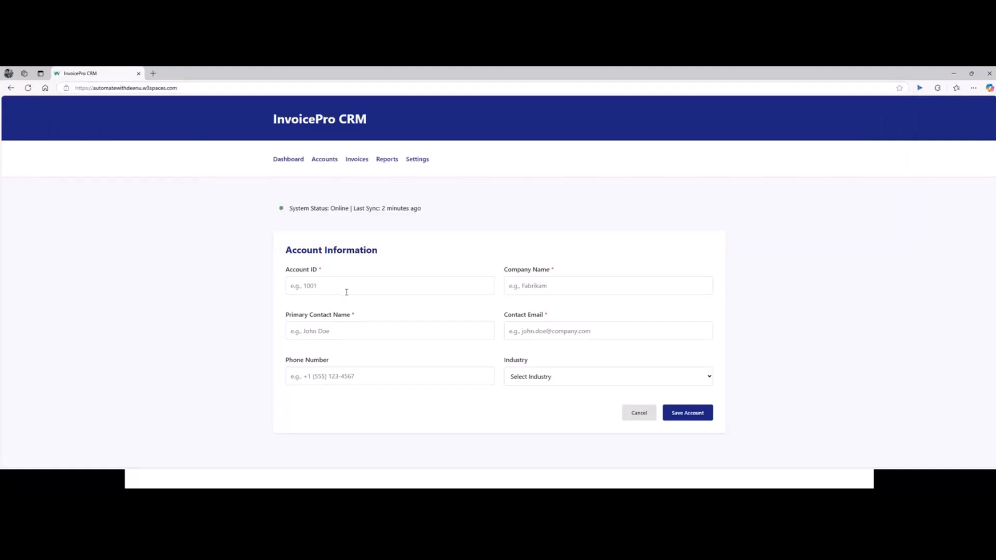
{"action": "mouse_move", "coordinate": [244, 145]}
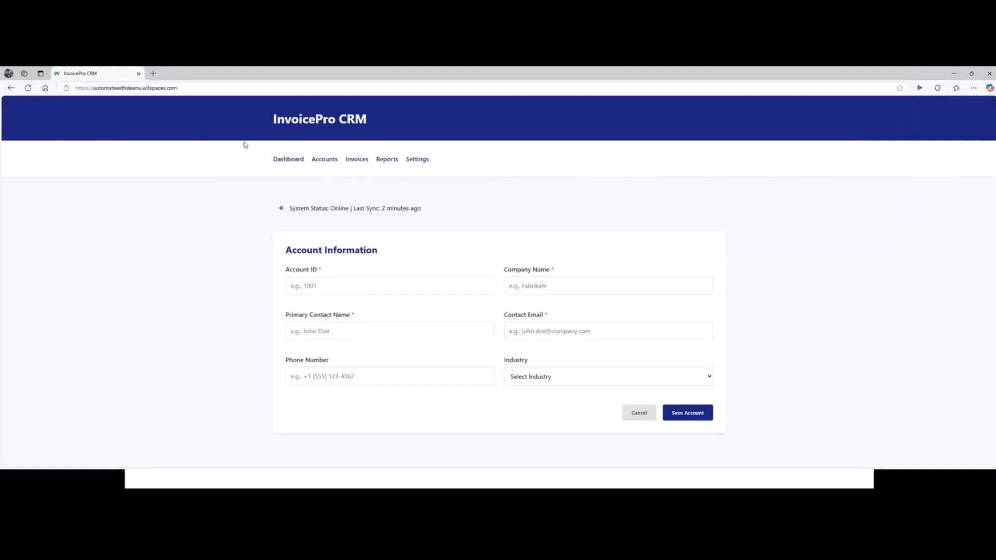
{"action": "left_click", "coordinate": [388, 285]}
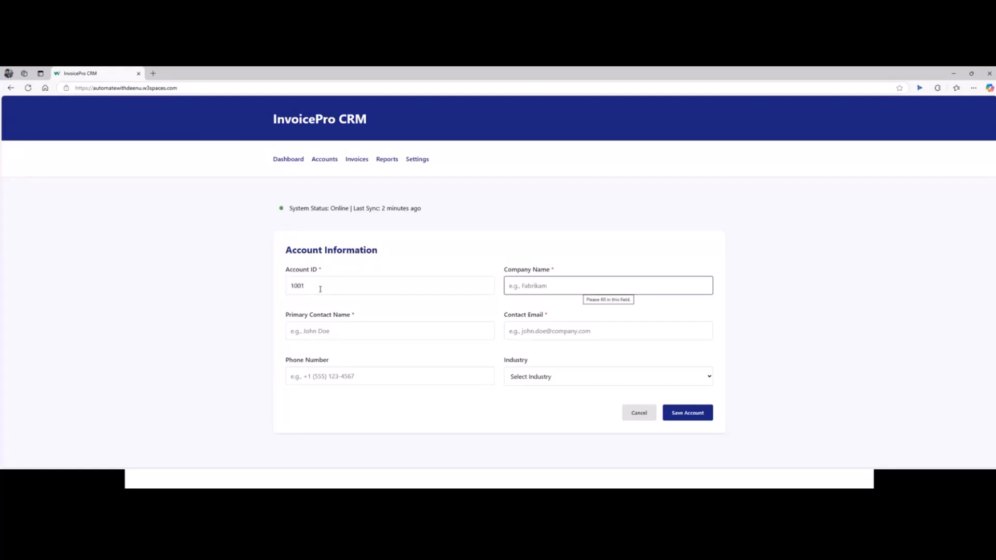
{"action": "type", "text": "test"}
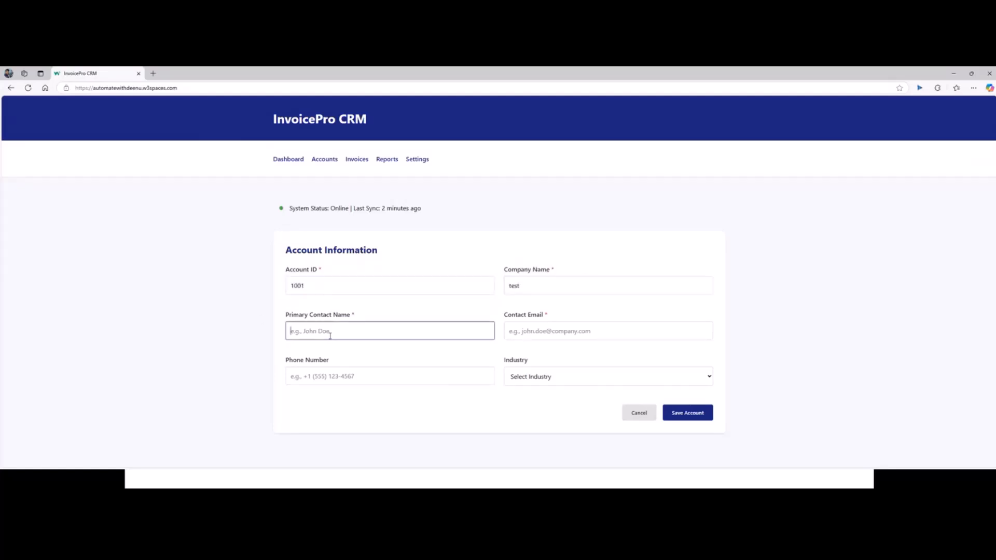
{"action": "left_click", "coordinate": [389, 330]}
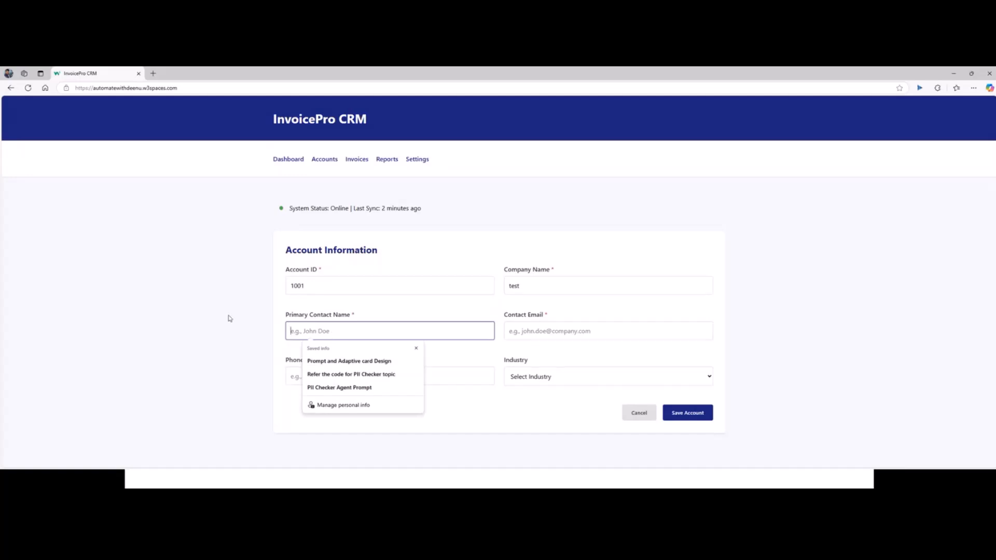
{"action": "mouse_move", "coordinate": [327, 293]}
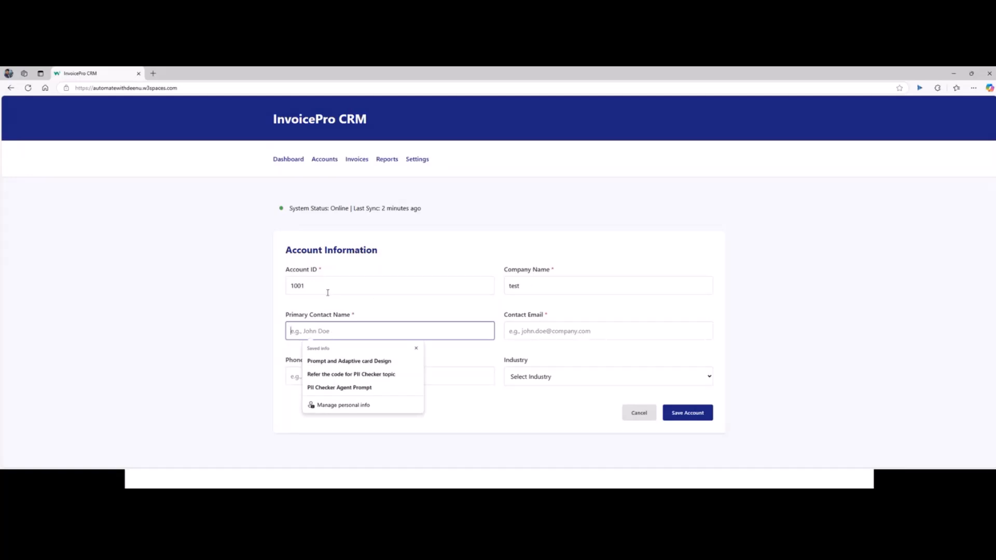
{"action": "mouse_move", "coordinate": [377, 301]}
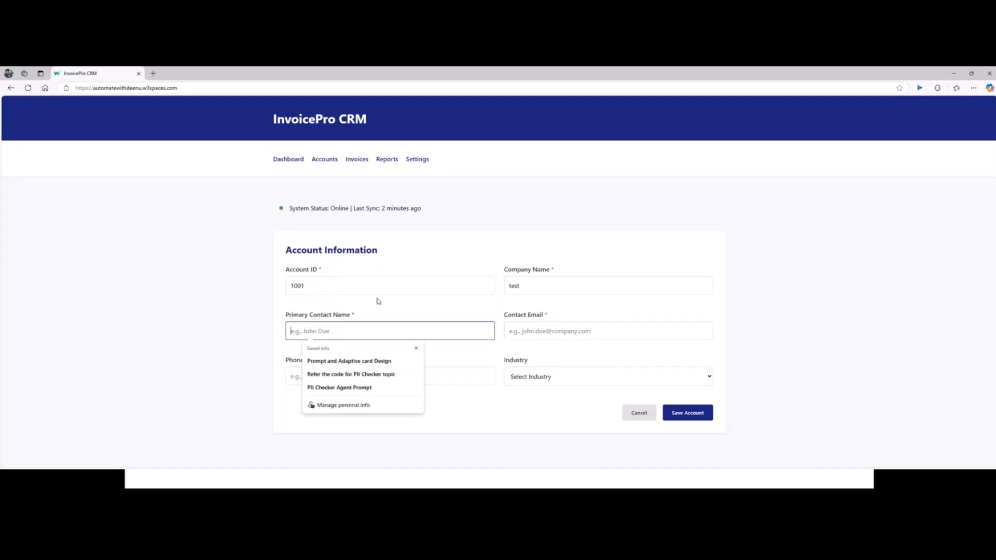
{"action": "mouse_move", "coordinate": [449, 329]}
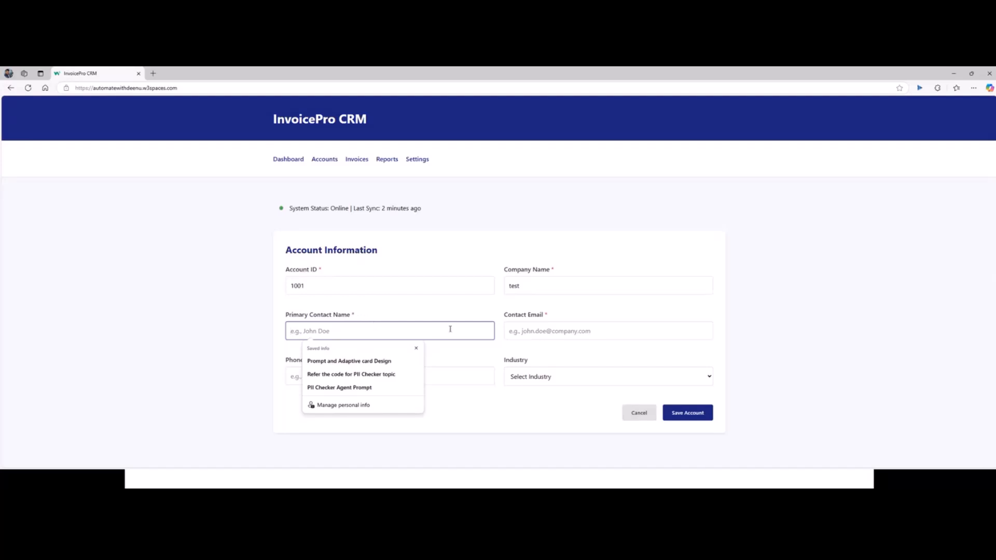
{"action": "type", "text": "test"}
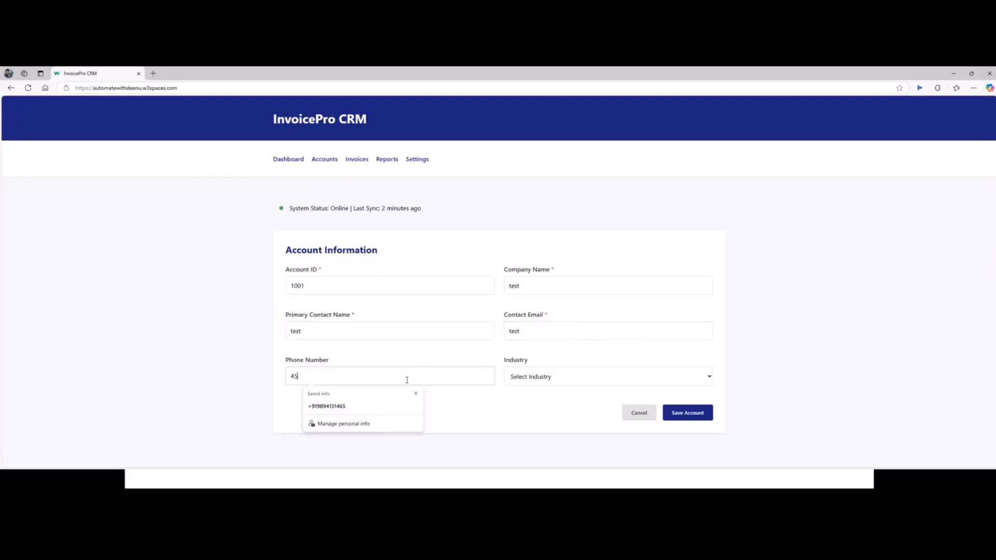
{"action": "type", "text": "455"}
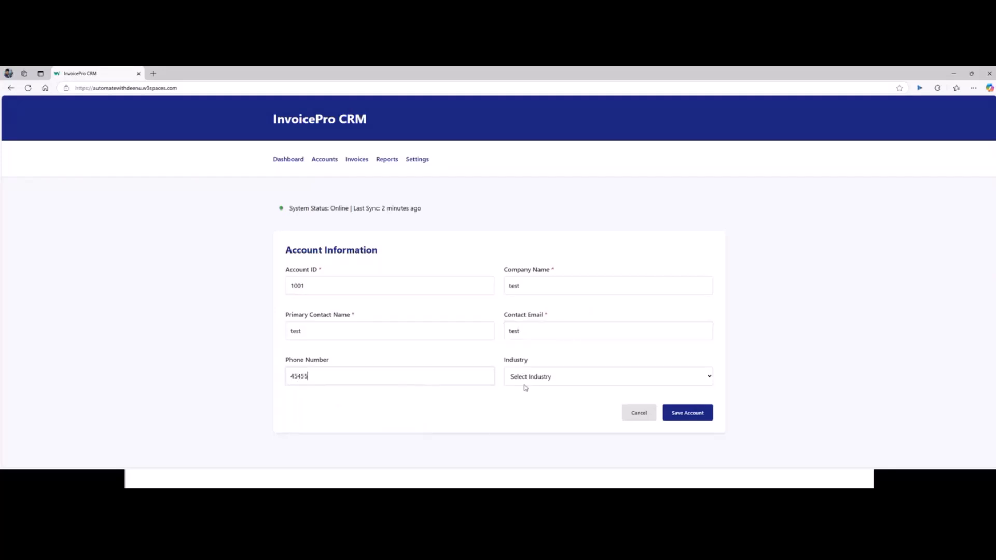
Save the account and begin the next account ID.
{"action": "left_click", "coordinate": [687, 412]}
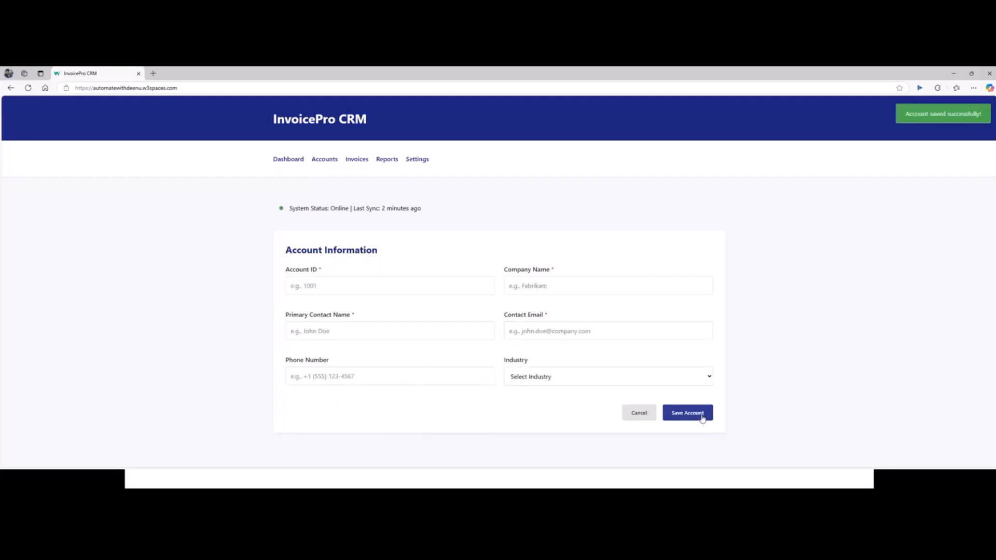
{"action": "type", "text": "1002"}
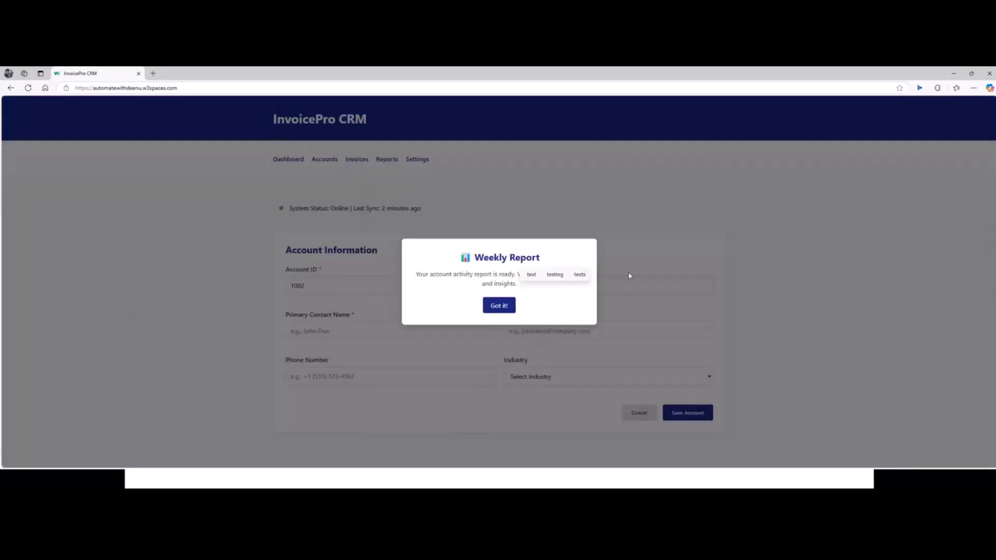
{"action": "mouse_move", "coordinate": [663, 291]}
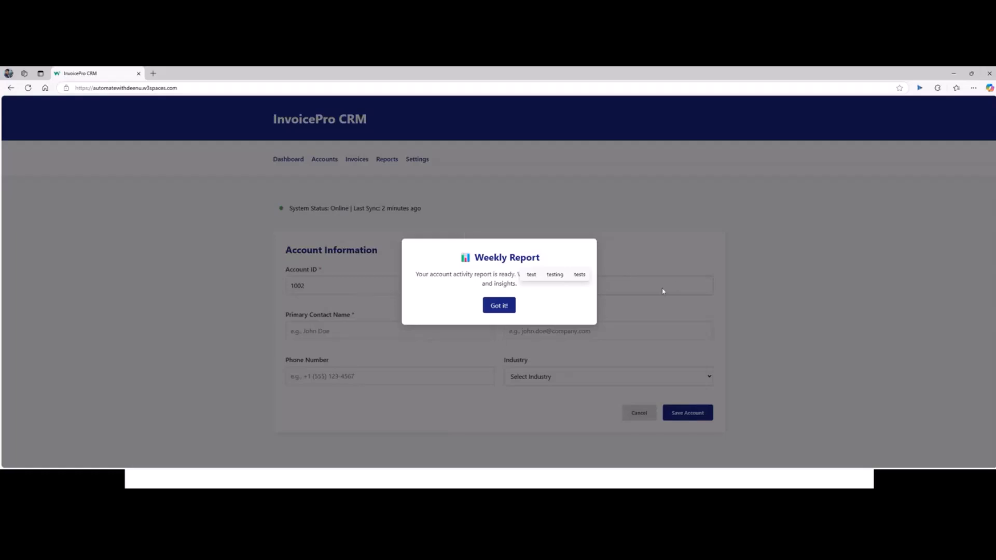
{"action": "mouse_move", "coordinate": [683, 329]}
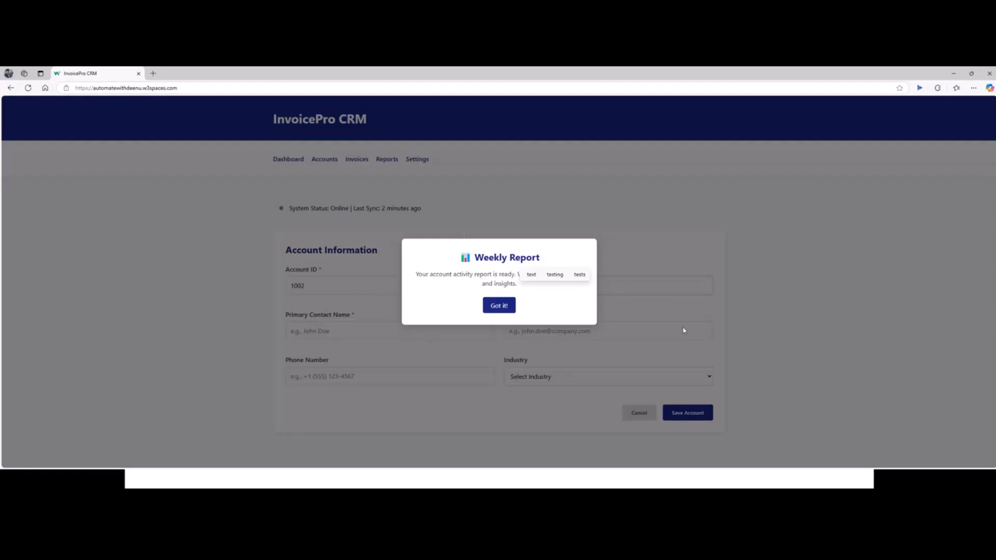
{"action": "mouse_move", "coordinate": [676, 290]}
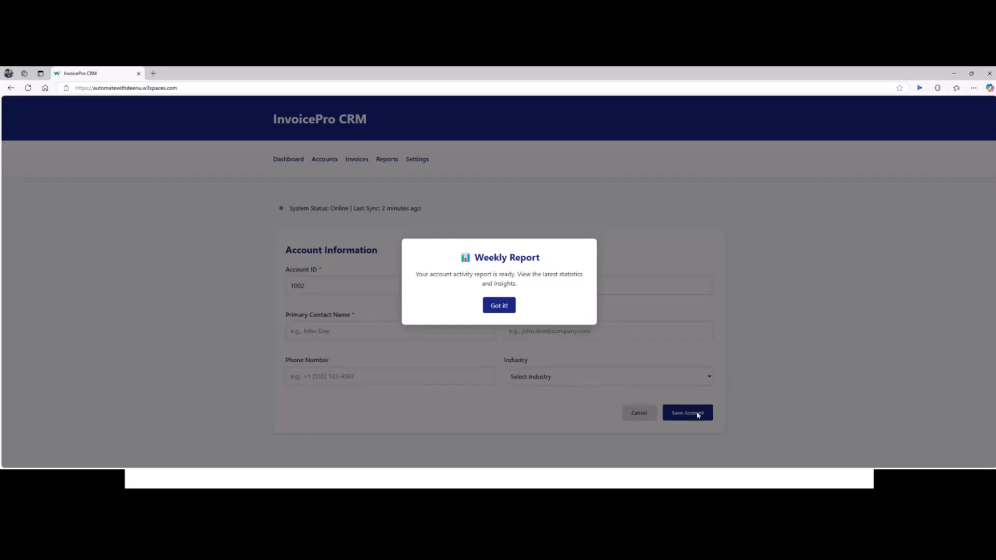
{"action": "mouse_move", "coordinate": [360, 388]}
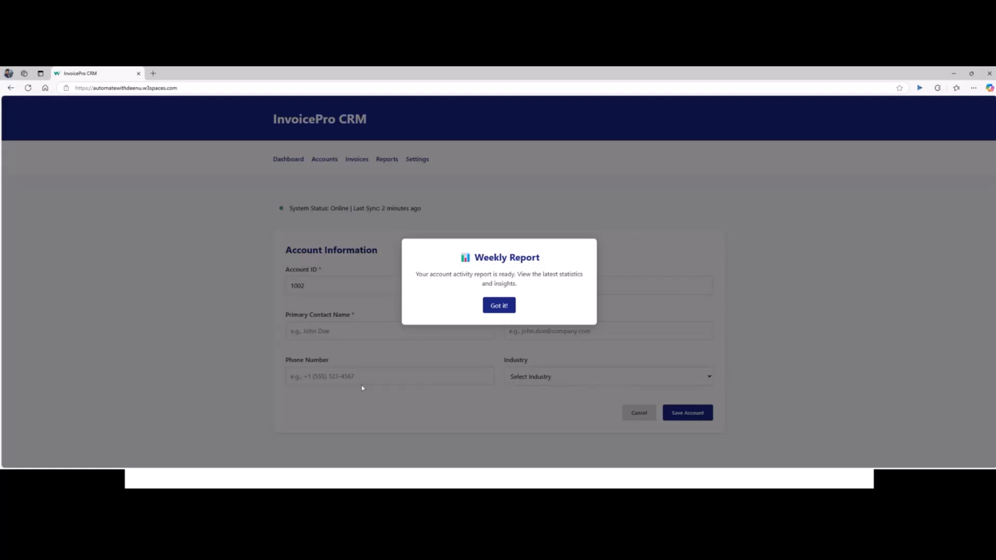
{"action": "mouse_move", "coordinate": [399, 319]}
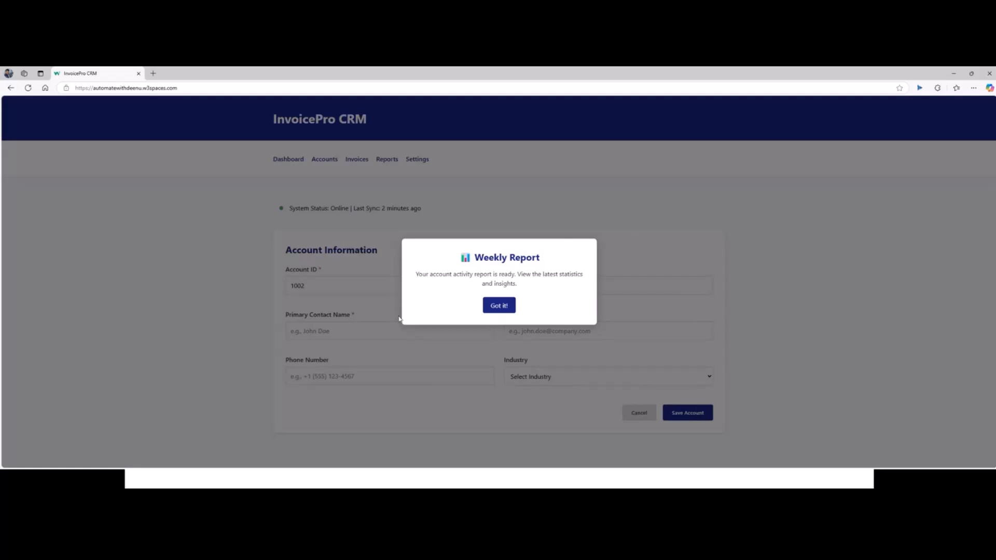
{"action": "mouse_move", "coordinate": [413, 170]}
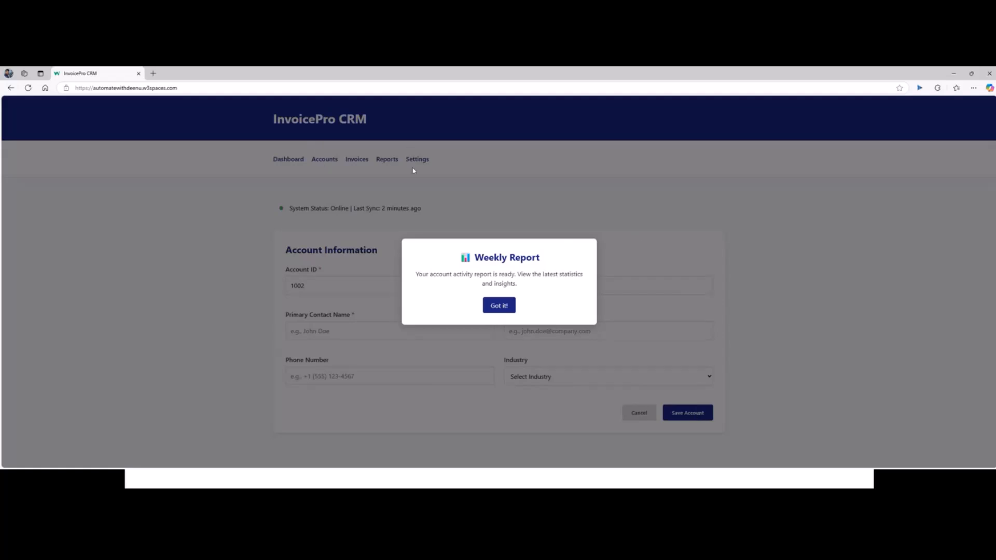
Bring up the overview of open windows while the Weekly Report pop-up stays open.
{"action": "left_click", "coordinate": [499, 305]}
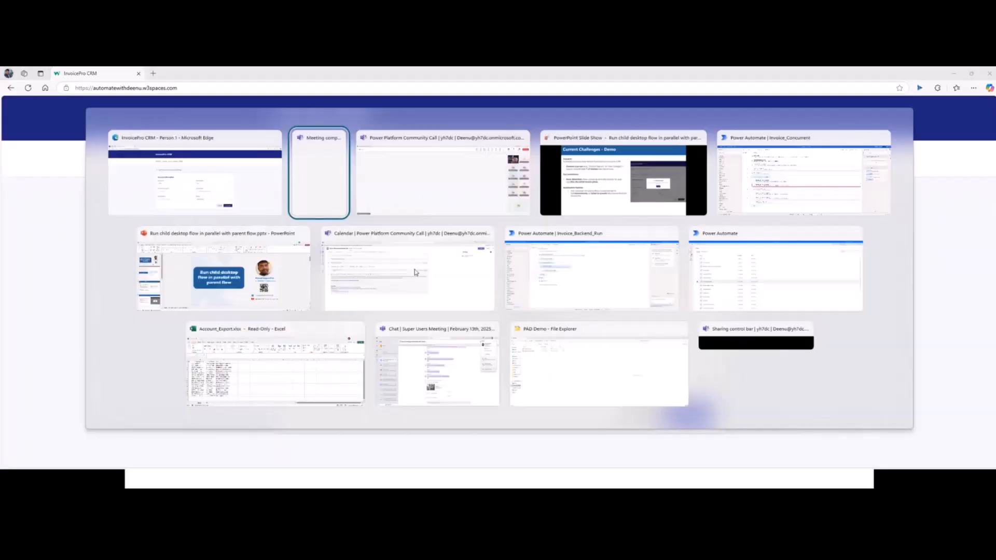
Show the Account_Export.xlsx account list in Excel, then return to the open-windows overview.
{"action": "left_click", "coordinate": [194, 174]}
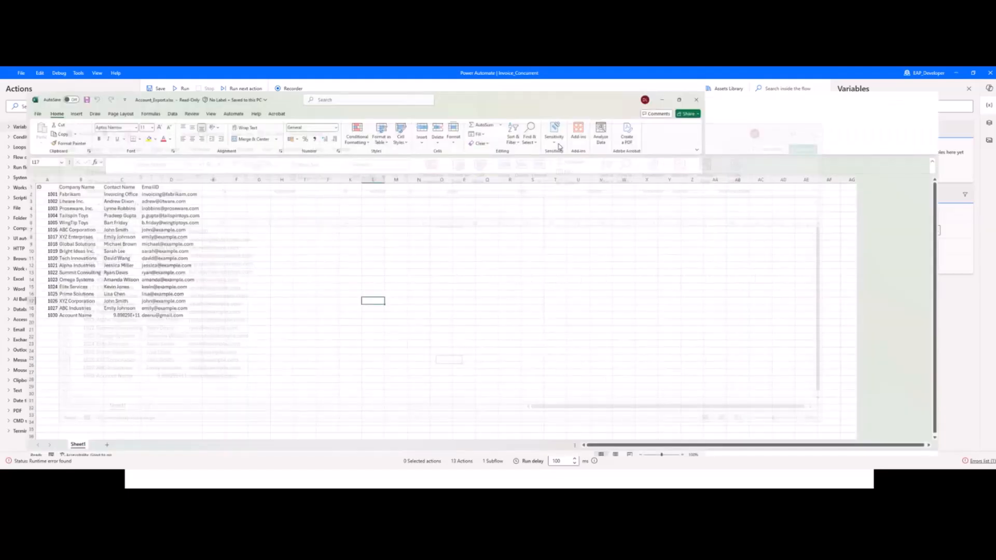
{"action": "left_click", "coordinate": [679, 99]}
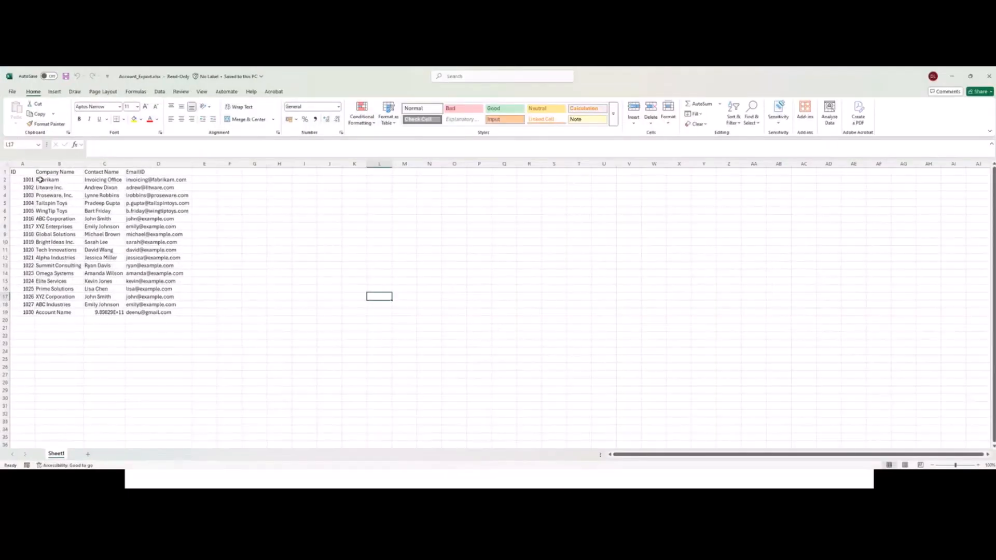
{"action": "key", "text": "alt+tab"}
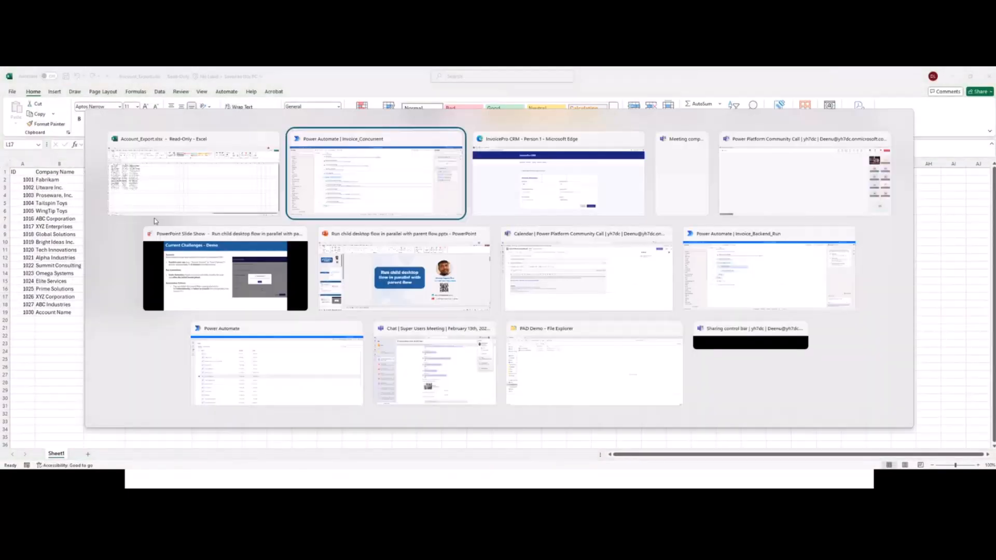
{"action": "left_click", "coordinate": [558, 174]}
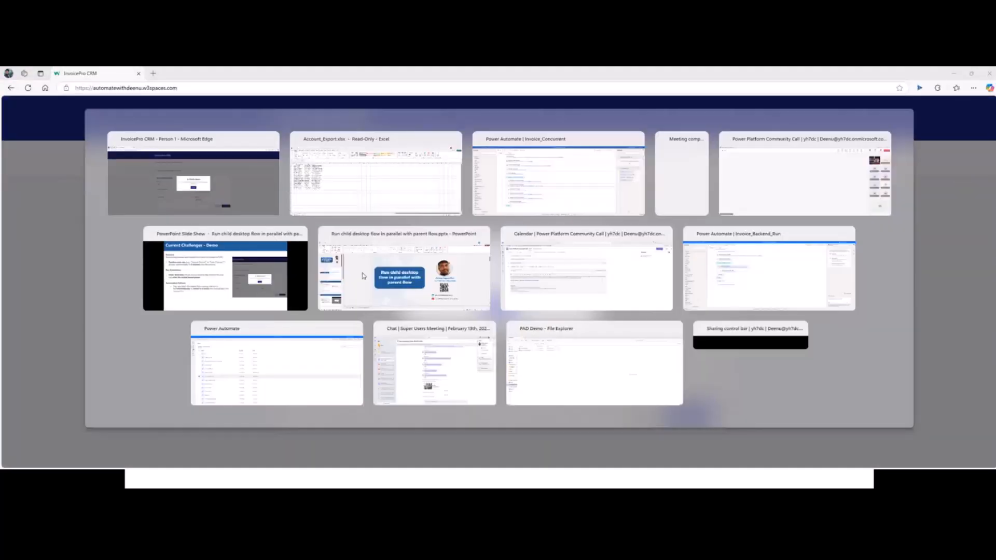
Switch to the Invoice_Concurrent flow in Power Automate Desktop and run it.
{"action": "left_click", "coordinate": [558, 174]}
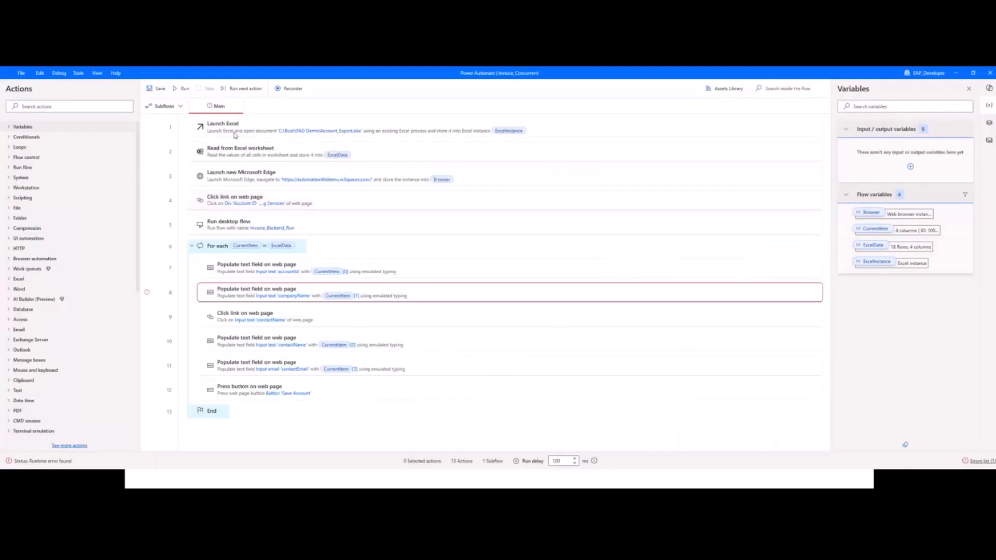
{"action": "mouse_move", "coordinate": [242, 131]}
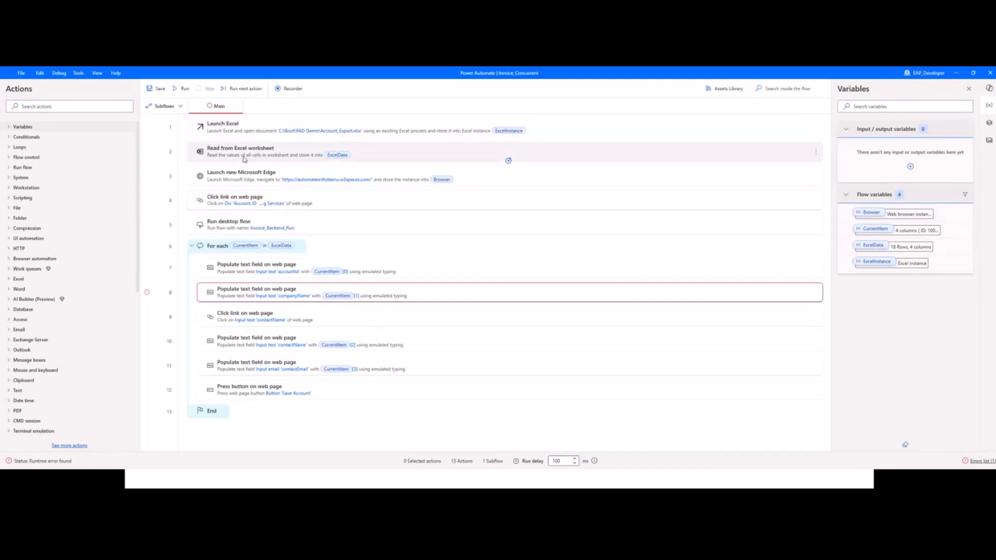
{"action": "mouse_move", "coordinate": [356, 183]}
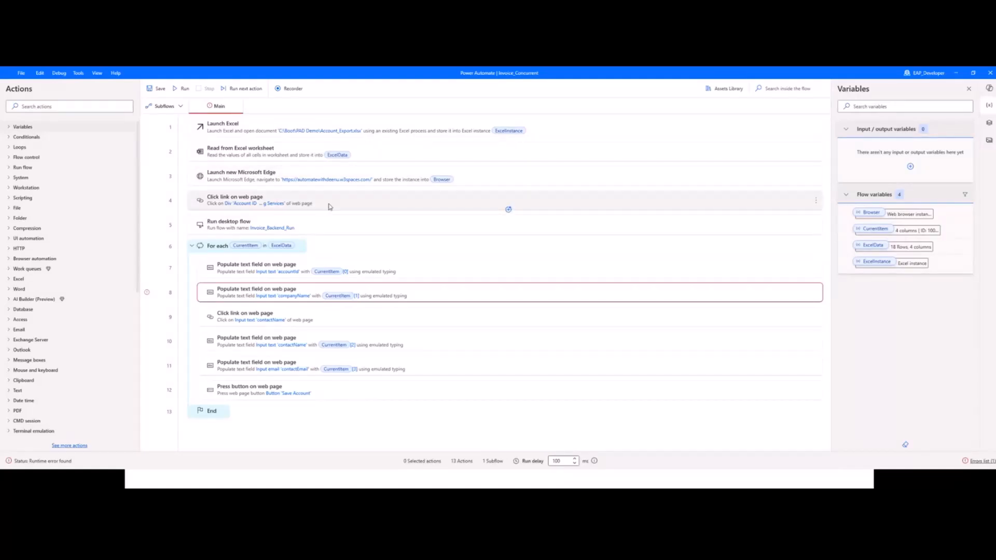
{"action": "mouse_move", "coordinate": [332, 216]}
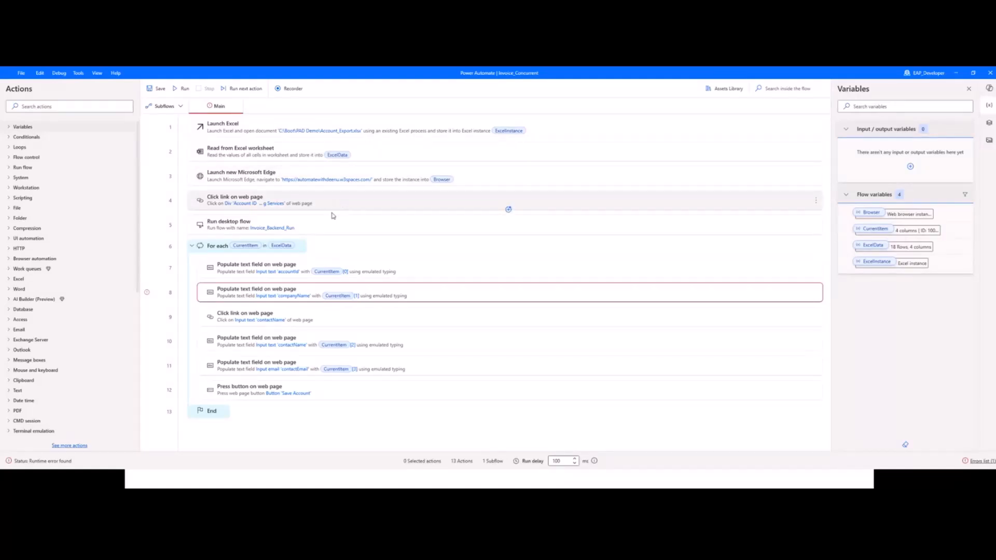
{"action": "mouse_move", "coordinate": [409, 219]}
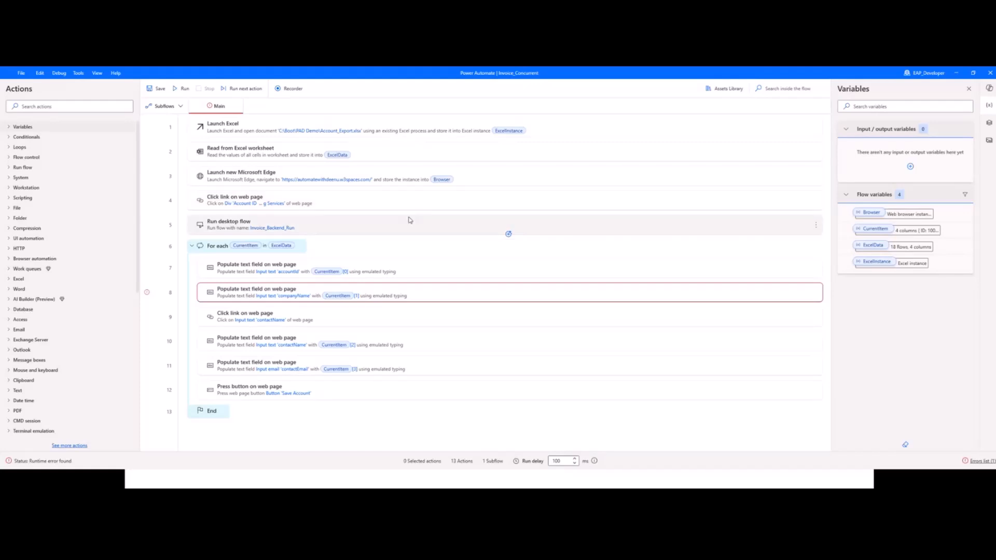
{"action": "mouse_move", "coordinate": [331, 307]}
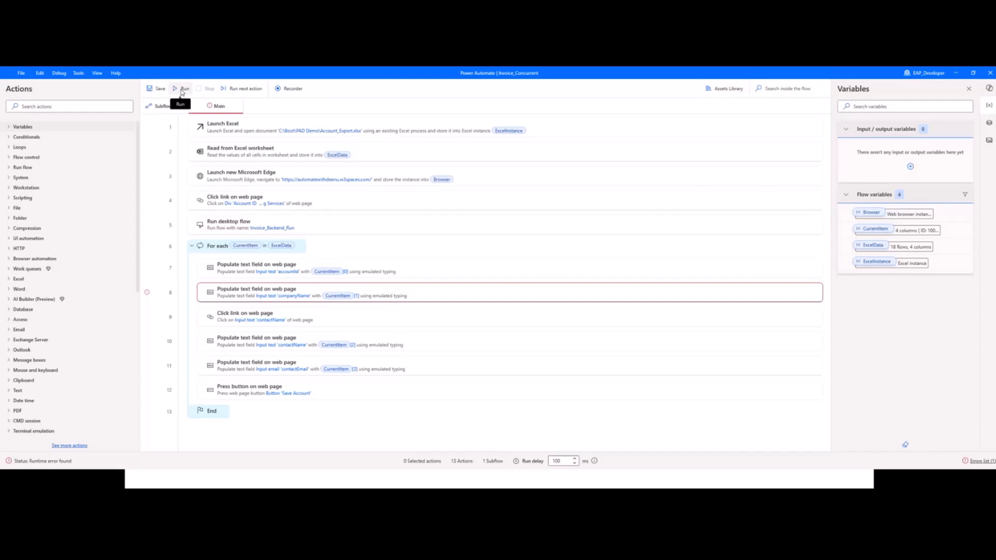
{"action": "left_click", "coordinate": [185, 89]}
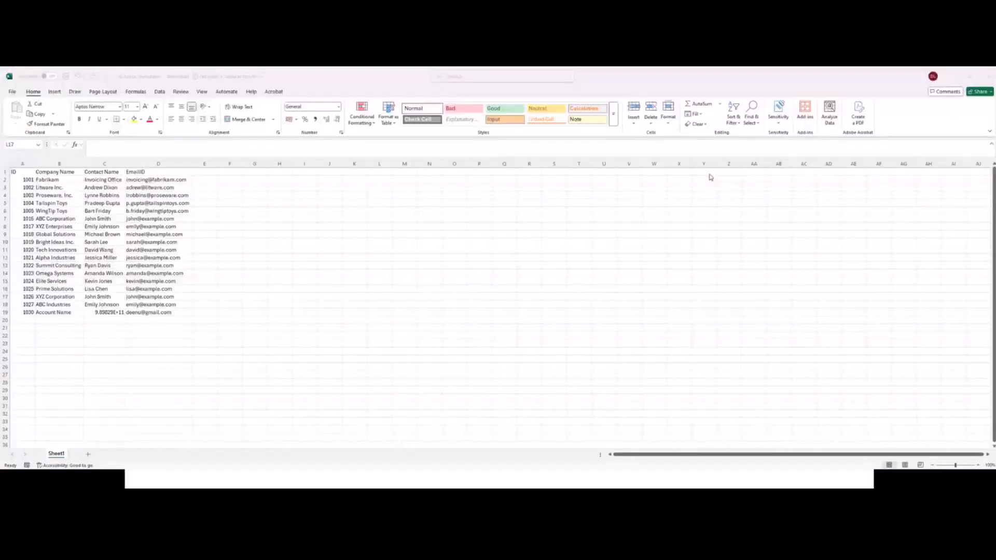
Let the flow open Account_Export.xlsx on Sheet1 in Excel.
{"action": "left_click", "coordinate": [380, 297]}
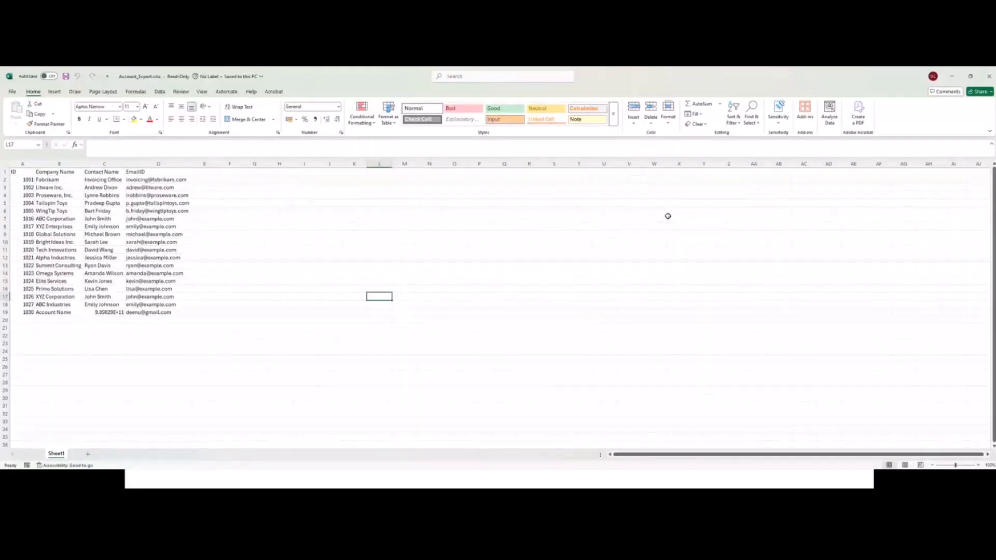
{"action": "mouse_move", "coordinate": [612, 270]}
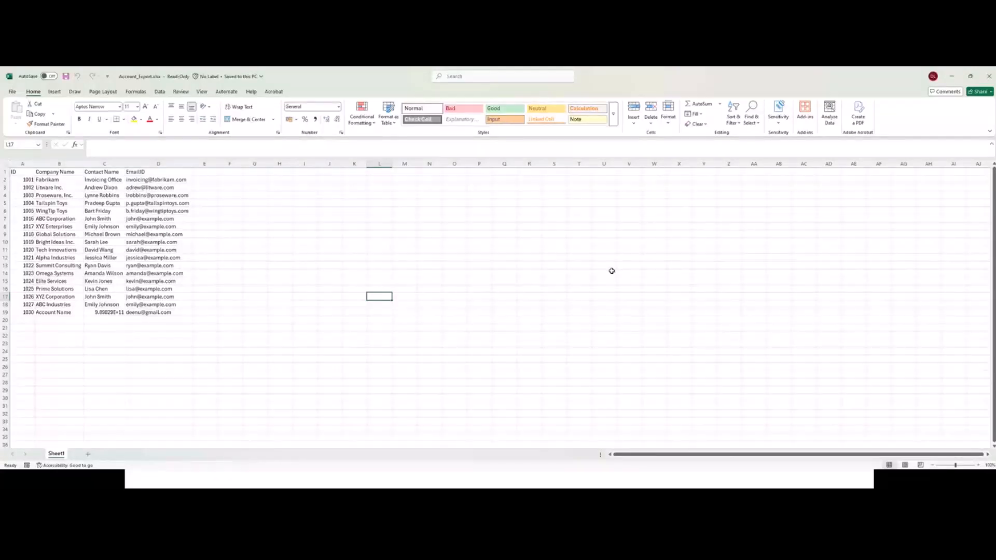
{"action": "mouse_move", "coordinate": [722, 320]}
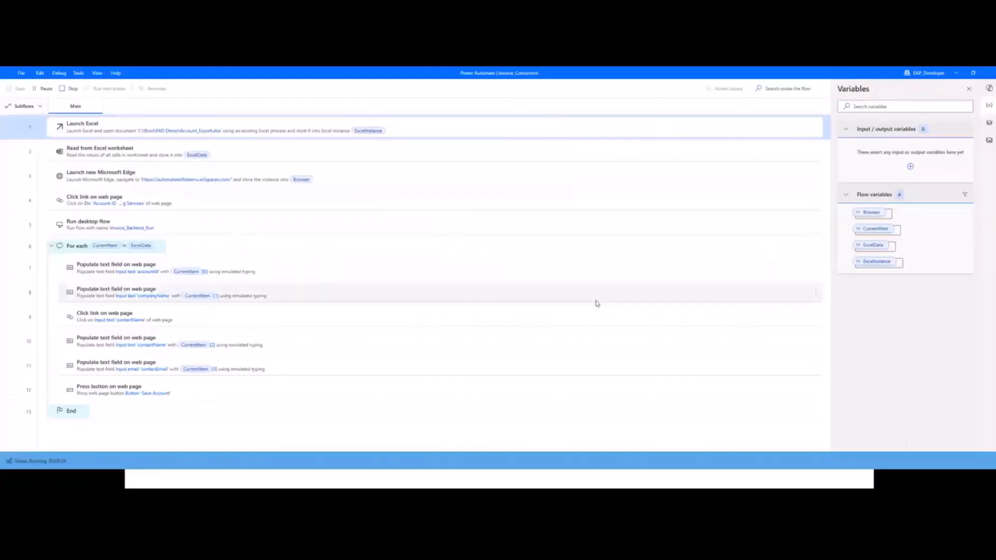
{"action": "mouse_move", "coordinate": [507, 280]}
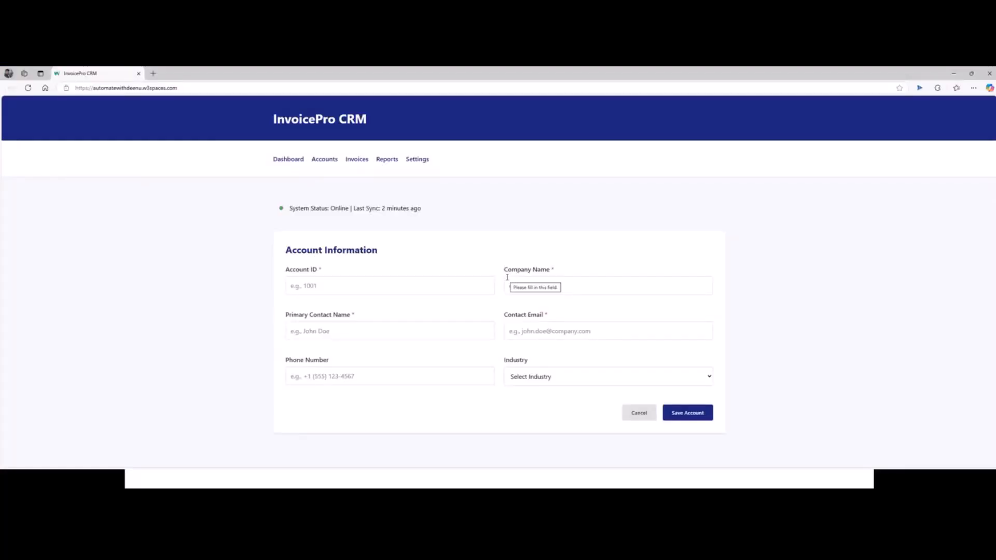
{"action": "mouse_move", "coordinate": [500, 331]}
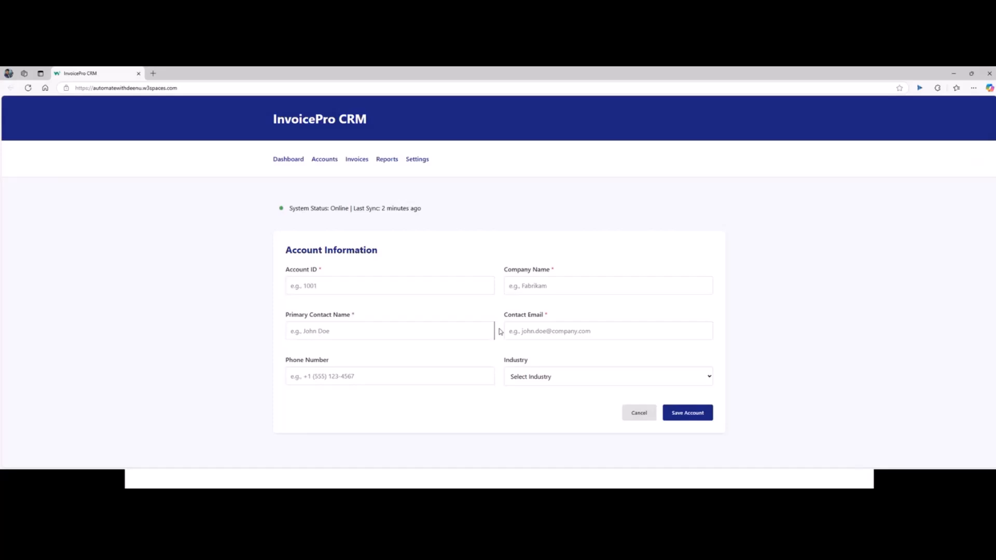
{"action": "type", "text": "1001"}
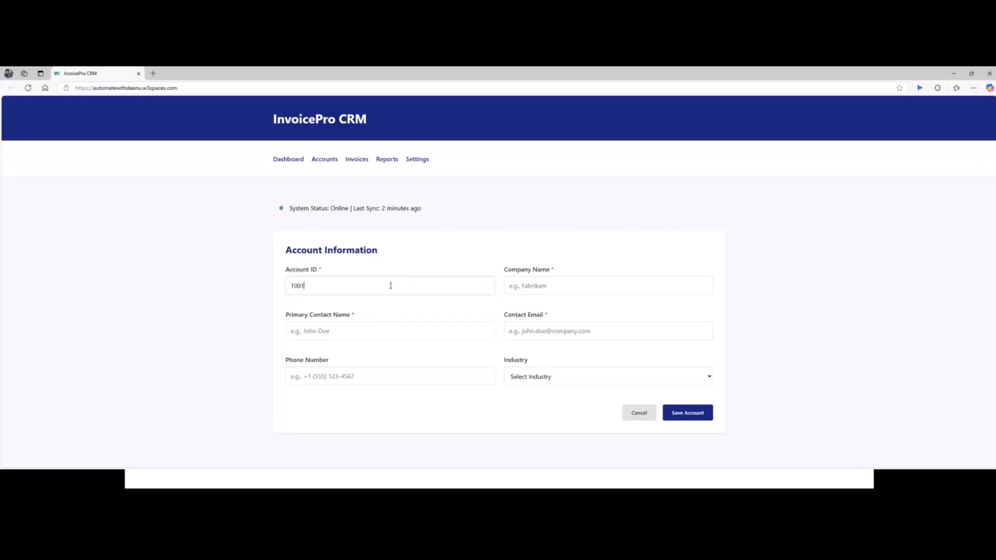
{"action": "type", "text": "Fabrikam"}
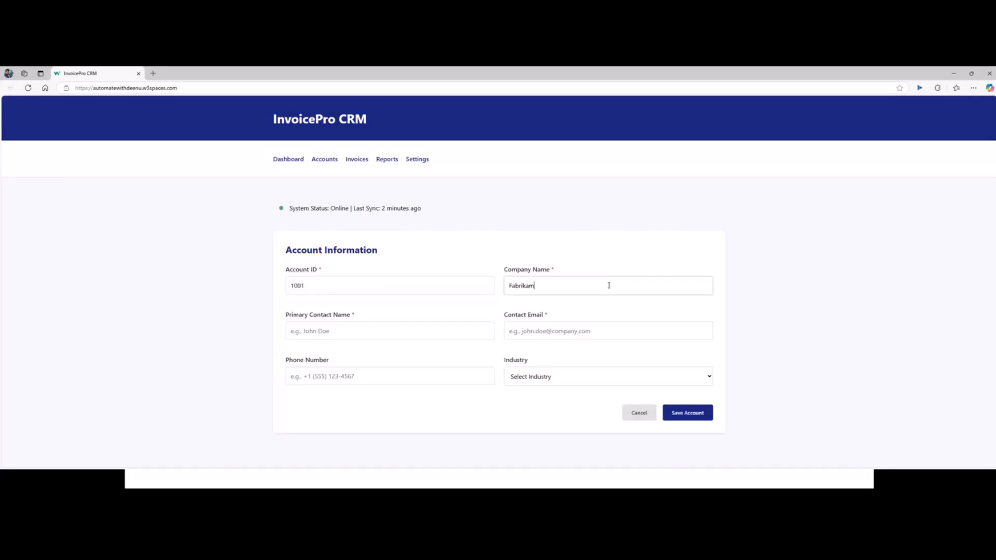
{"action": "left_click", "coordinate": [389, 330]}
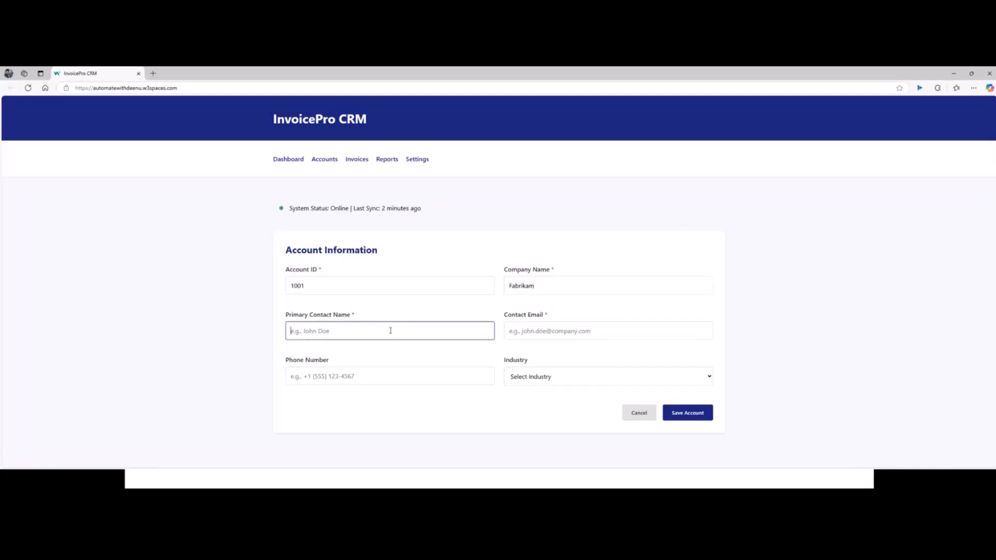
{"action": "left_click", "coordinate": [388, 330]}
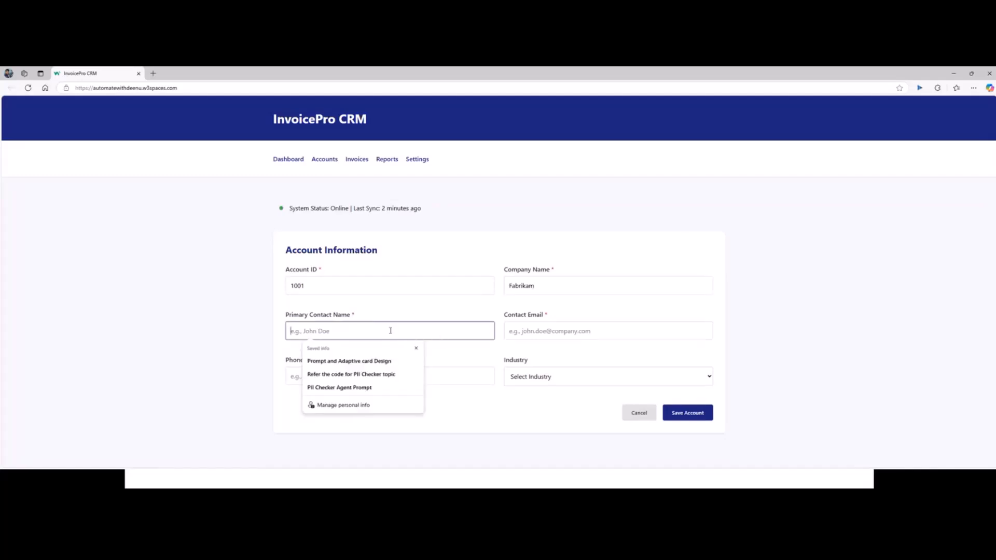
{"action": "type", "text": "Invoicing Office"}
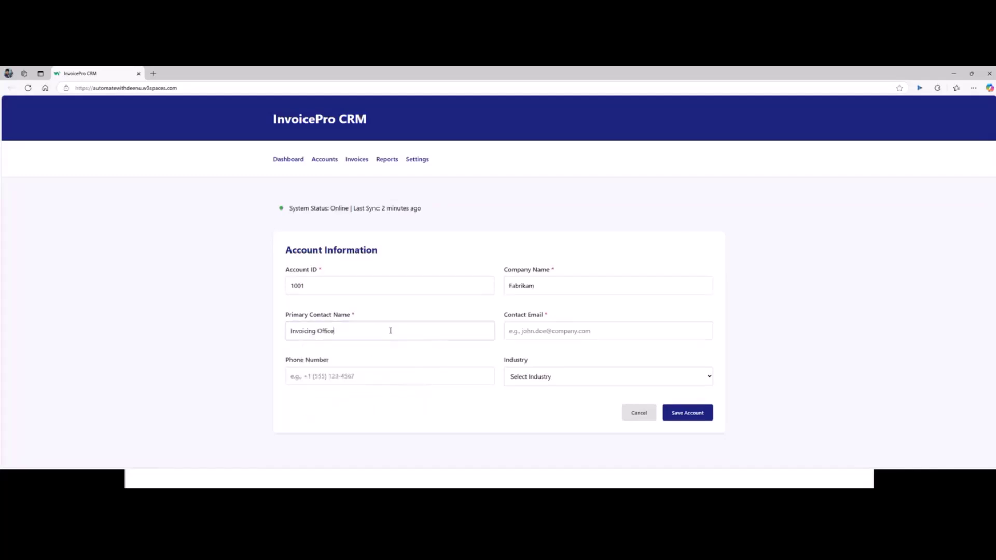
{"action": "type", "text": "invoicing@fabrikam.com"}
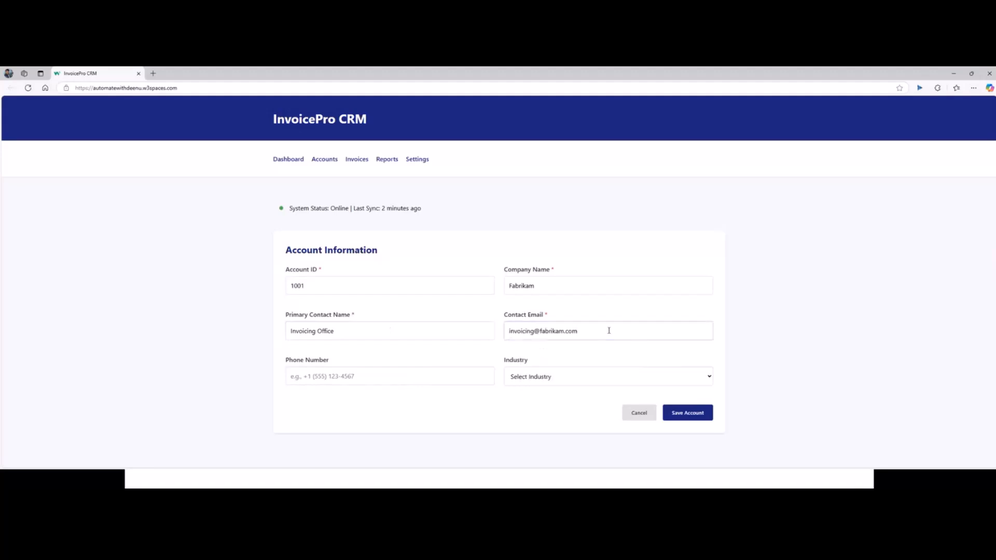
{"action": "left_click", "coordinate": [686, 412]}
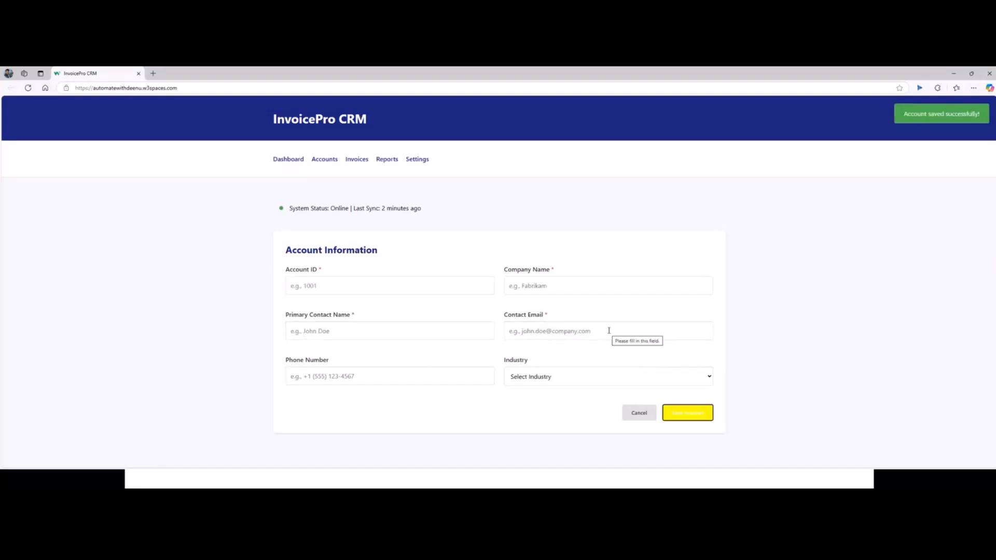
Begin account 1002 for Litware, dismissing the Weekly Report pop-up, with email adrew@litware.
{"action": "type", "text": "1002"}
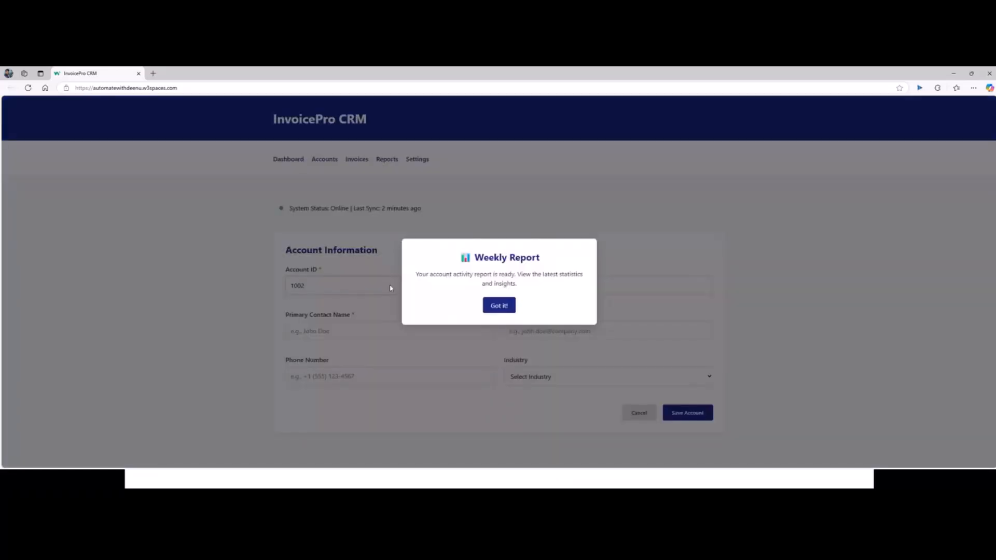
{"action": "left_click", "coordinate": [499, 305]}
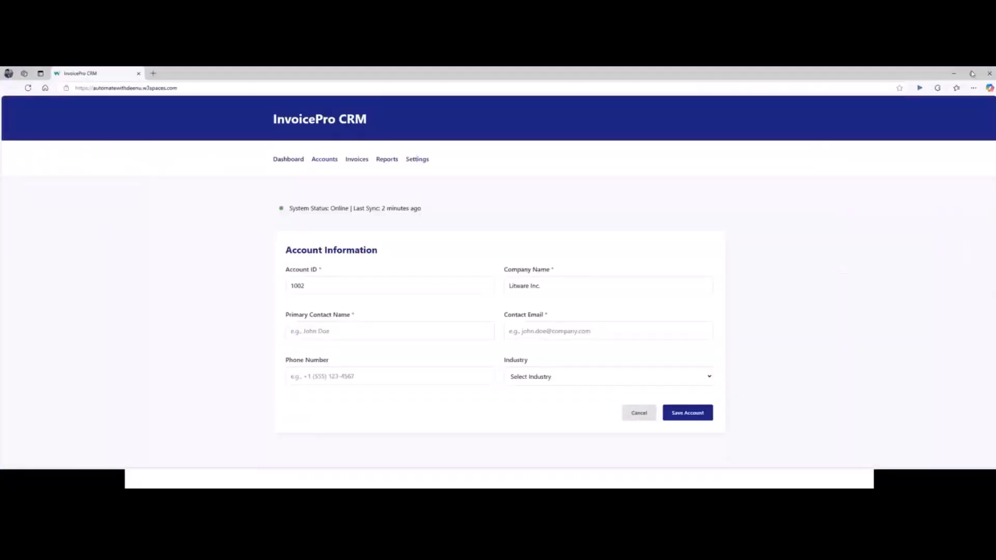
{"action": "left_click", "coordinate": [607, 330]}
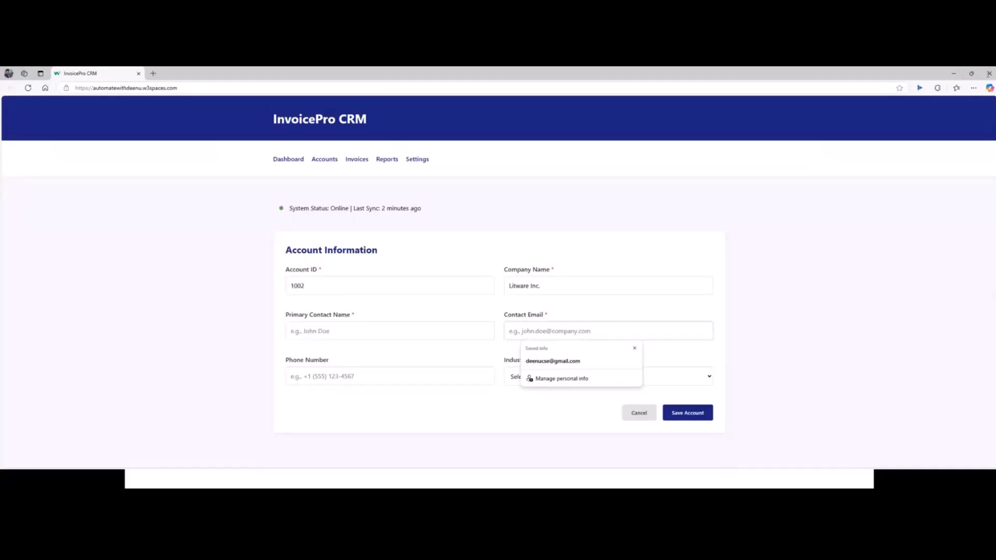
{"action": "type", "text": "adrew@litware"}
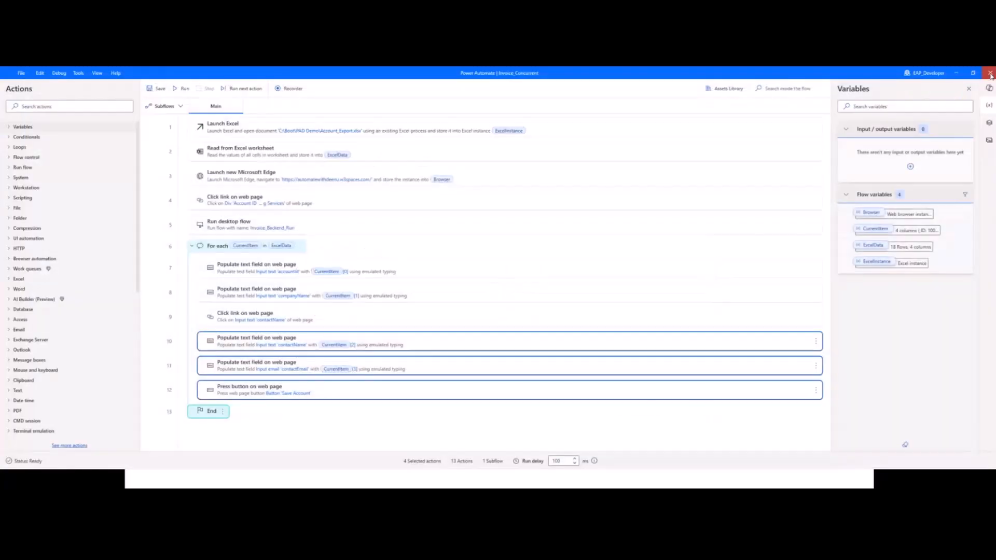
Select the Run desktop flow action and run the parent flow again.
{"action": "left_click", "coordinate": [989, 72]}
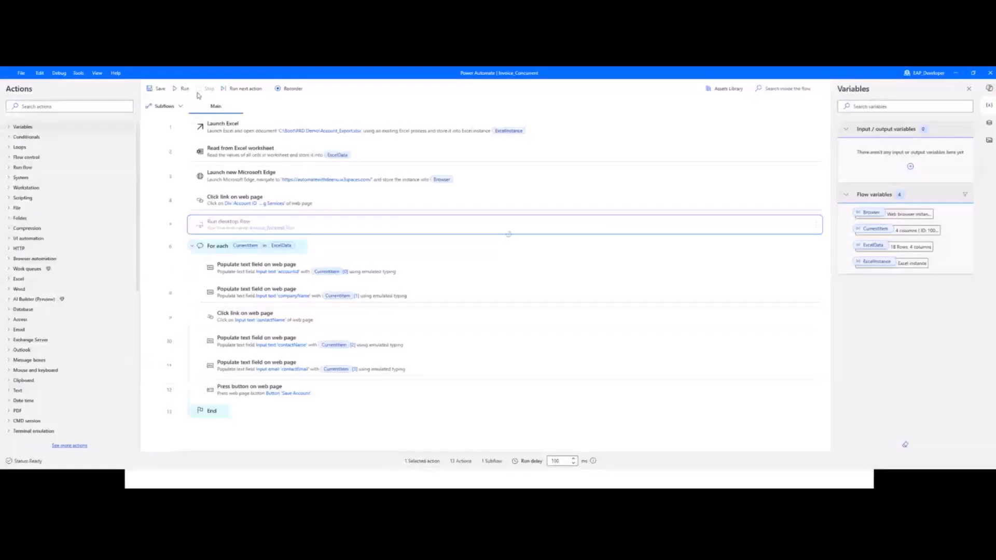
{"action": "left_click", "coordinate": [184, 88]}
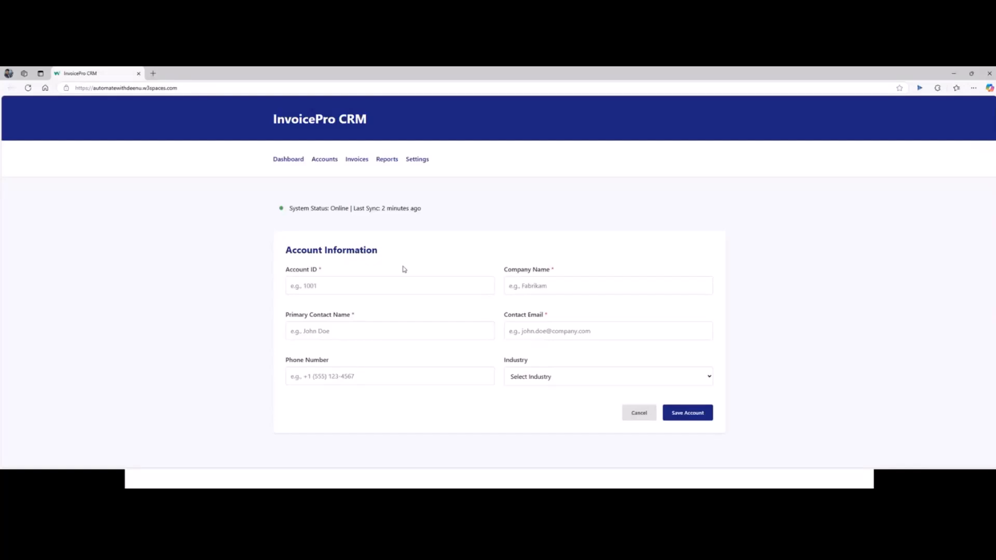
{"action": "mouse_move", "coordinate": [499, 331]}
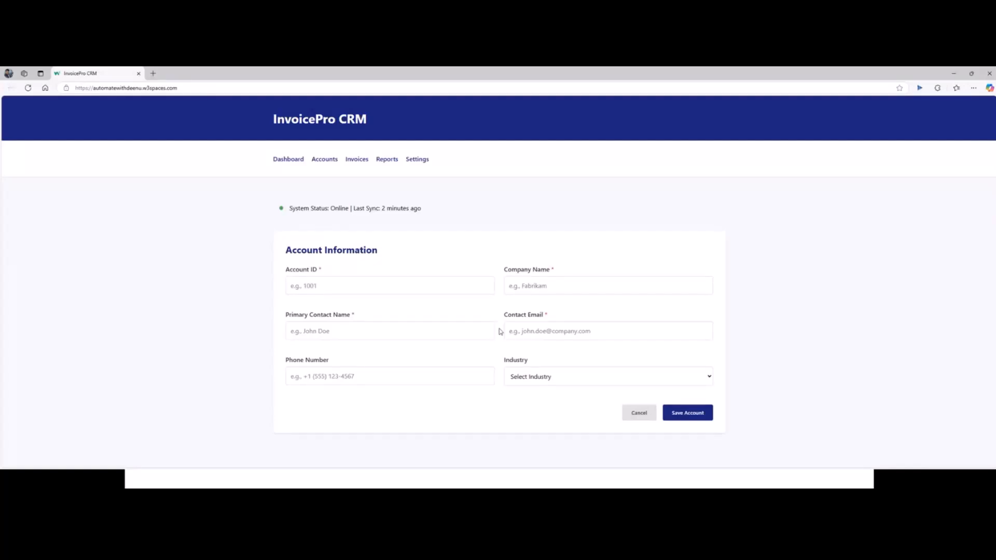
{"action": "left_click", "coordinate": [389, 285]}
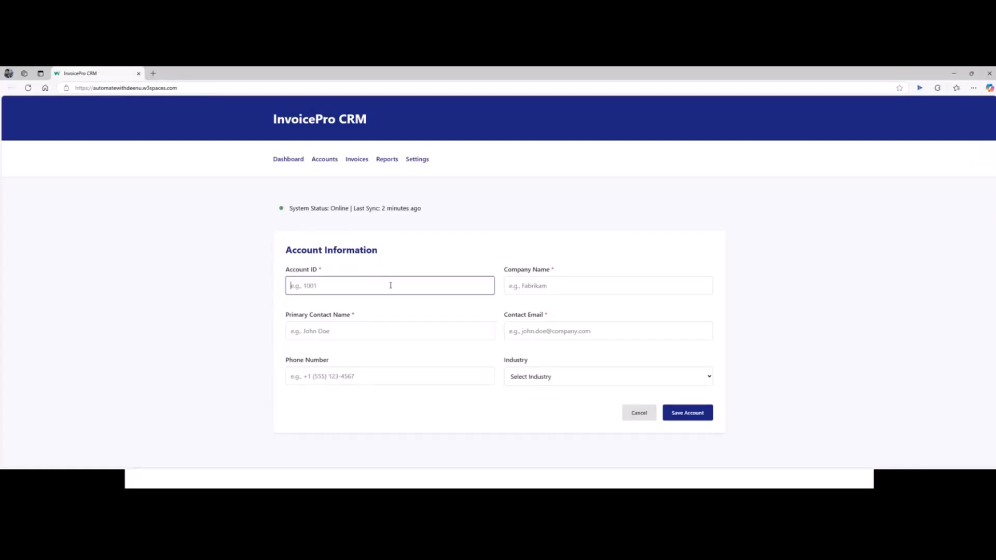
{"action": "type", "text": "1001"}
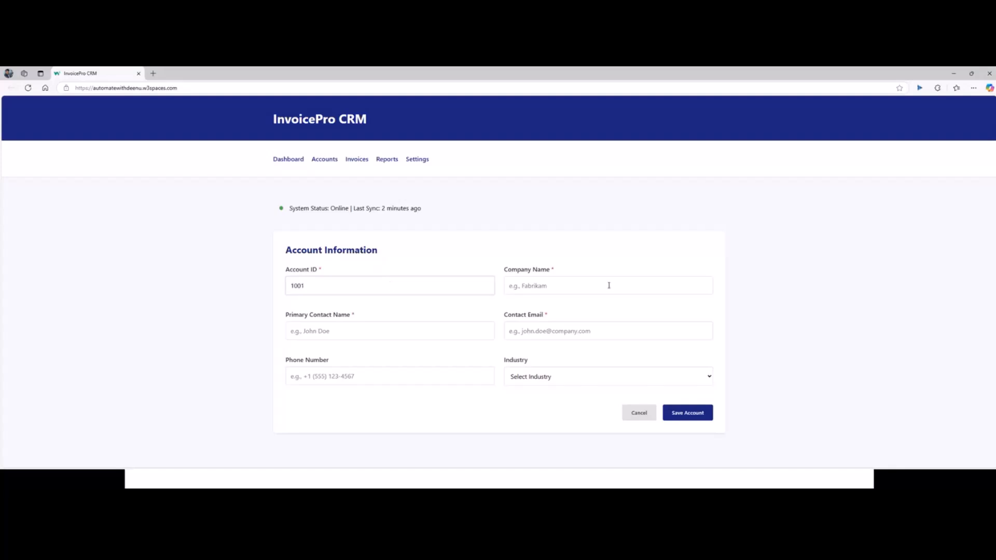
{"action": "type", "text": "Fabrikam"}
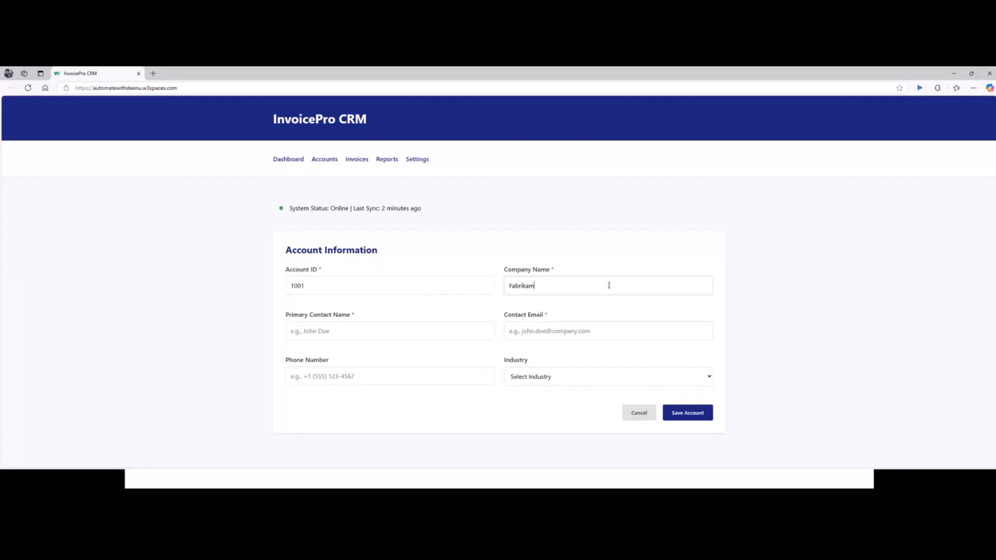
{"action": "left_click", "coordinate": [389, 331]}
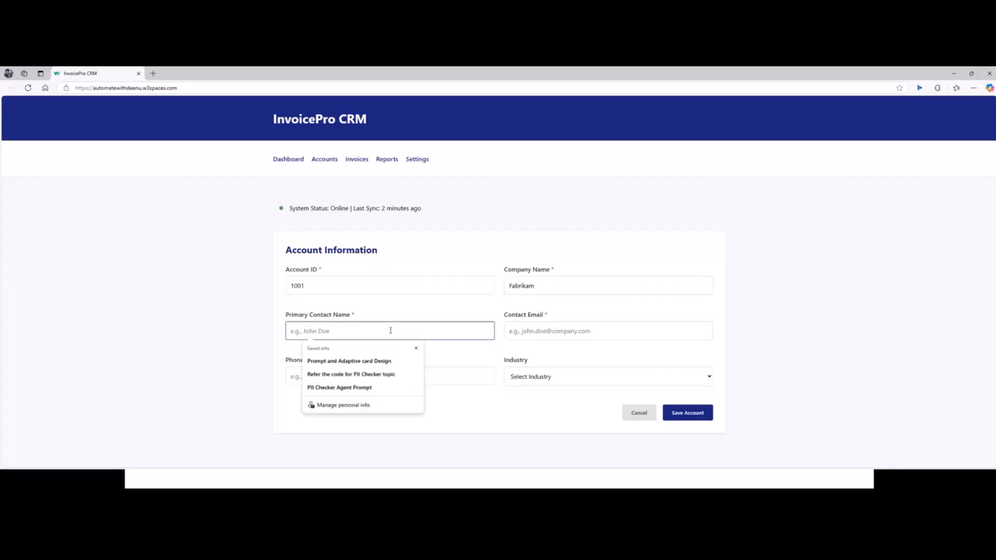
{"action": "left_click", "coordinate": [607, 330]}
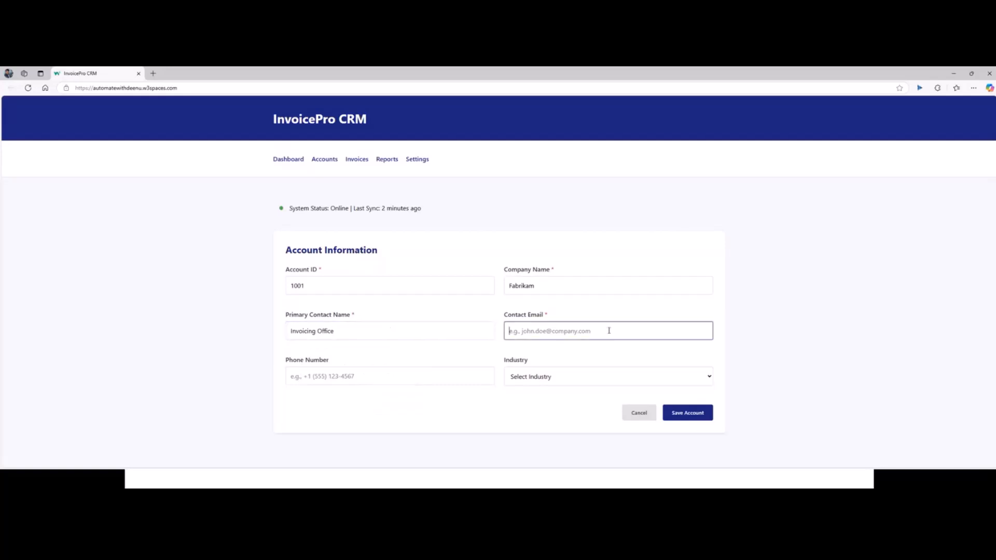
{"action": "type", "text": "invoicing@fabrikam.com"}
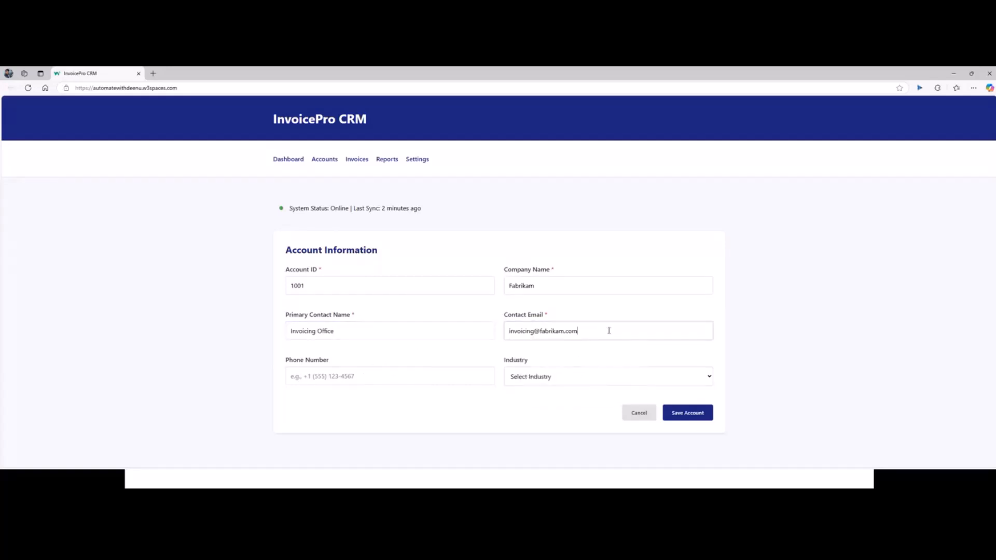
{"action": "left_click", "coordinate": [687, 411]}
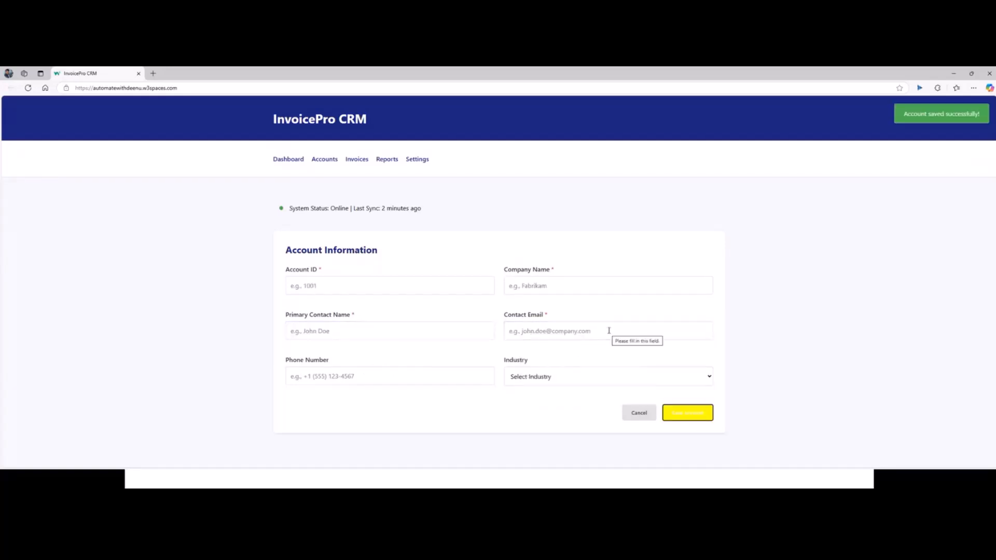
{"action": "left_click", "coordinate": [389, 285]}
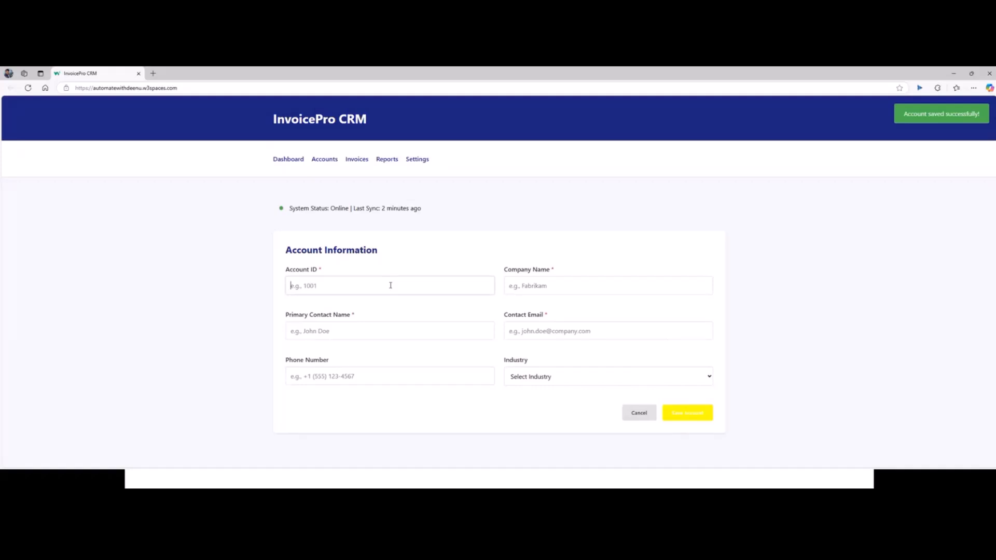
{"action": "left_click", "coordinate": [388, 330]}
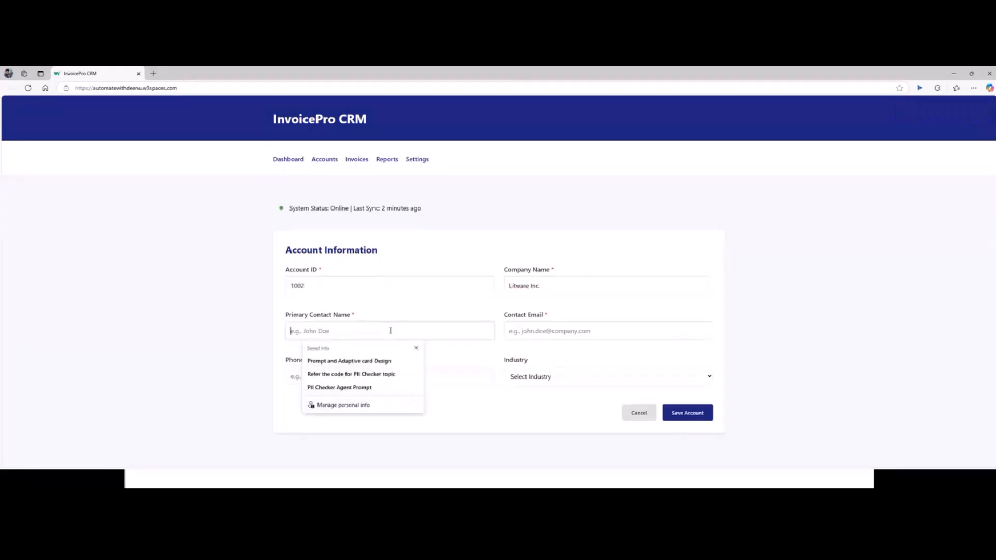
{"action": "left_click", "coordinate": [687, 412]}
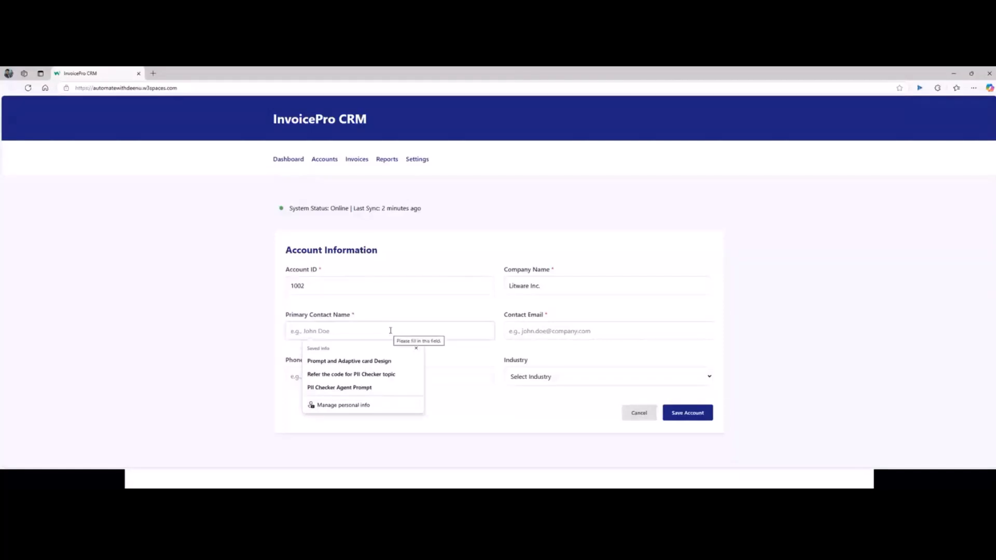
{"action": "type", "text": "Andrew Dixon"}
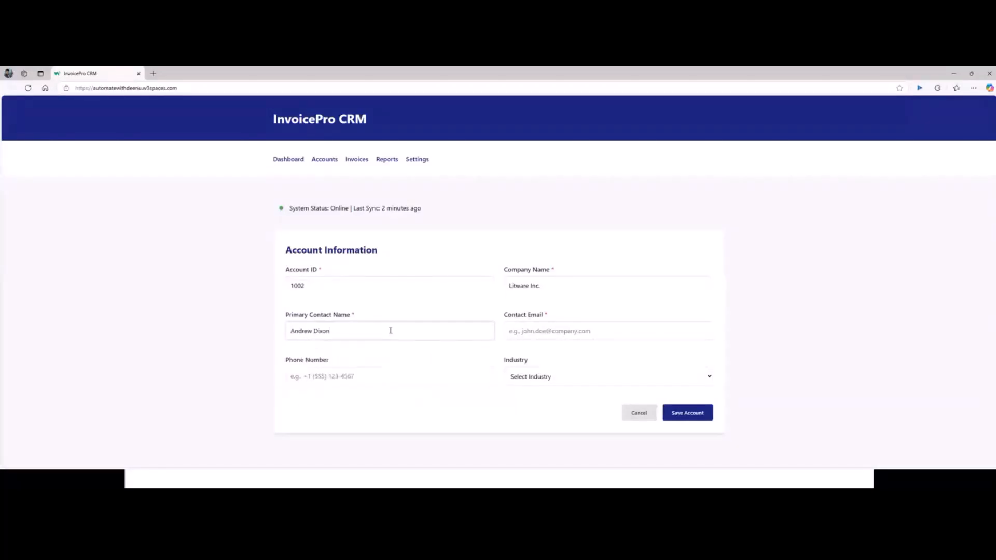
{"action": "type", "text": "adrew@litware.com"}
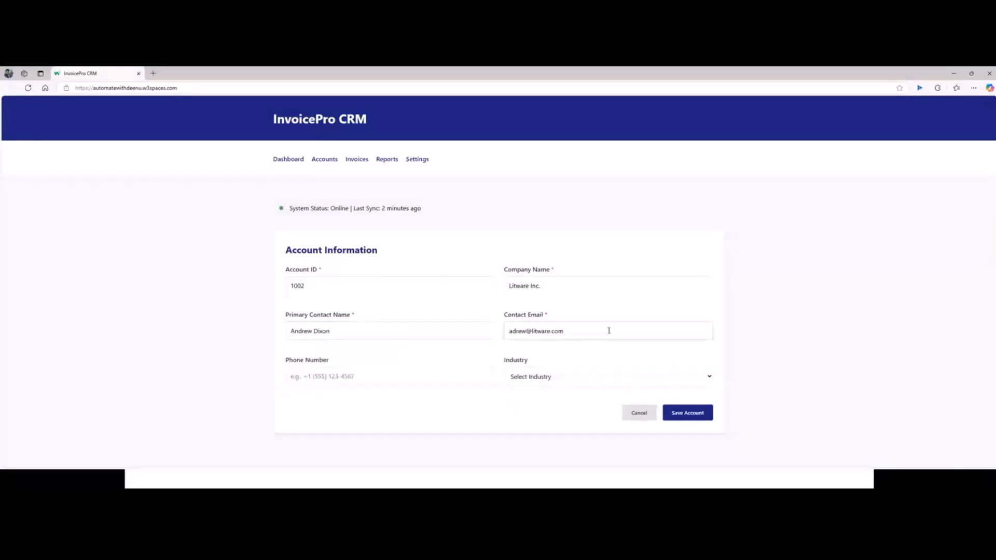
{"action": "left_click", "coordinate": [687, 411]}
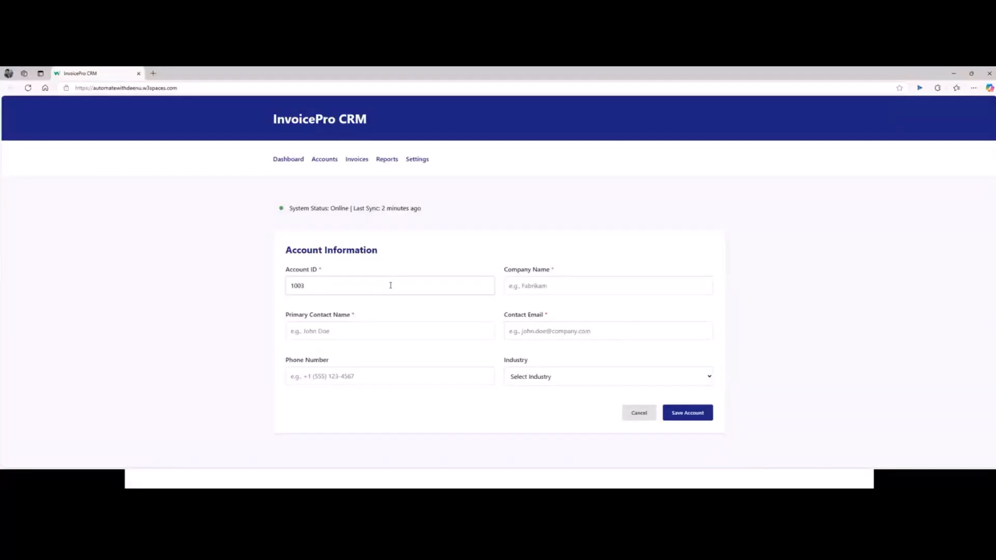
{"action": "type", "text": "Proseware, Inc."}
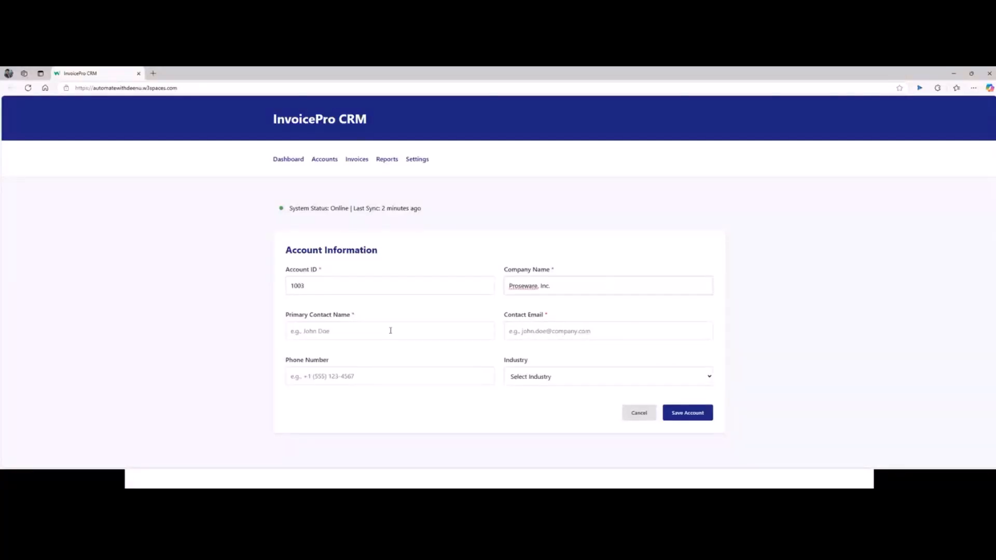
{"action": "left_click", "coordinate": [389, 330]}
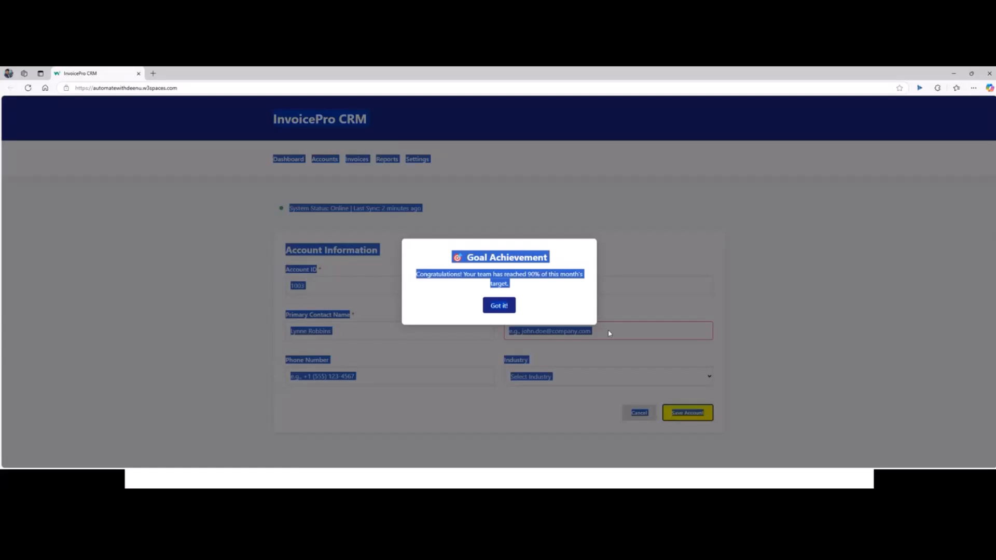
{"action": "mouse_move", "coordinate": [390, 288]}
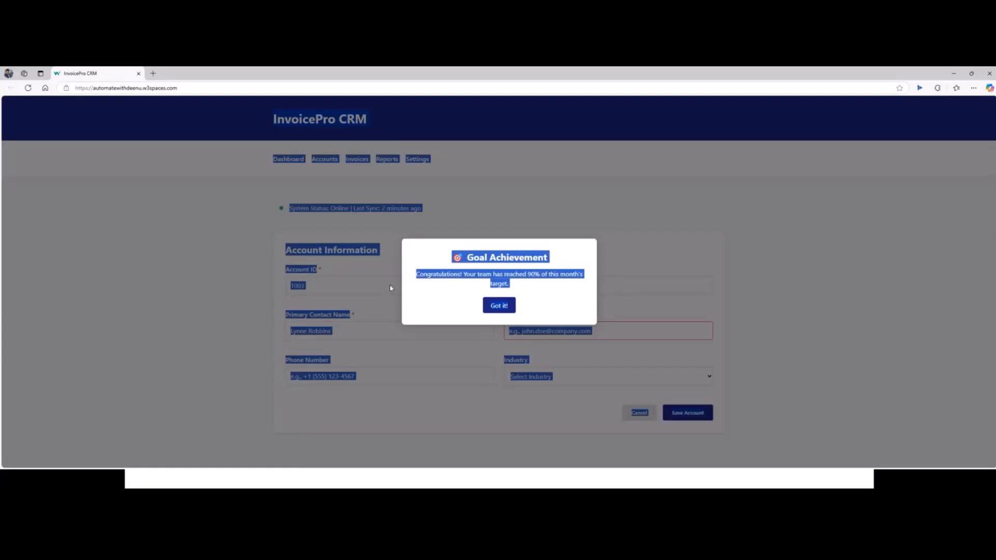
{"action": "mouse_move", "coordinate": [608, 287]}
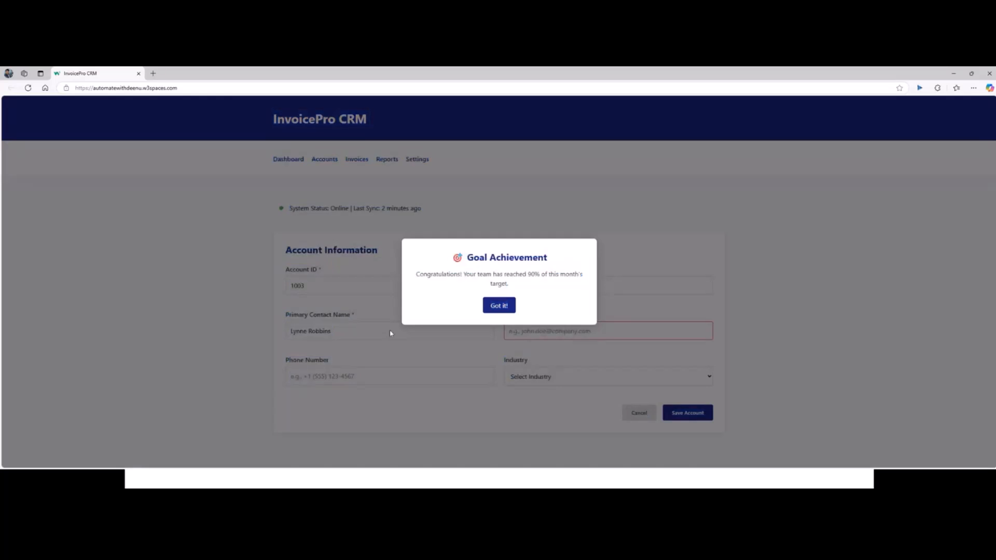
Dismiss the Goal Achievement pop-ups interrupting the account entry and stop the flow.
{"action": "key", "text": "ctrl+a"}
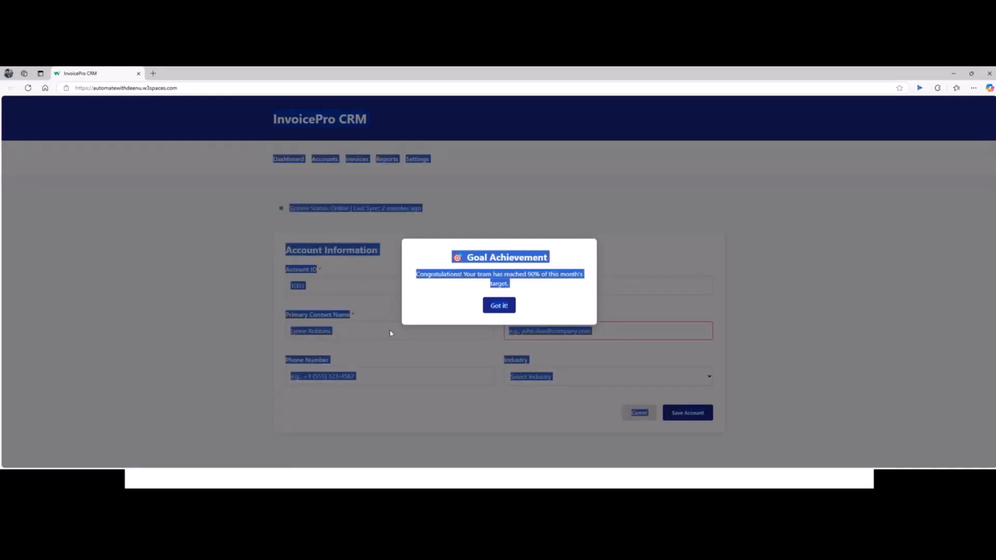
{"action": "mouse_move", "coordinate": [609, 333]}
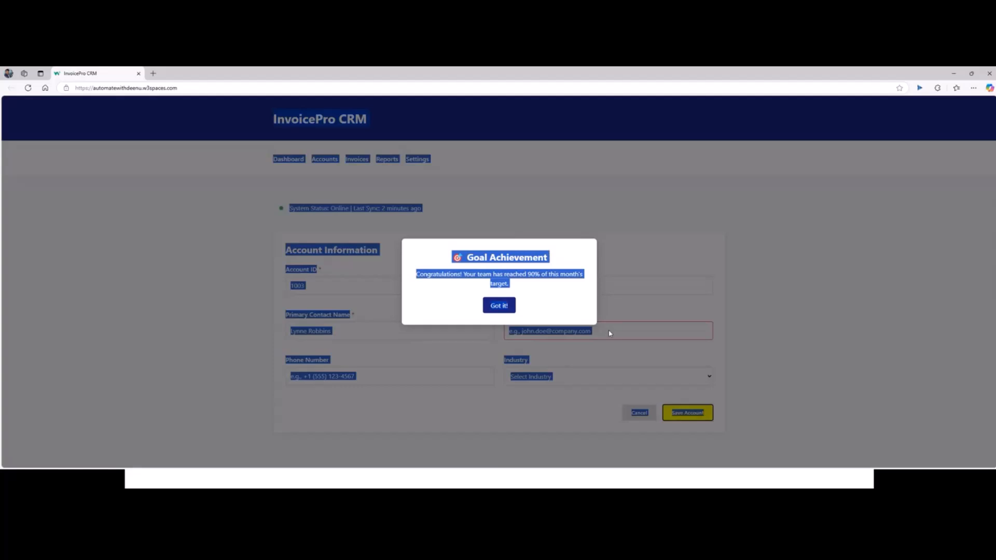
{"action": "mouse_move", "coordinate": [390, 288]}
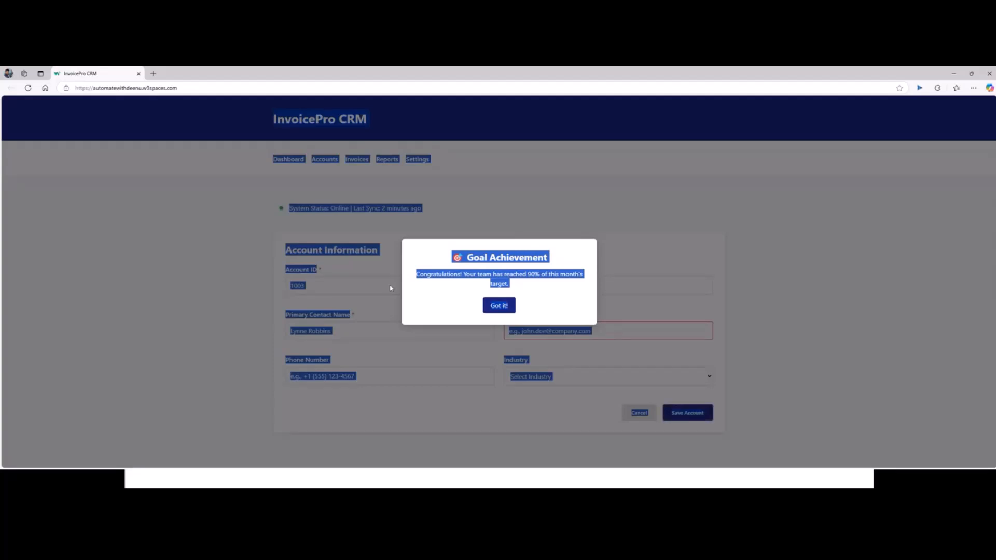
{"action": "mouse_move", "coordinate": [607, 279]}
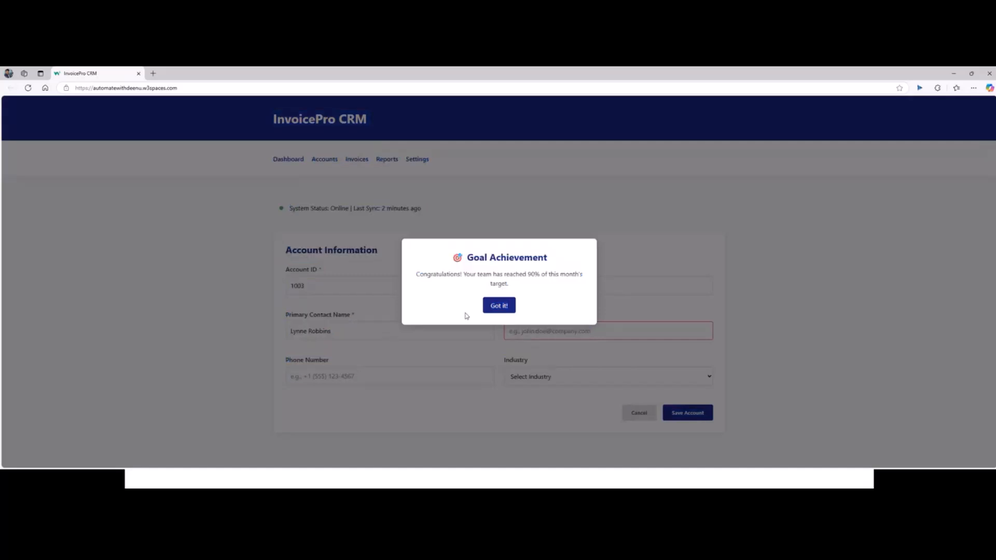
{"action": "left_click", "coordinate": [988, 87]}
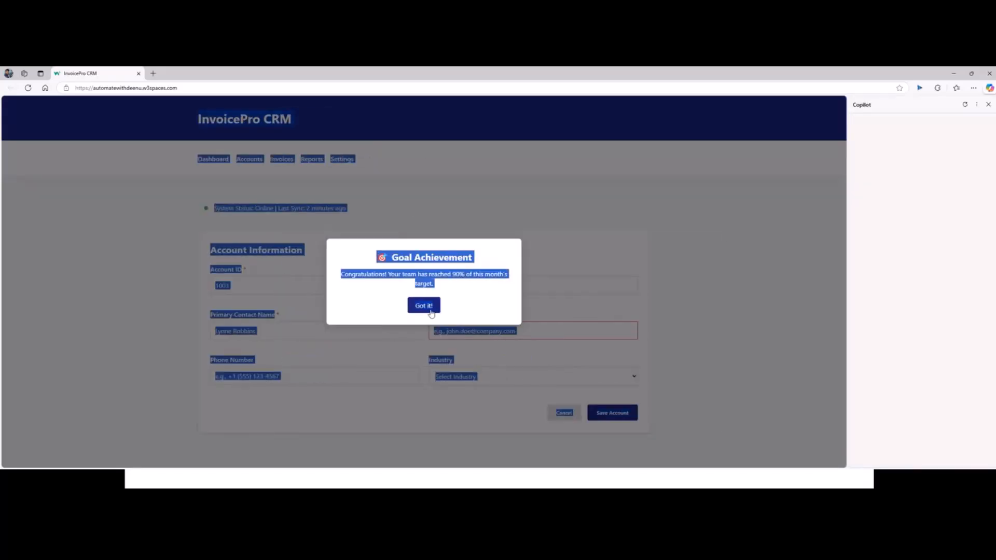
{"action": "left_click", "coordinate": [423, 305]}
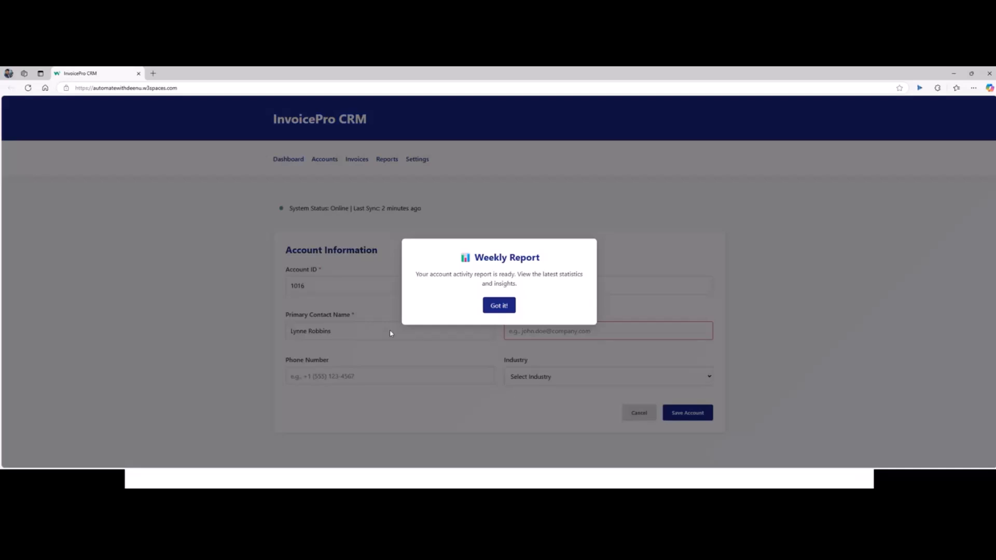
{"action": "key", "text": "ctrl+a"}
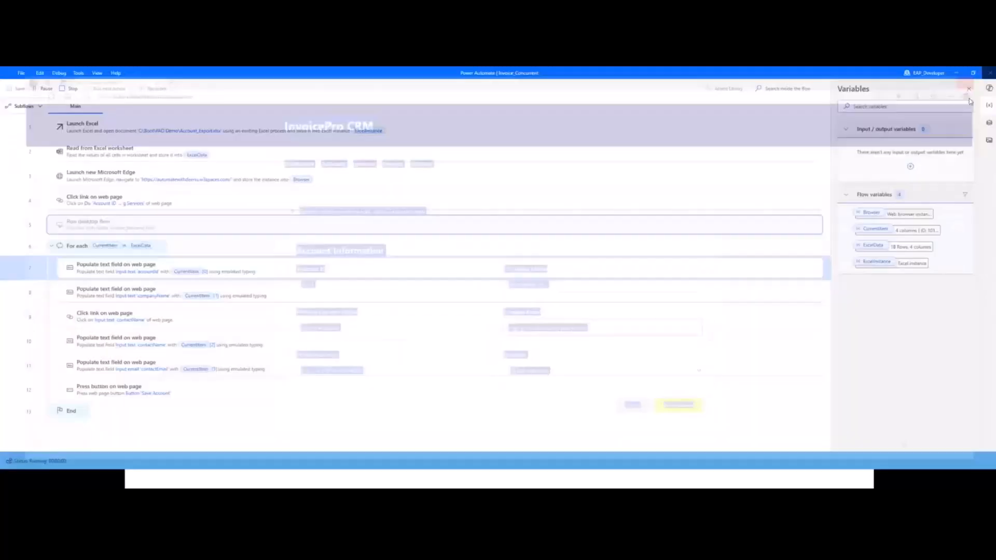
Switch from the browser back to the PowerPoint slideshow window.
{"action": "key", "text": "alt+tab"}
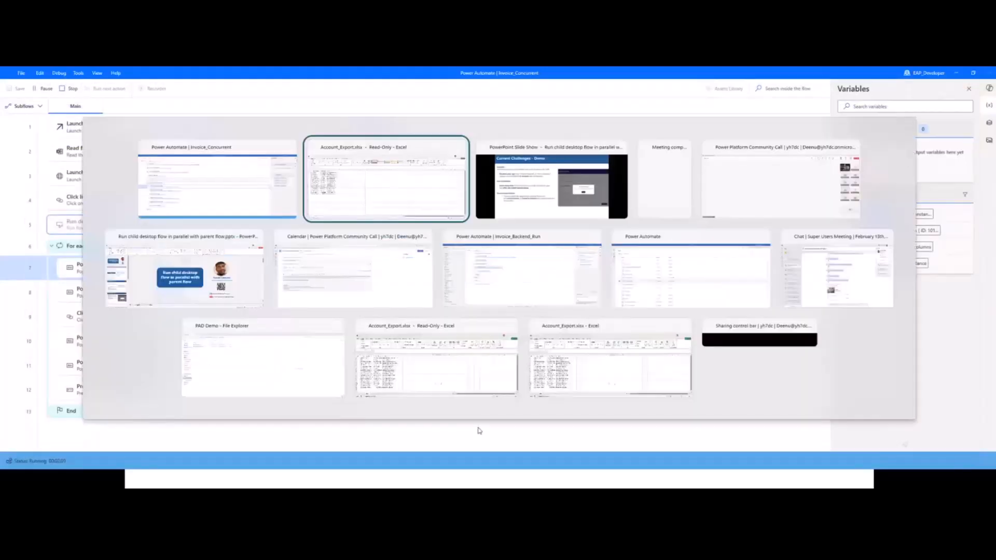
{"action": "left_click", "coordinate": [550, 185]}
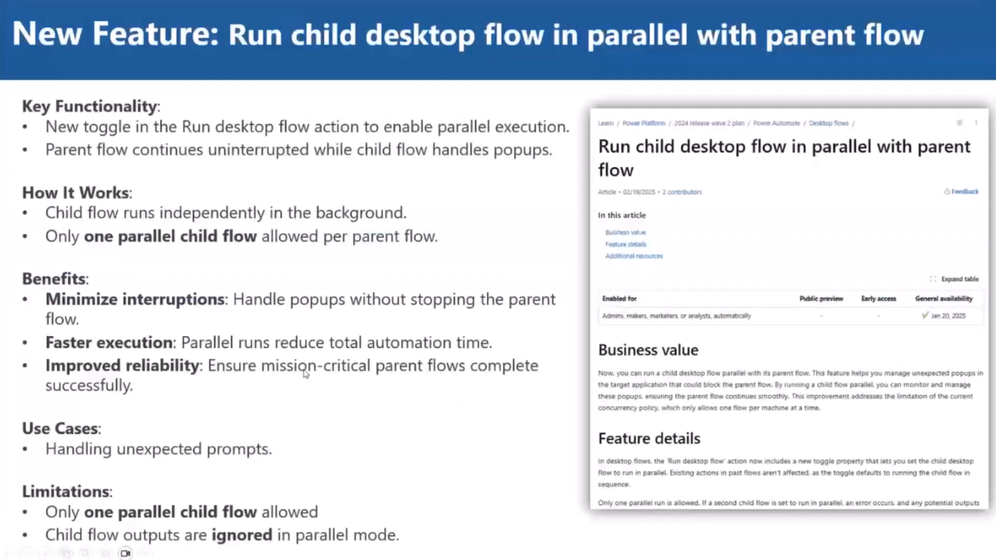
{"action": "mouse_move", "coordinate": [313, 429]}
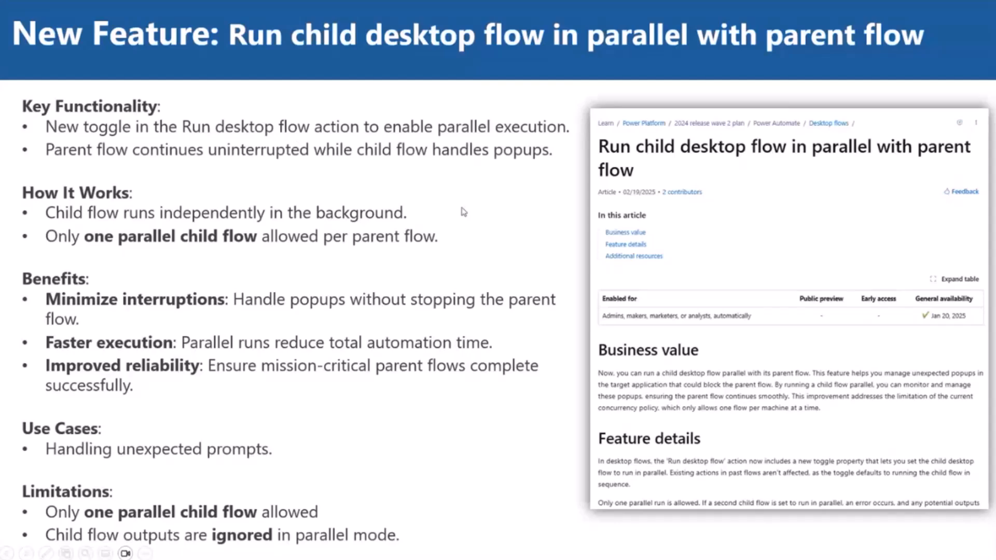
{"action": "mouse_move", "coordinate": [404, 230]}
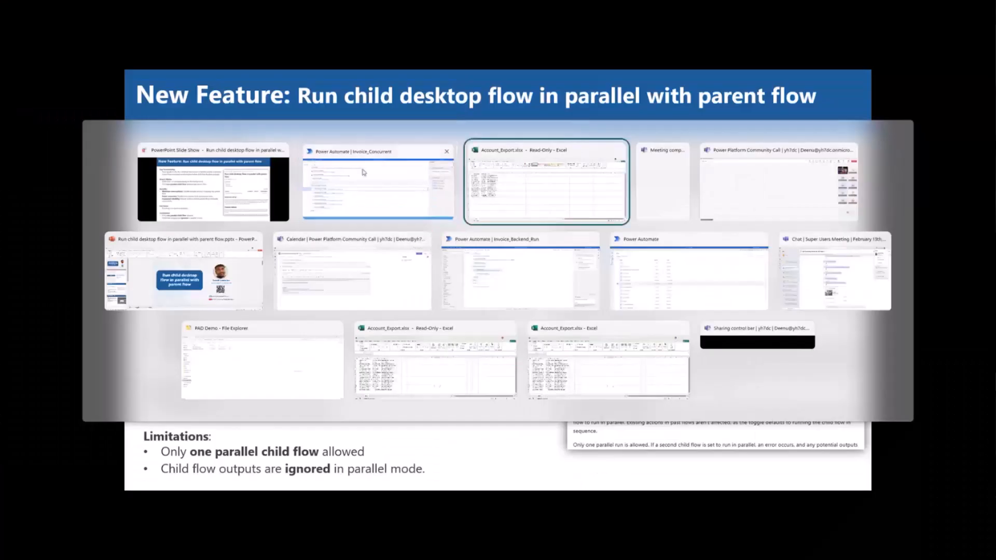
Switch back to the Invoice_Concurrent parent flow window.
{"action": "left_click", "coordinate": [377, 180]}
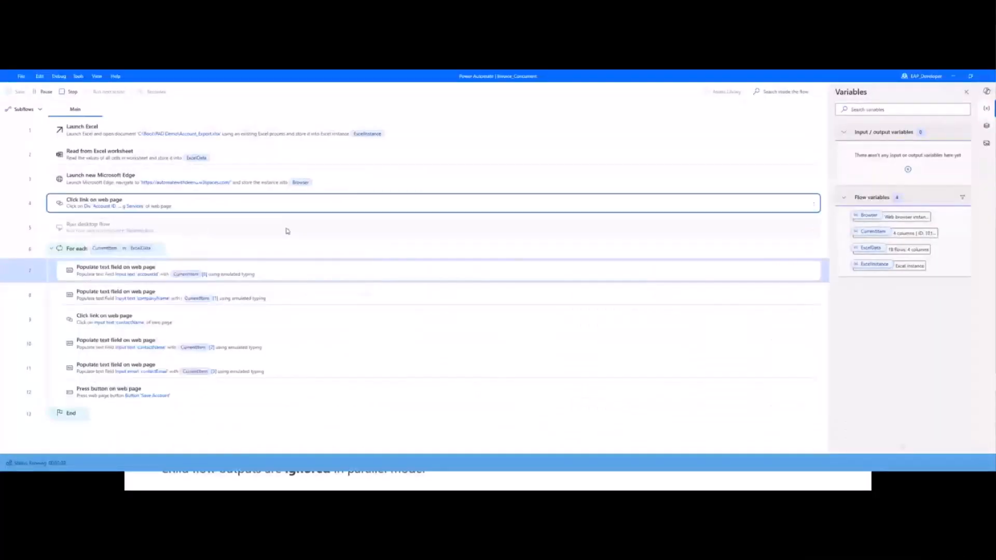
Bring up the Invoice_Backend_Run child flow that loops pressing 'Got it!'.
{"action": "key", "text": "alt+tab"}
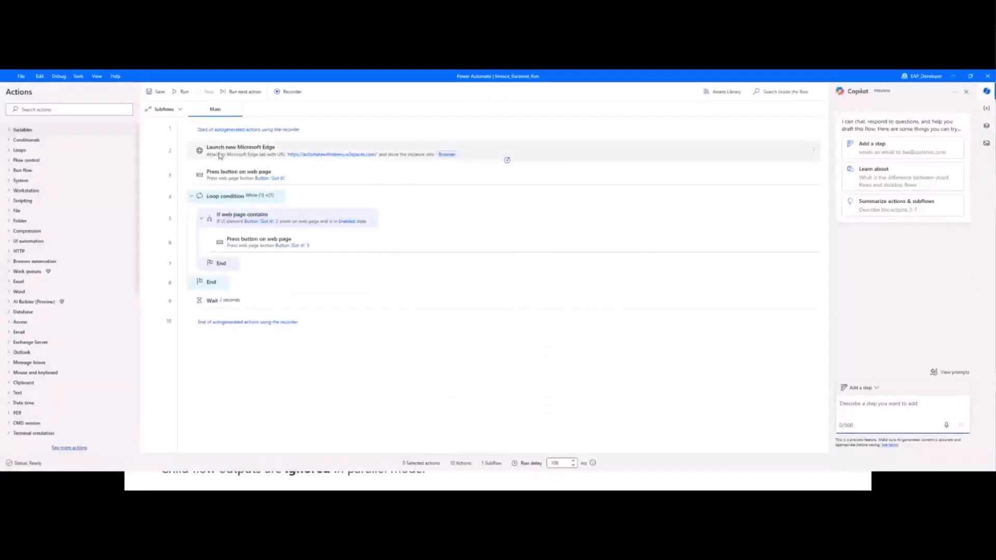
{"action": "mouse_move", "coordinate": [264, 158]}
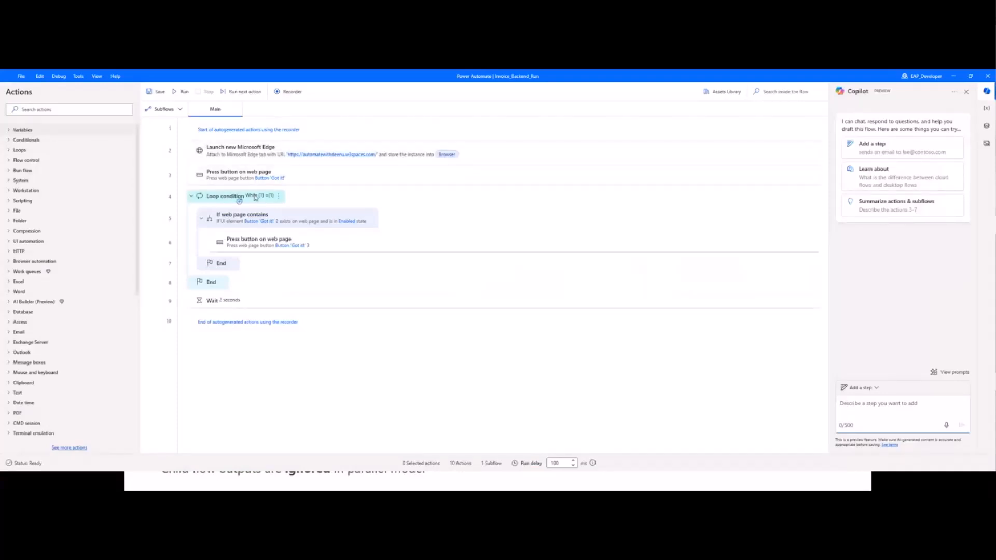
{"action": "mouse_move", "coordinate": [354, 184]}
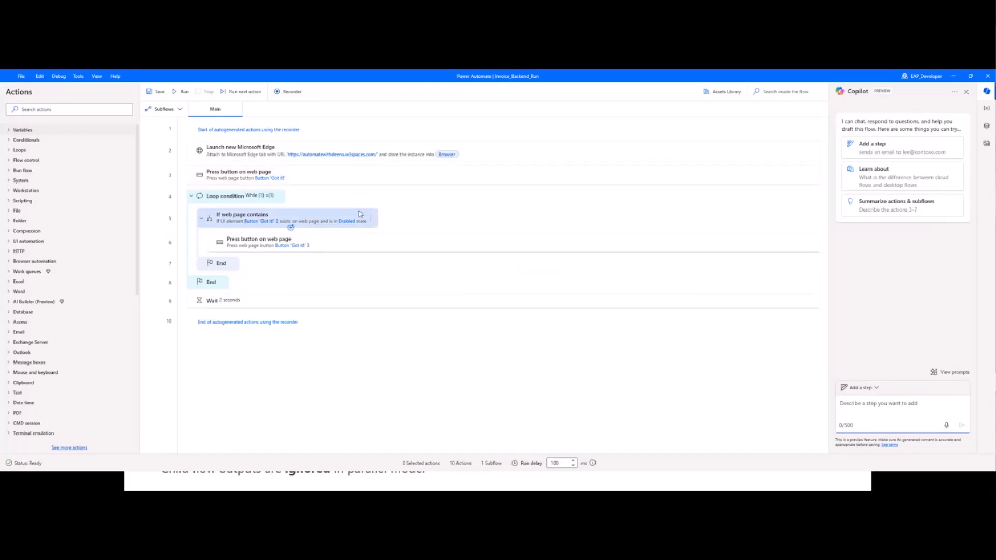
{"action": "mouse_move", "coordinate": [310, 289]}
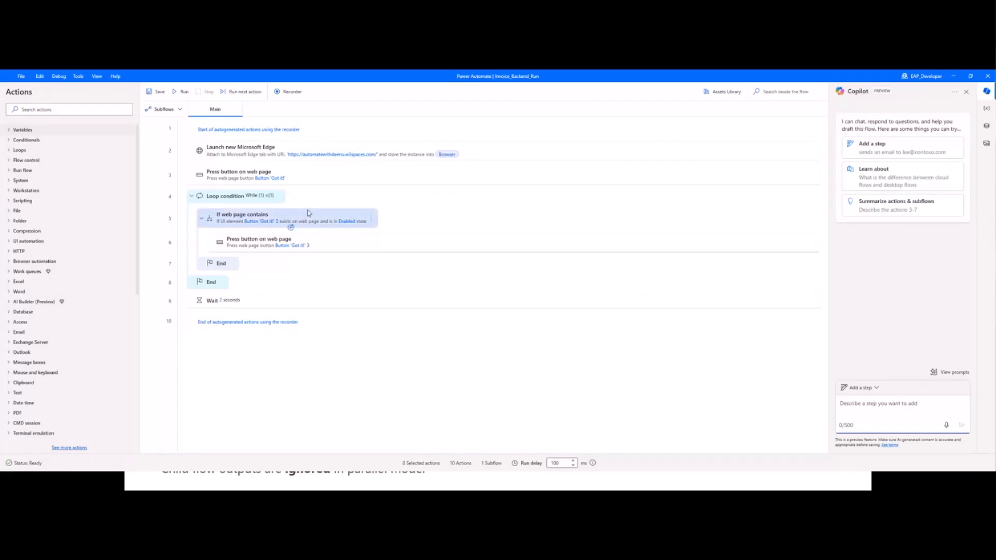
{"action": "mouse_move", "coordinate": [608, 78]}
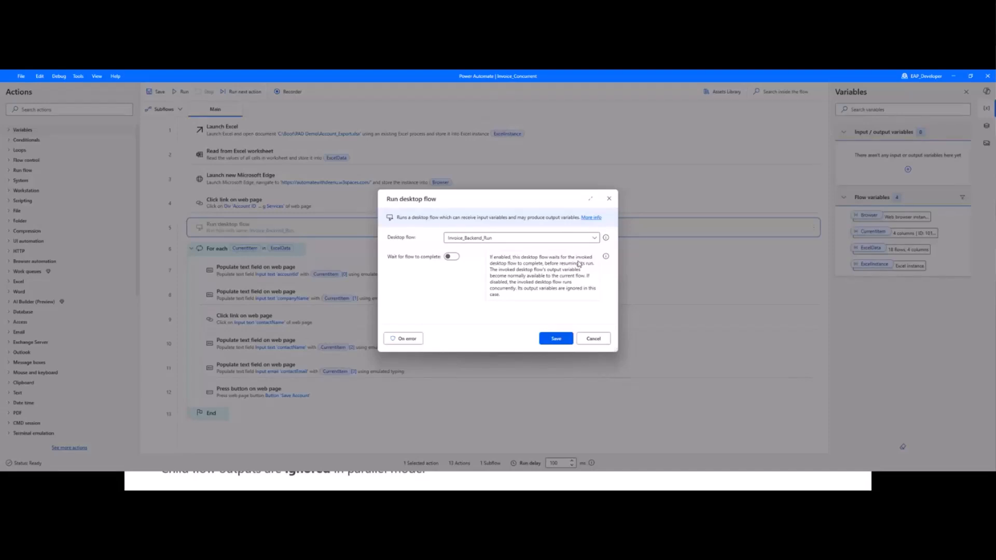
{"action": "mouse_move", "coordinate": [582, 300]}
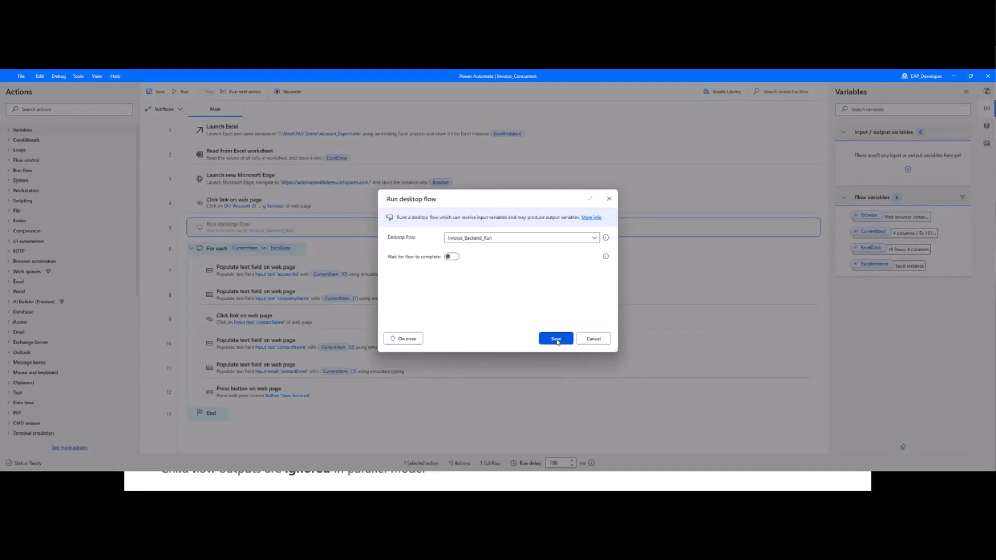
Save the Run desktop flow action without waiting for completion and re-enable it.
{"action": "left_click", "coordinate": [556, 338]}
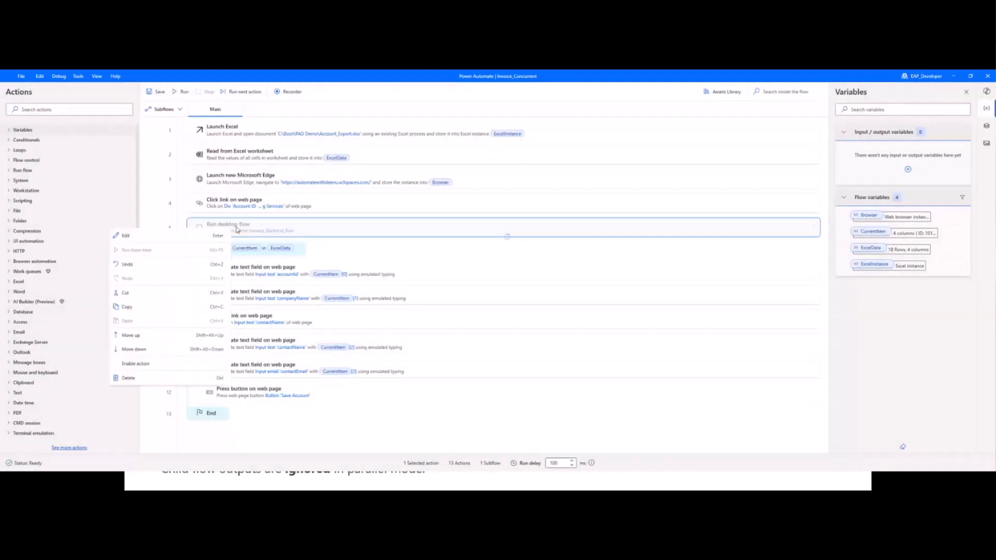
{"action": "left_click", "coordinate": [488, 261]}
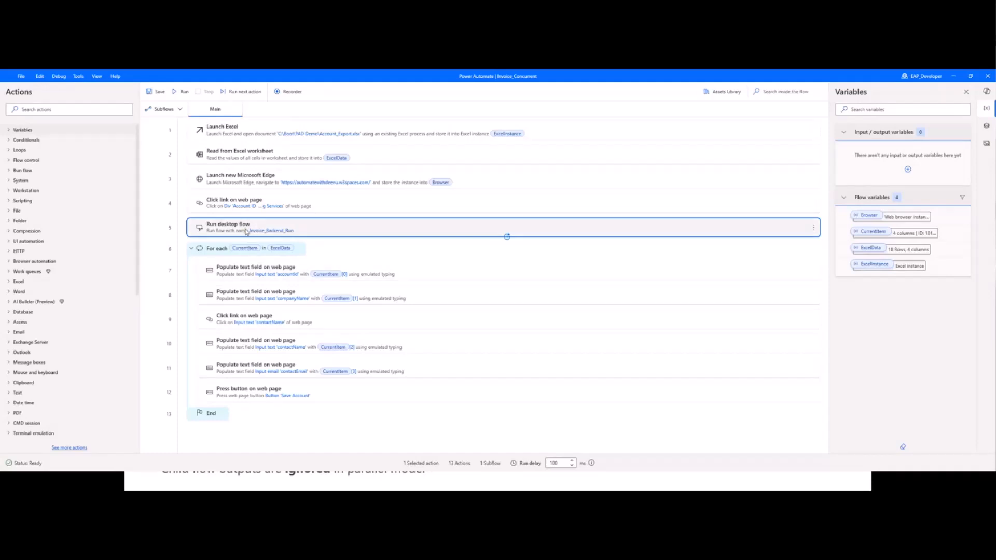
{"action": "mouse_move", "coordinate": [398, 203]}
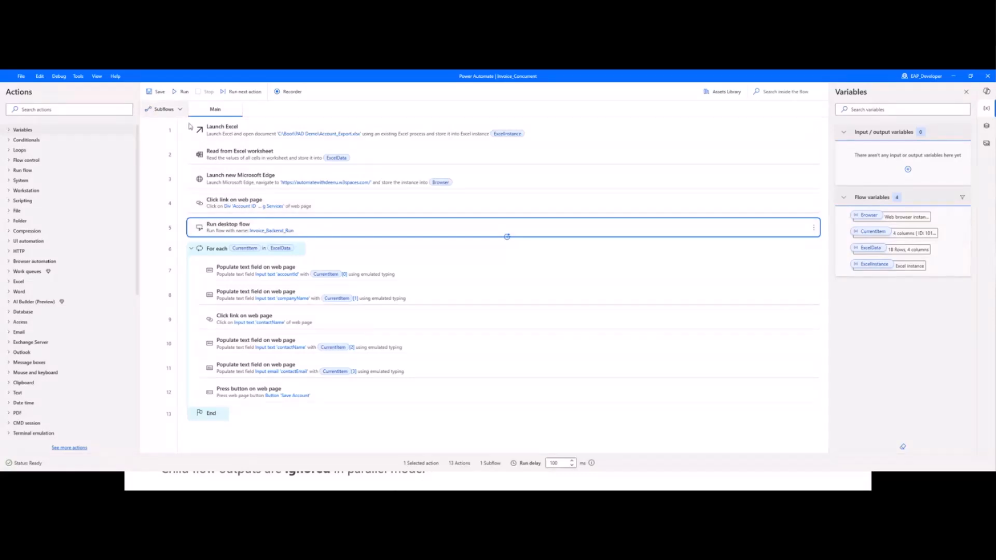
Bring Invoice_Concurrent forward and start running the parent flow.
{"action": "key", "text": "alt+tab"}
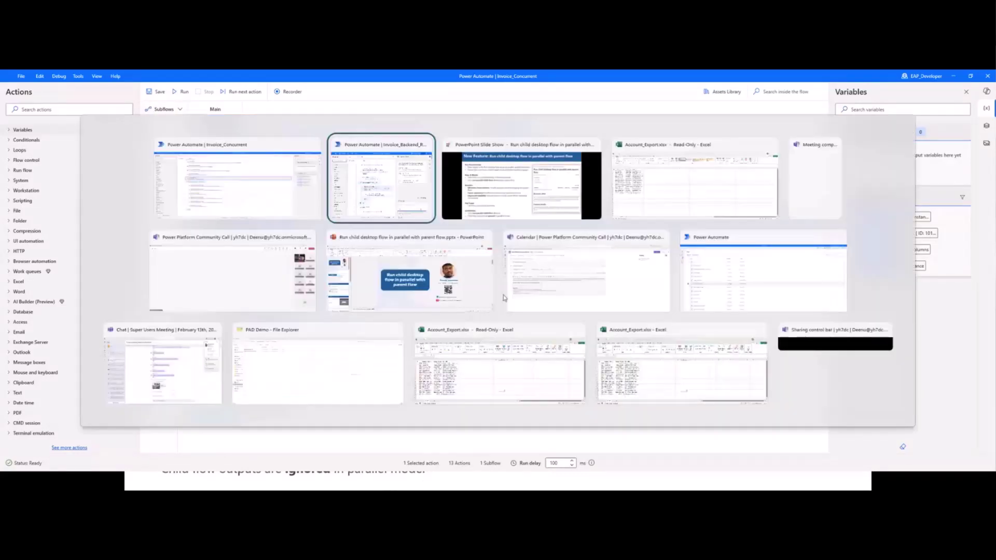
{"action": "mouse_move", "coordinate": [382, 258]}
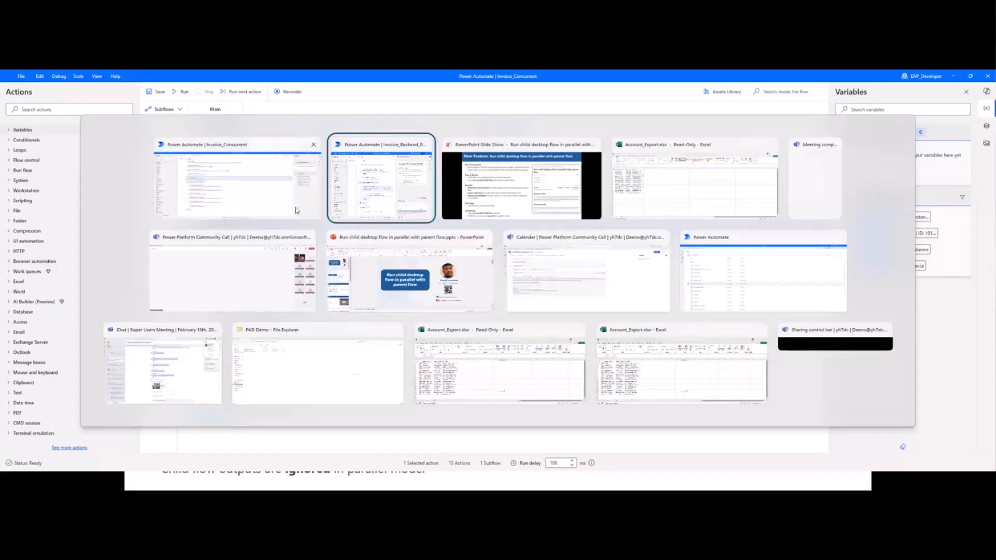
{"action": "left_click", "coordinate": [380, 178]}
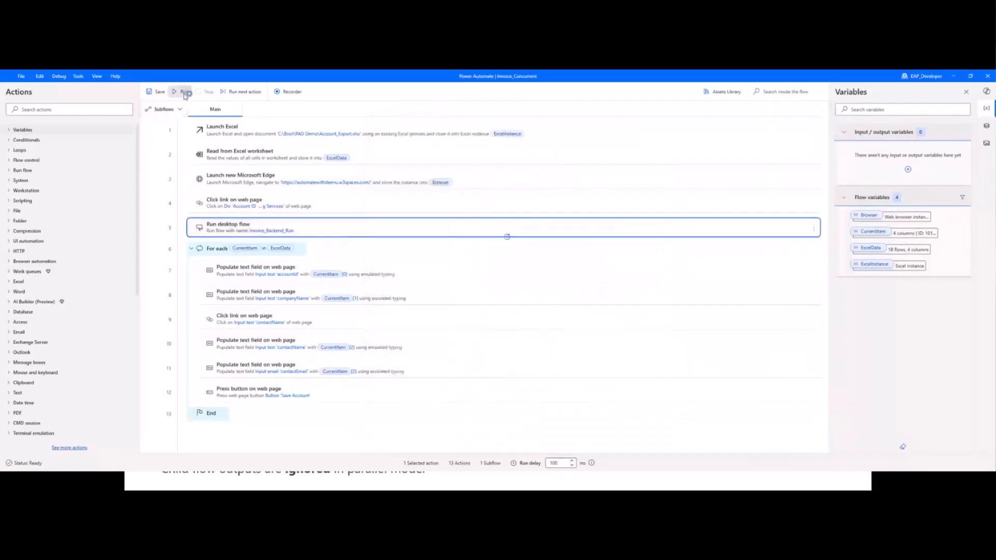
{"action": "left_click", "coordinate": [183, 91]}
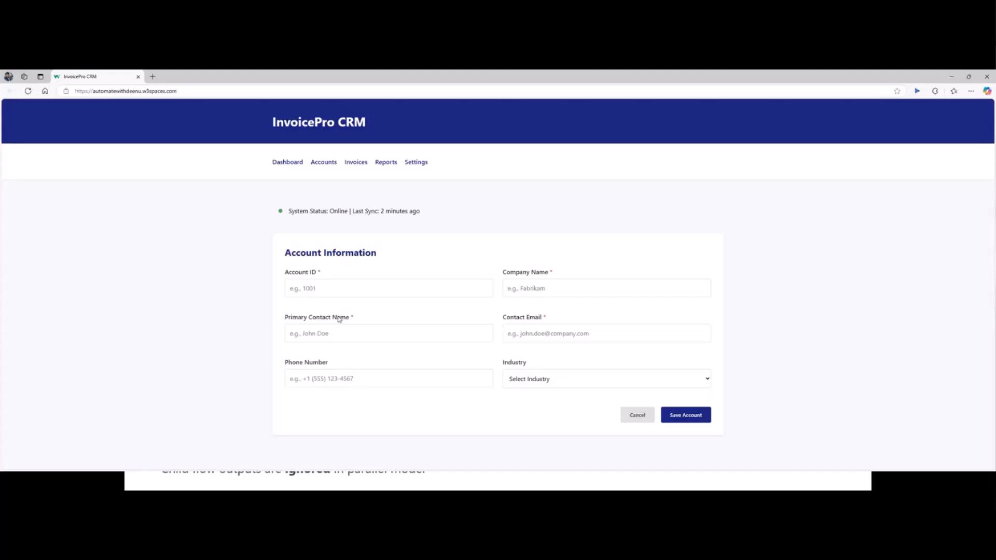
{"action": "mouse_move", "coordinate": [499, 334]}
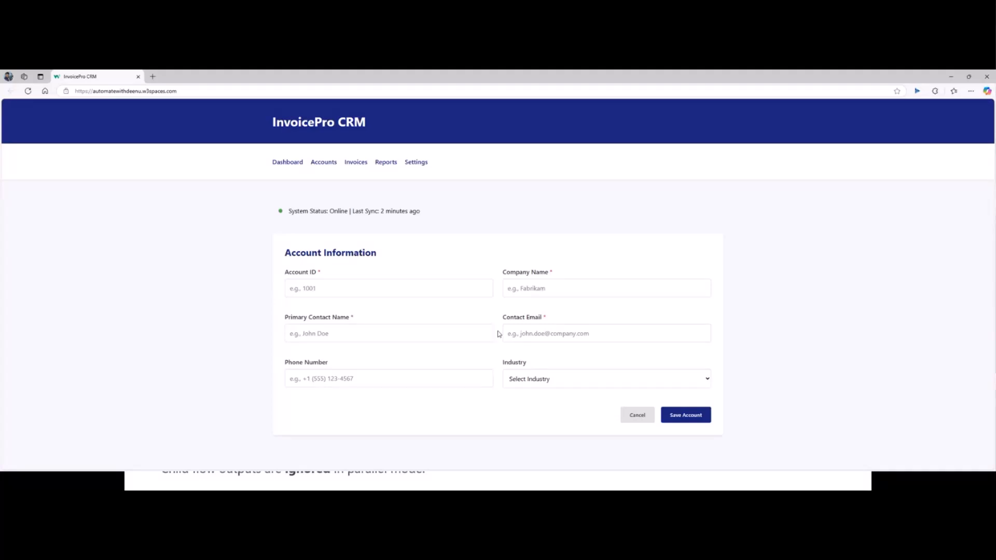
{"action": "left_click", "coordinate": [387, 287]}
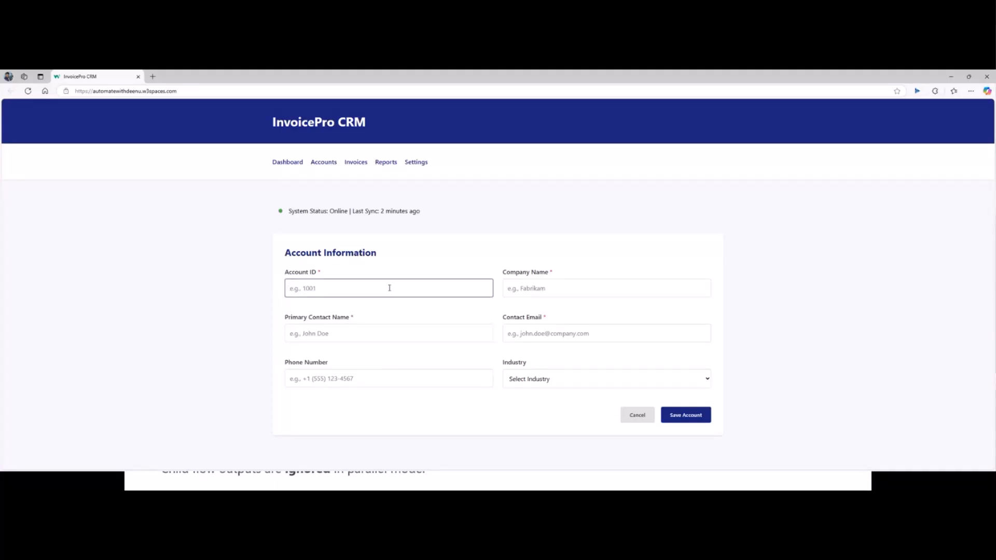
{"action": "type", "text": "1001"}
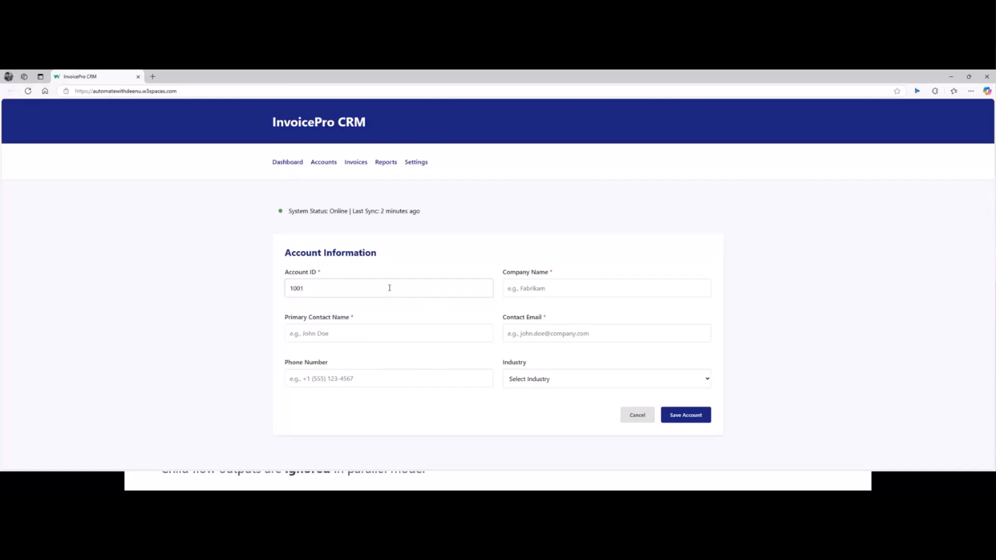
{"action": "type", "text": "Fabrikam"}
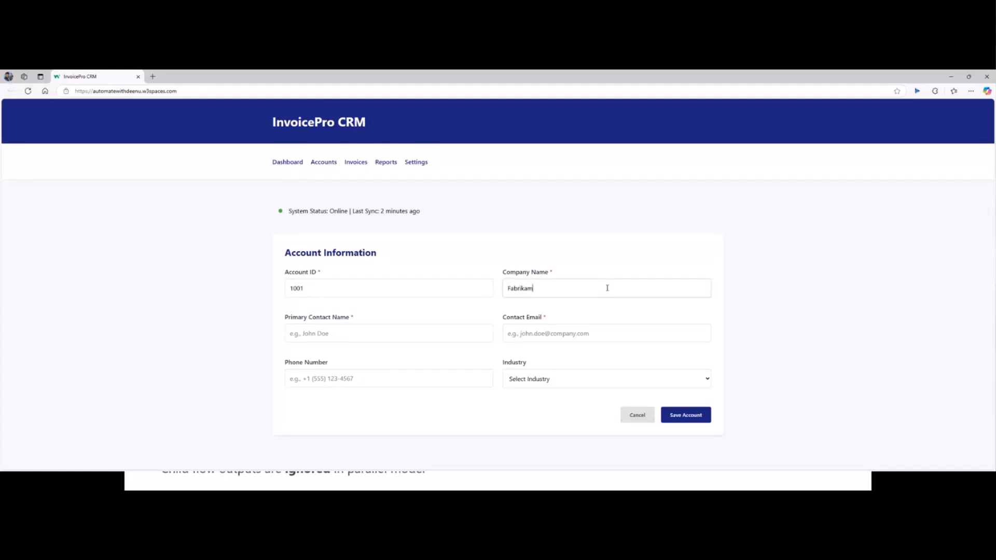
{"action": "left_click", "coordinate": [388, 333]}
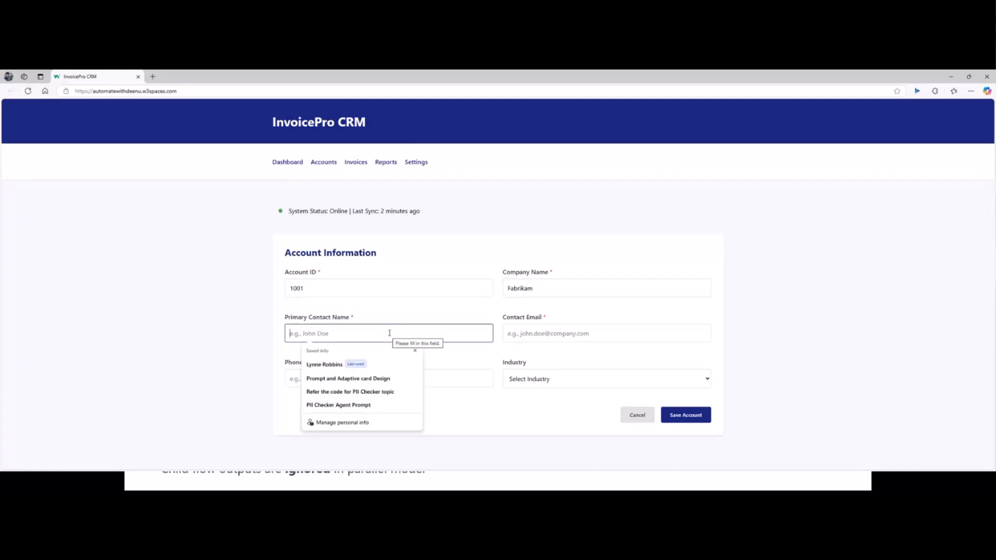
{"action": "type", "text": "Invoicing Office"}
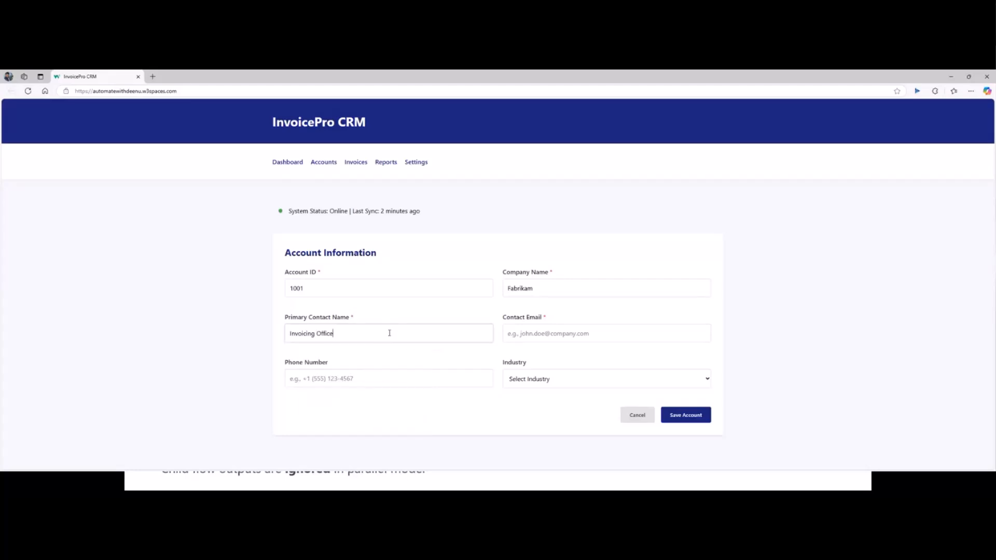
{"action": "type", "text": "invoicing@fabrikam.com"}
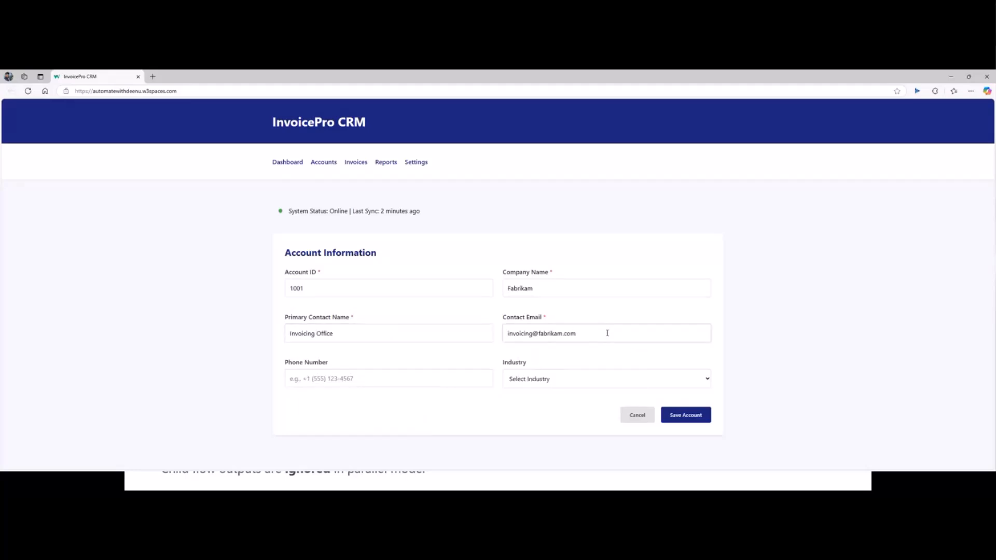
{"action": "left_click", "coordinate": [686, 415]}
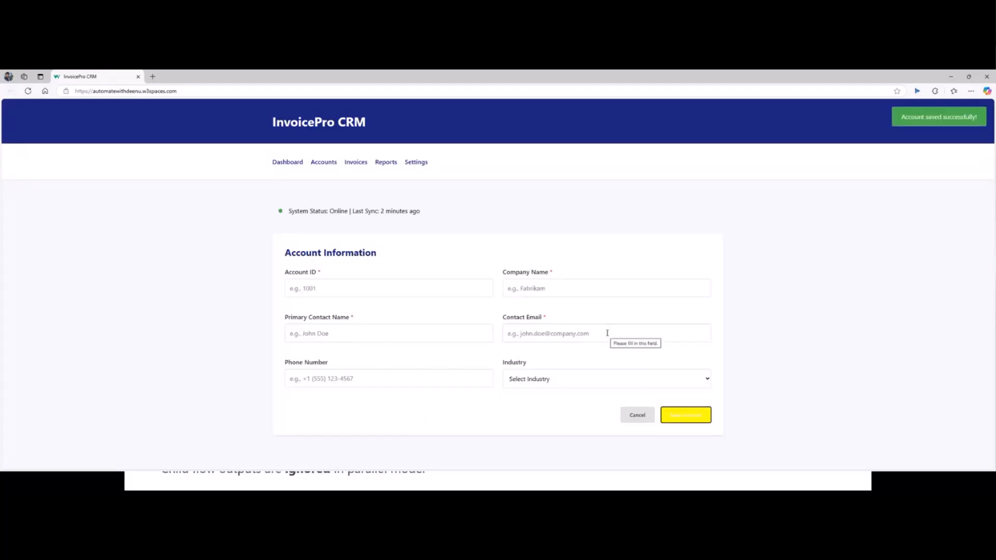
Enter account 1002 Litware Inc. with contact Andrew Dixon.
{"action": "type", "text": "1002"}
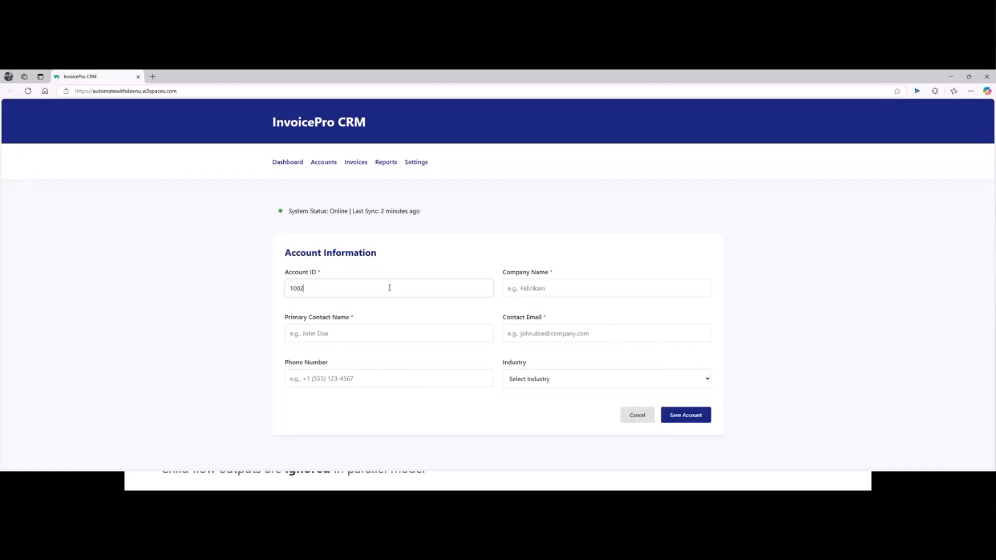
{"action": "type", "text": "Litware Inc."}
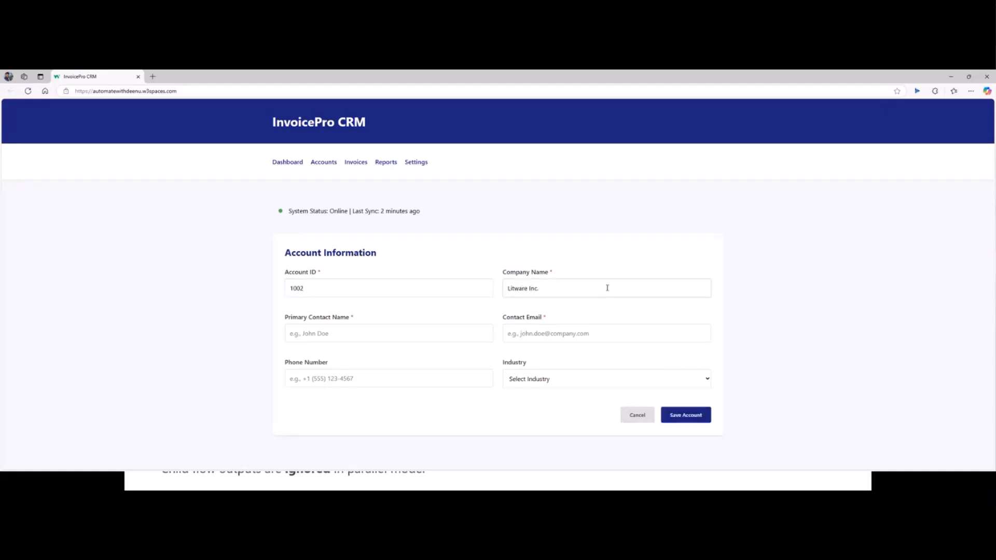
{"action": "left_click", "coordinate": [388, 332]}
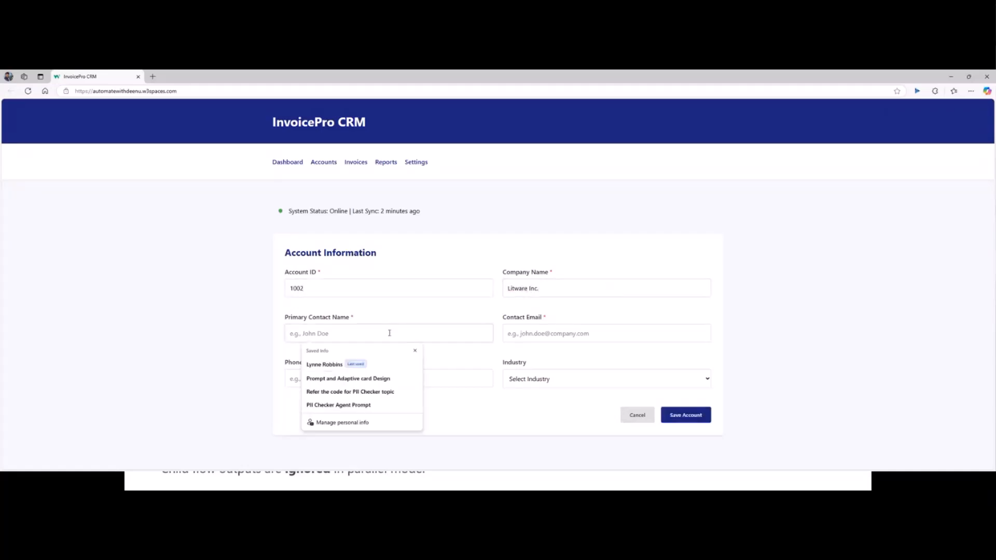
{"action": "type", "text": "Andrew Dixon"}
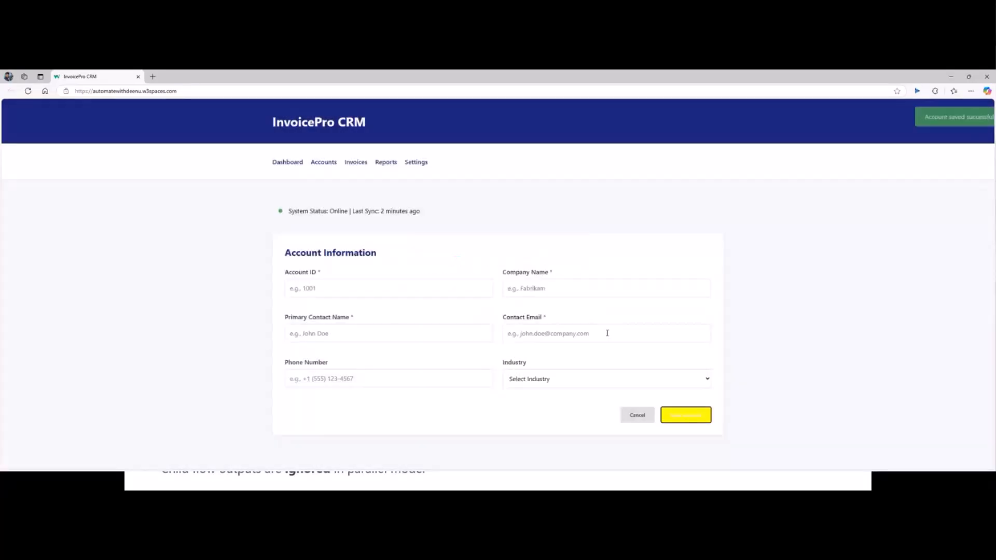
Save account 1003 Proseware, Inc. with contact Lynne Robbins, then begin account 1004.
{"action": "left_click", "coordinate": [389, 287]}
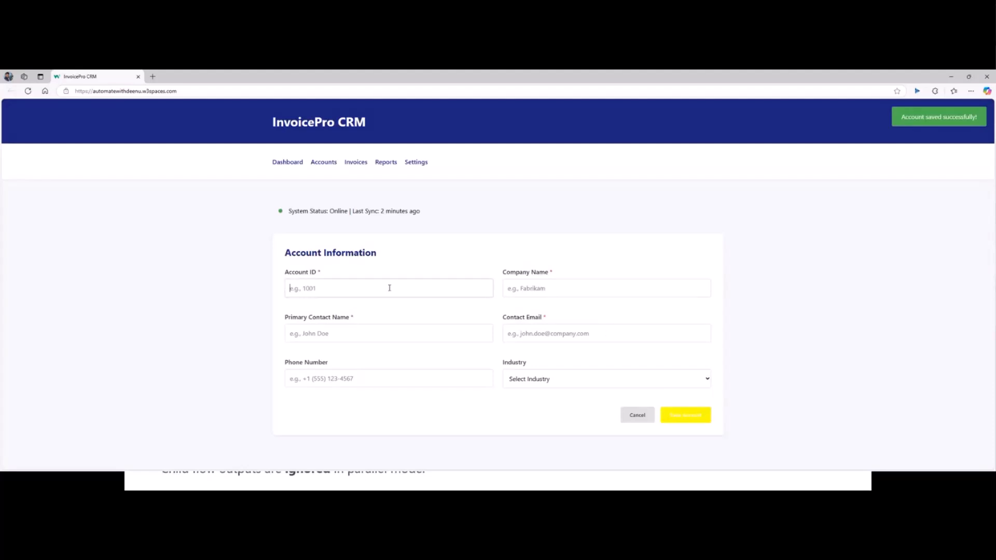
{"action": "type", "text": "1003"}
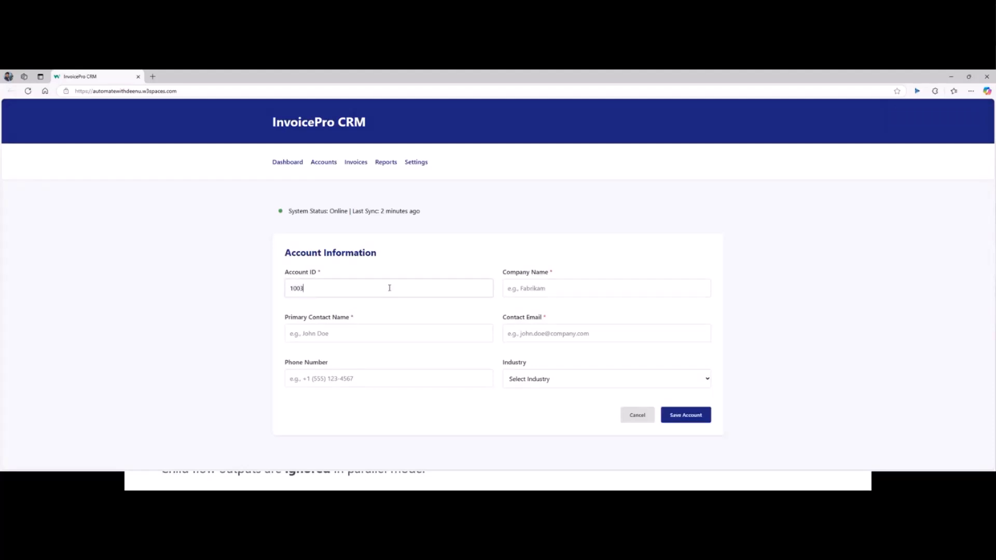
{"action": "type", "text": "Proseware, Inc."}
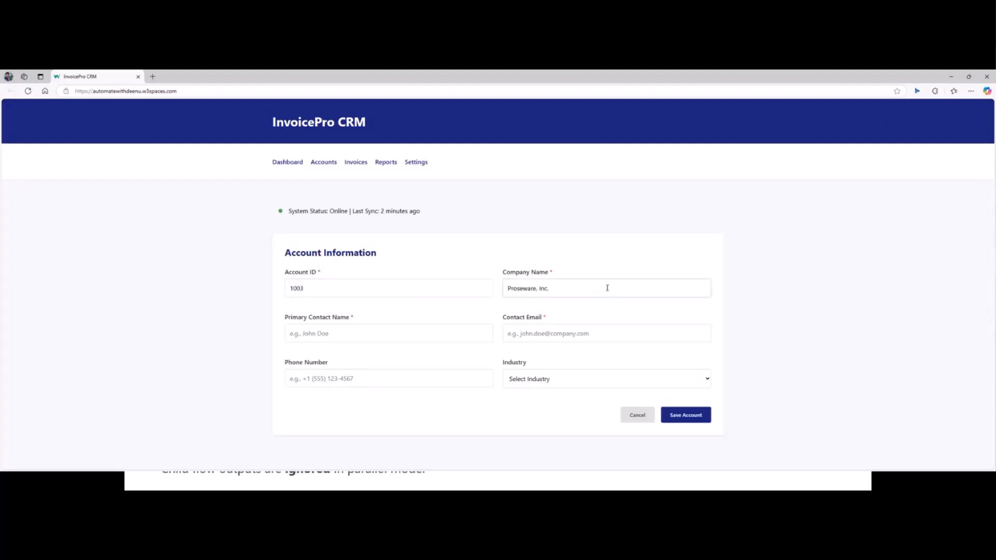
{"action": "left_click", "coordinate": [388, 333]}
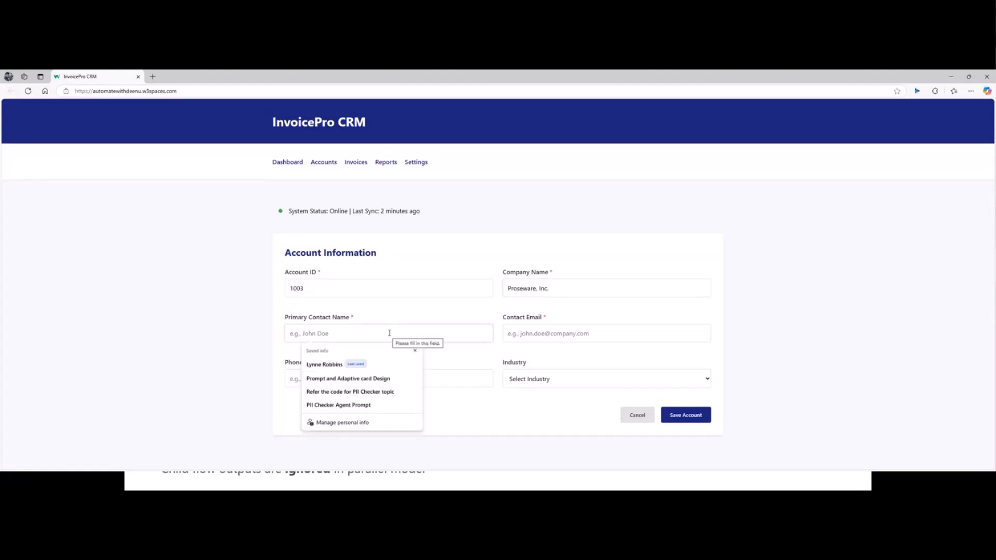
{"action": "left_click", "coordinate": [323, 364]}
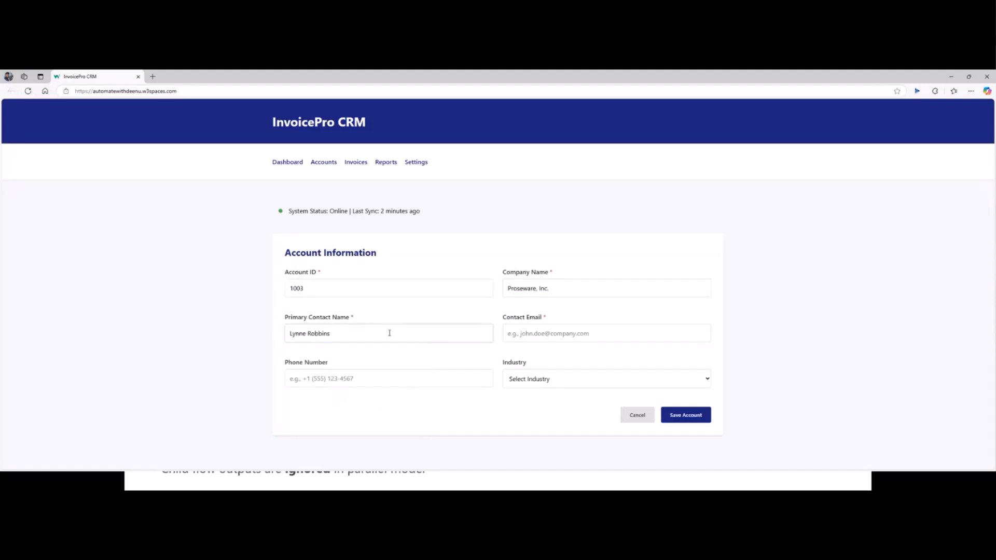
{"action": "type", "text": "lr"}
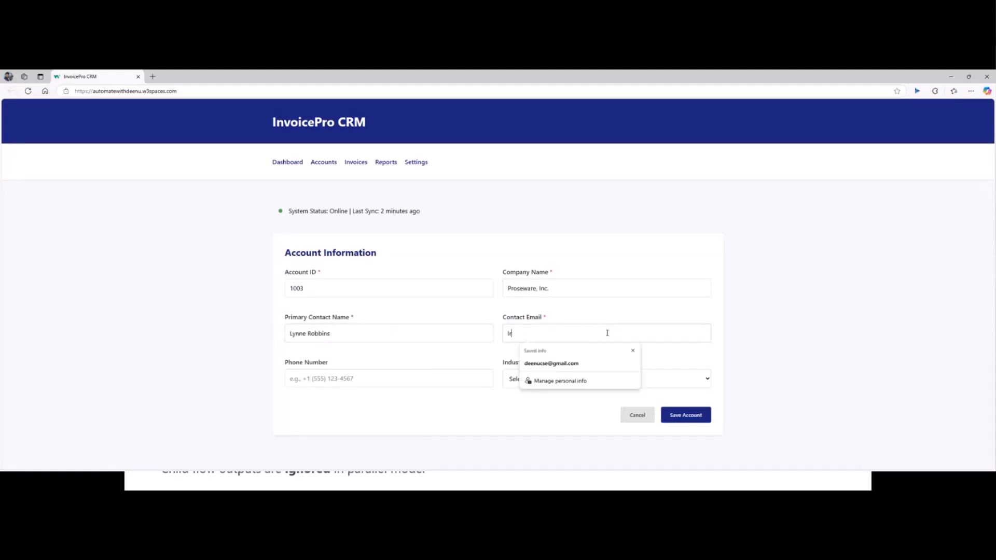
{"action": "left_click", "coordinate": [685, 414]}
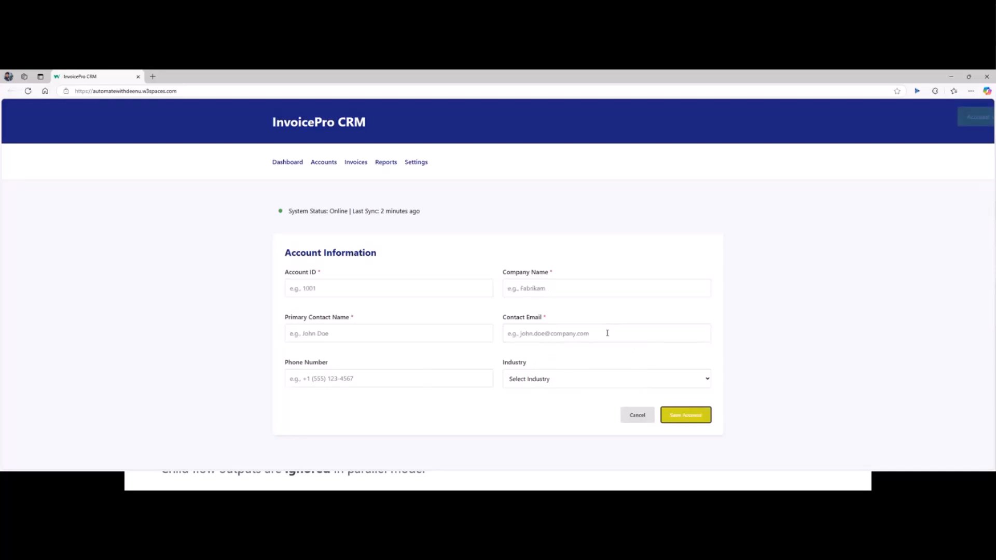
{"action": "left_click", "coordinate": [685, 415]}
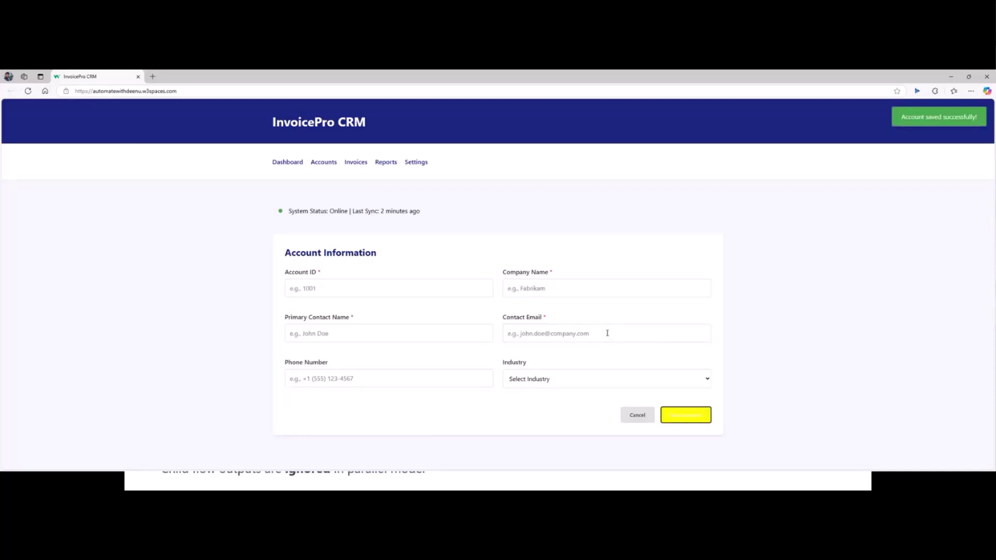
{"action": "type", "text": "1004"}
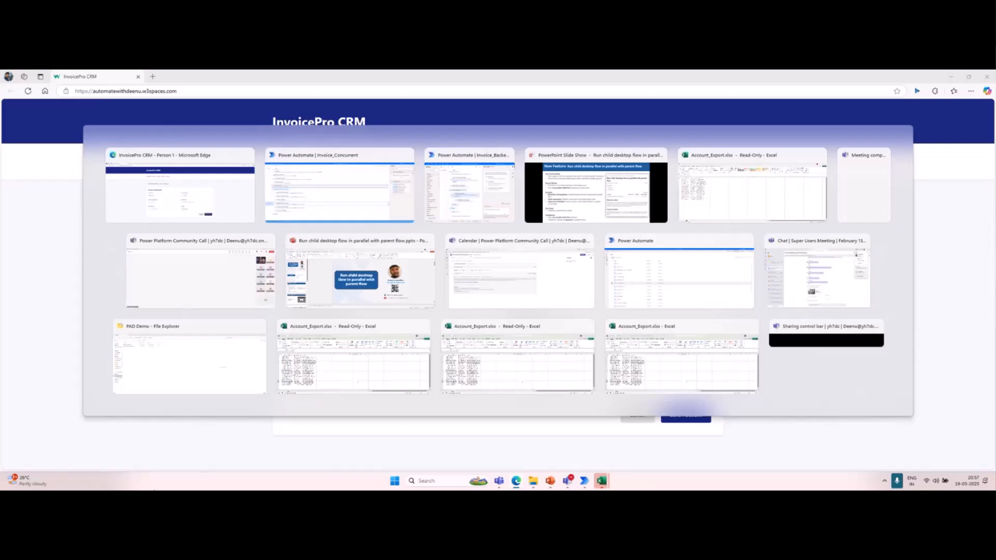
Check the running Invoice_Concurrent flow, then return to the PowerPoint slide show.
{"action": "left_click", "coordinate": [339, 186]}
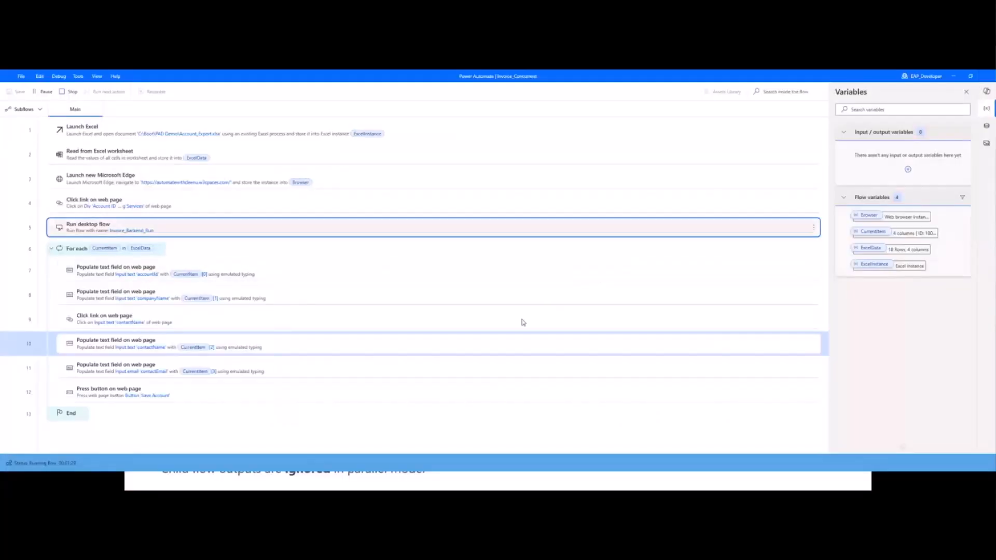
{"action": "key", "text": "alt+tab"}
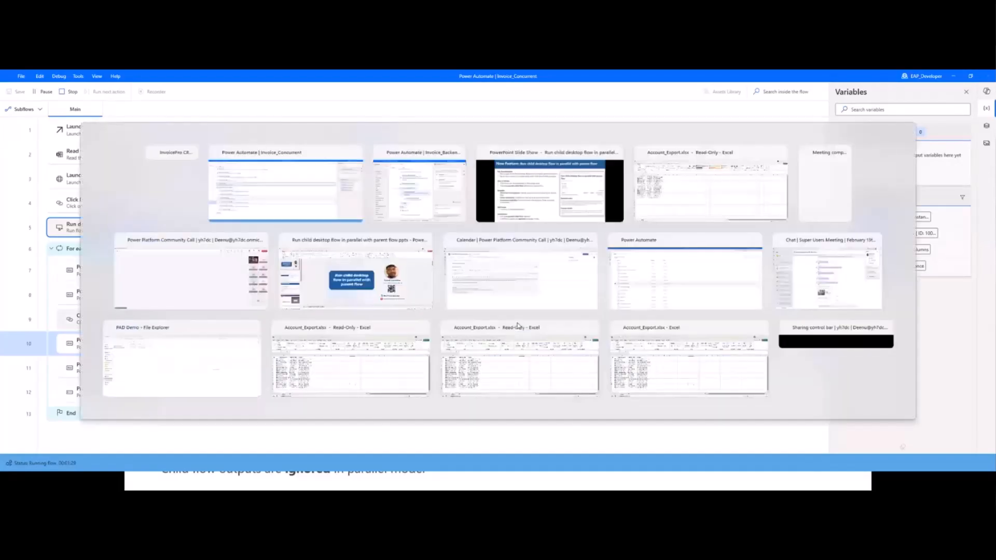
{"action": "left_click", "coordinate": [550, 191]}
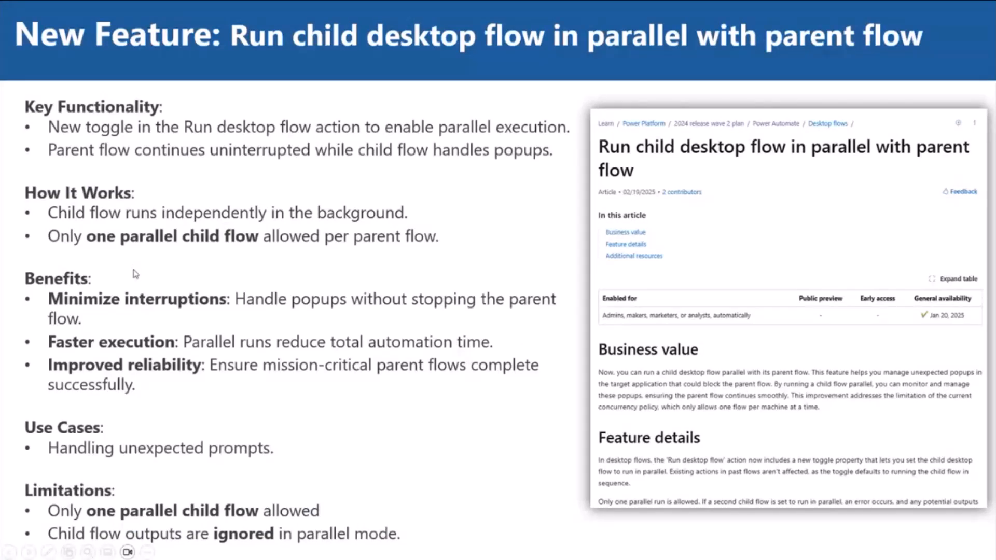
{"action": "mouse_move", "coordinate": [161, 352]}
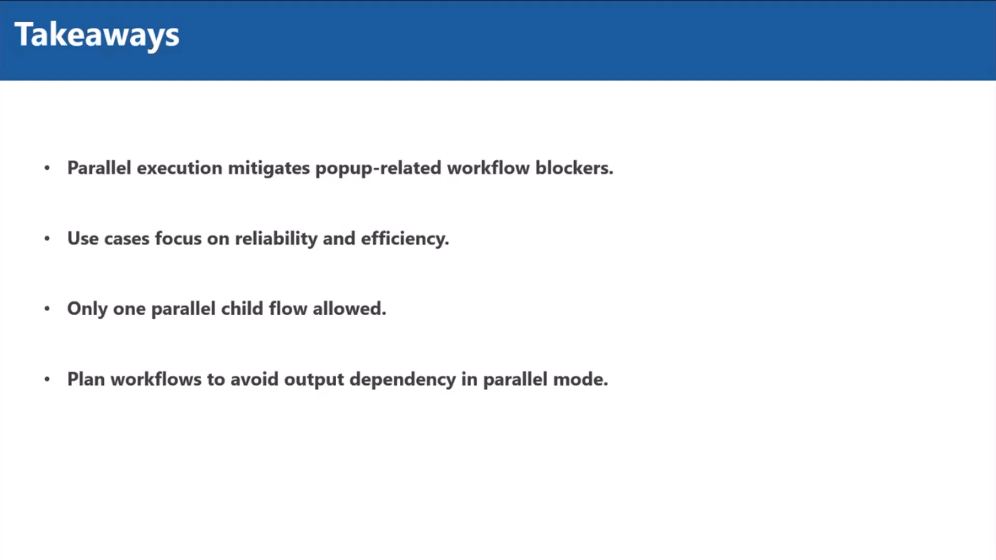
Advance past the Takeaways slide to the closing Thank you slide.
{"action": "key", "text": "Right"}
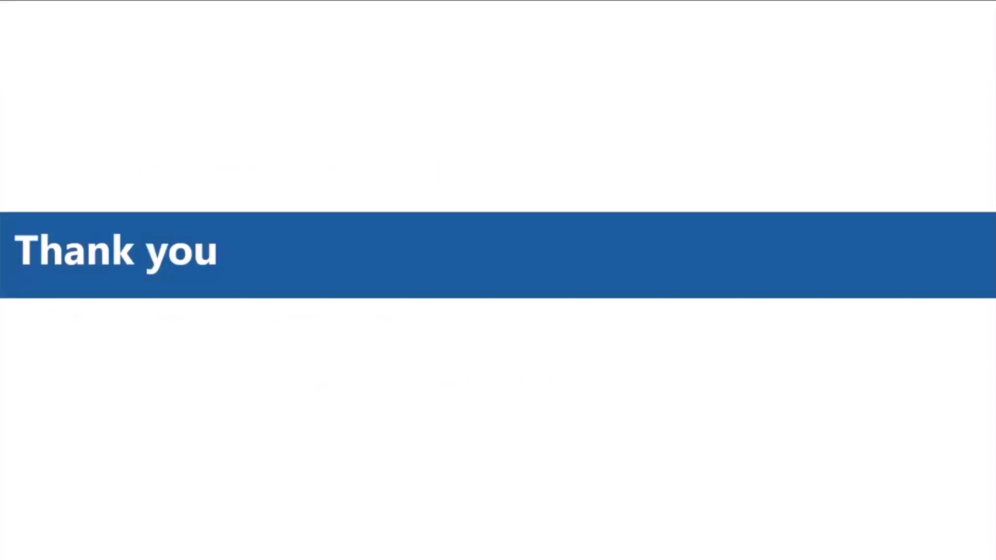